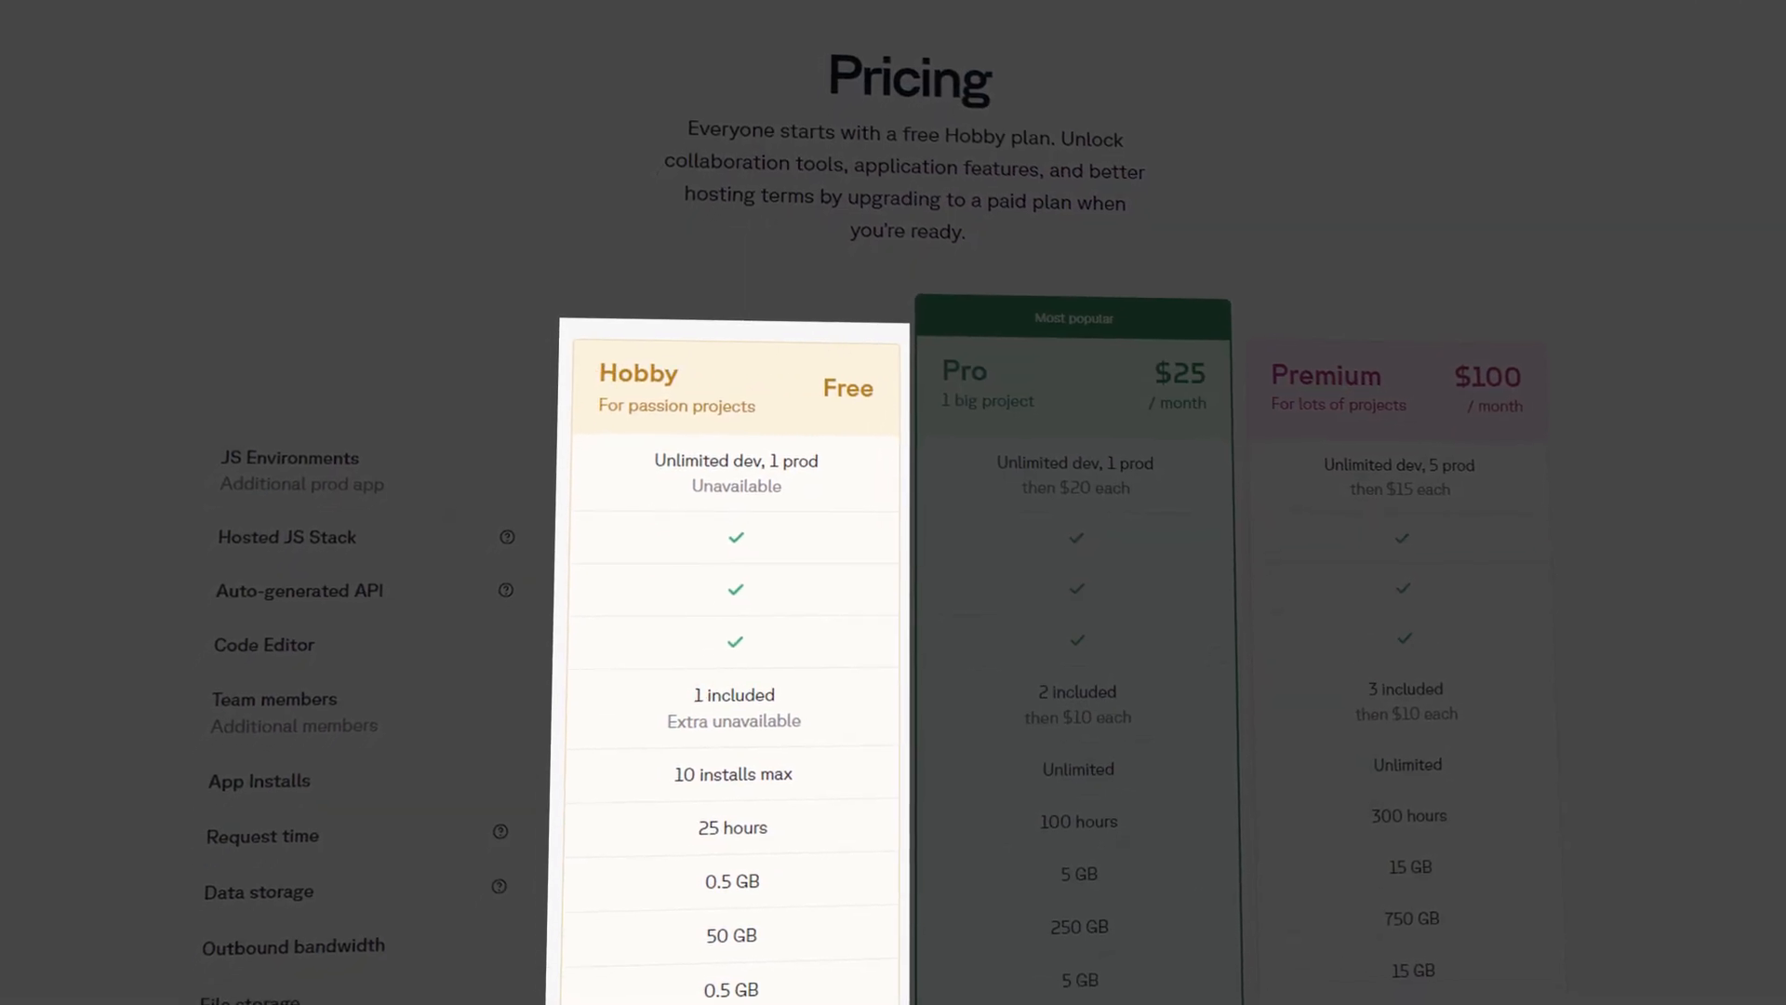
# Step: Start creating a new app from the gadget.dev site
pyautogui.scroll(-3)
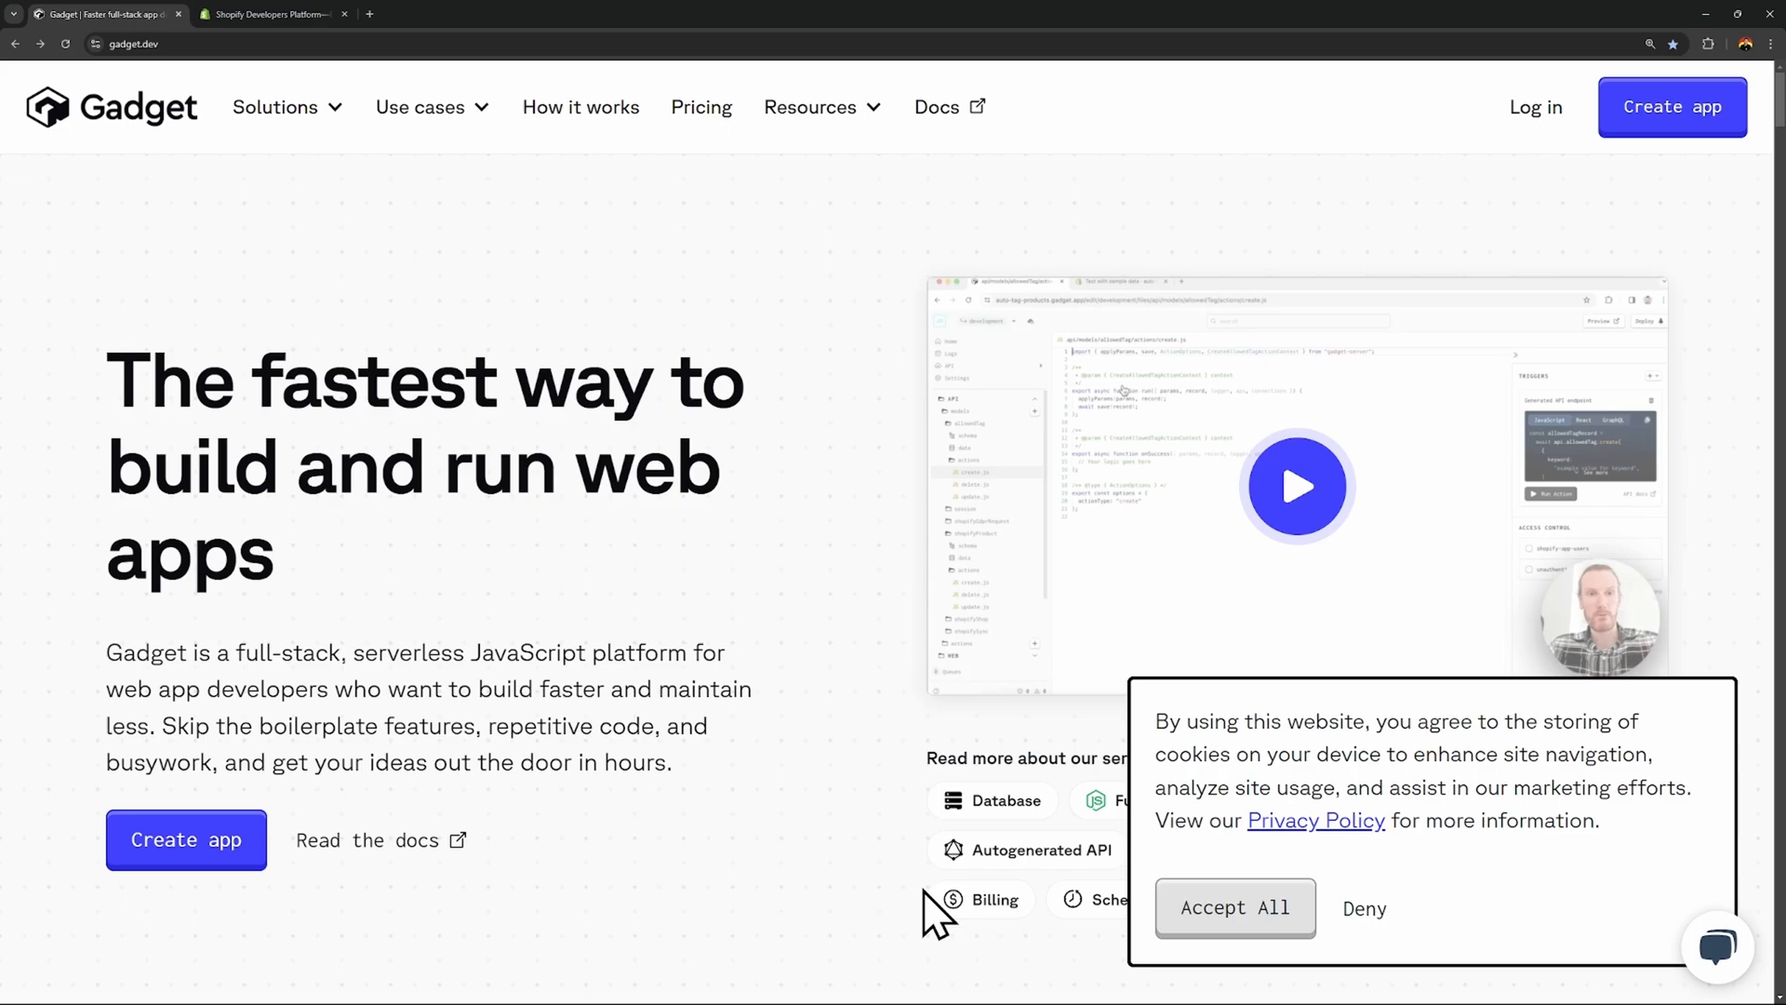
pyautogui.click(130, 43)
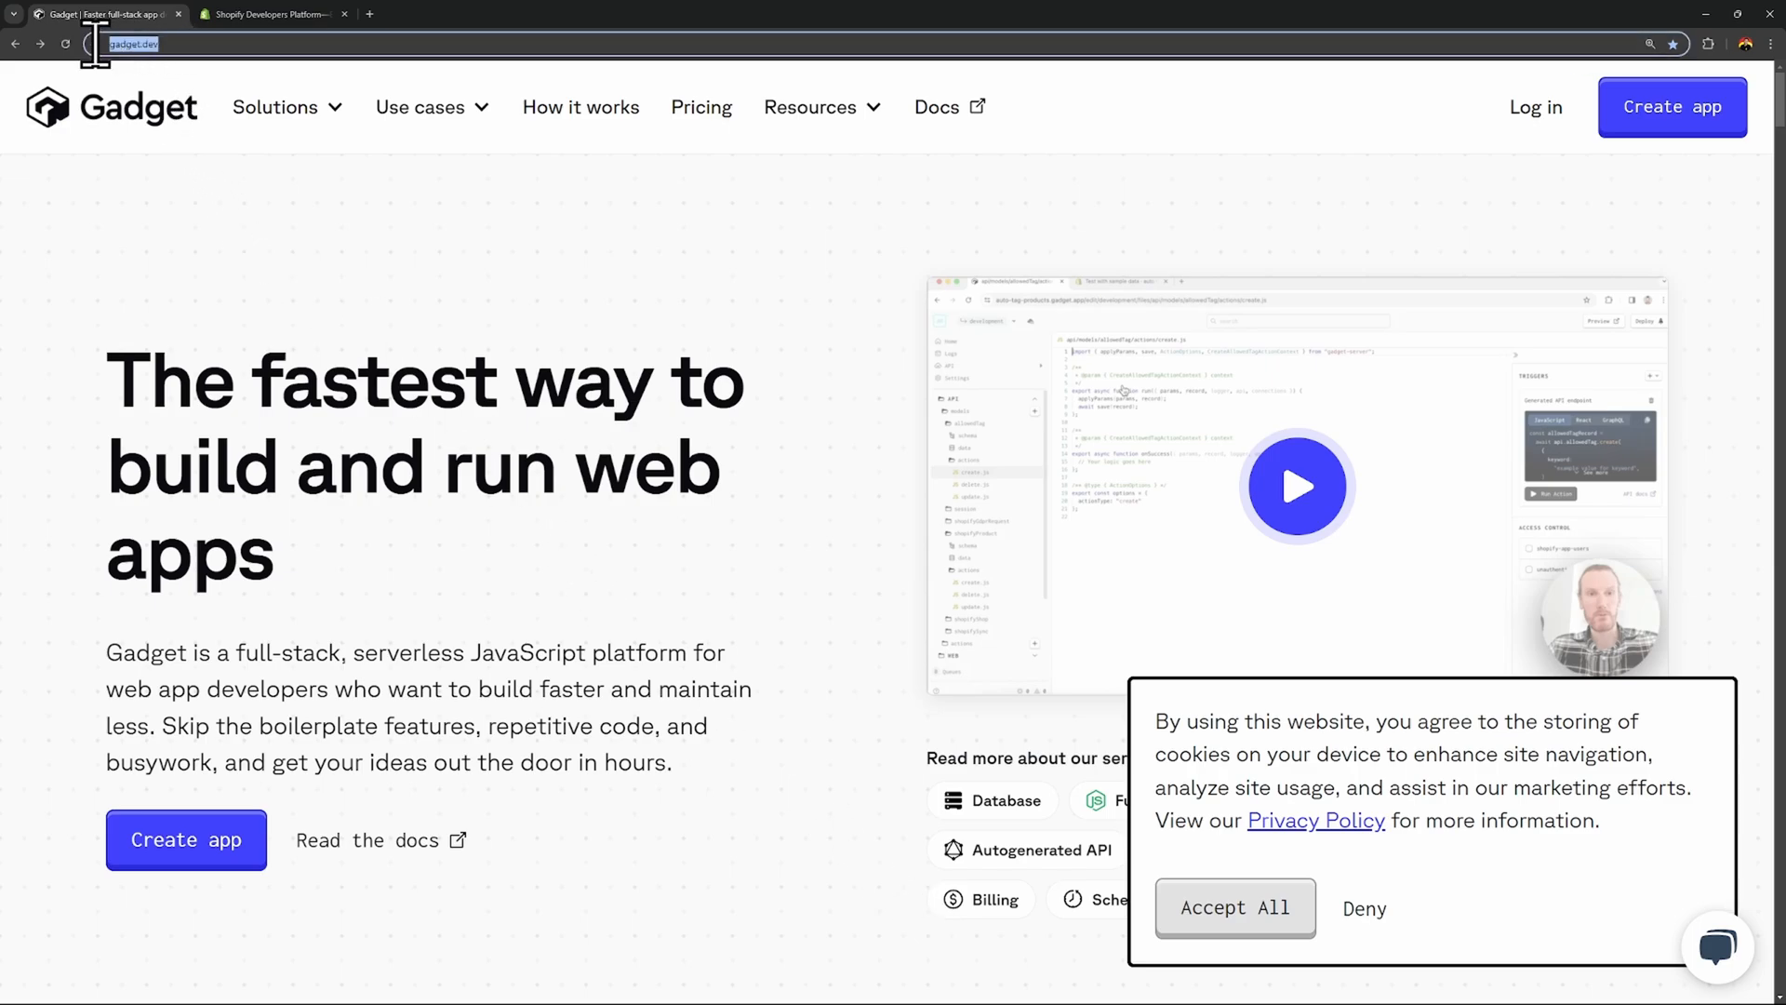
pyautogui.moveTo(791, 590)
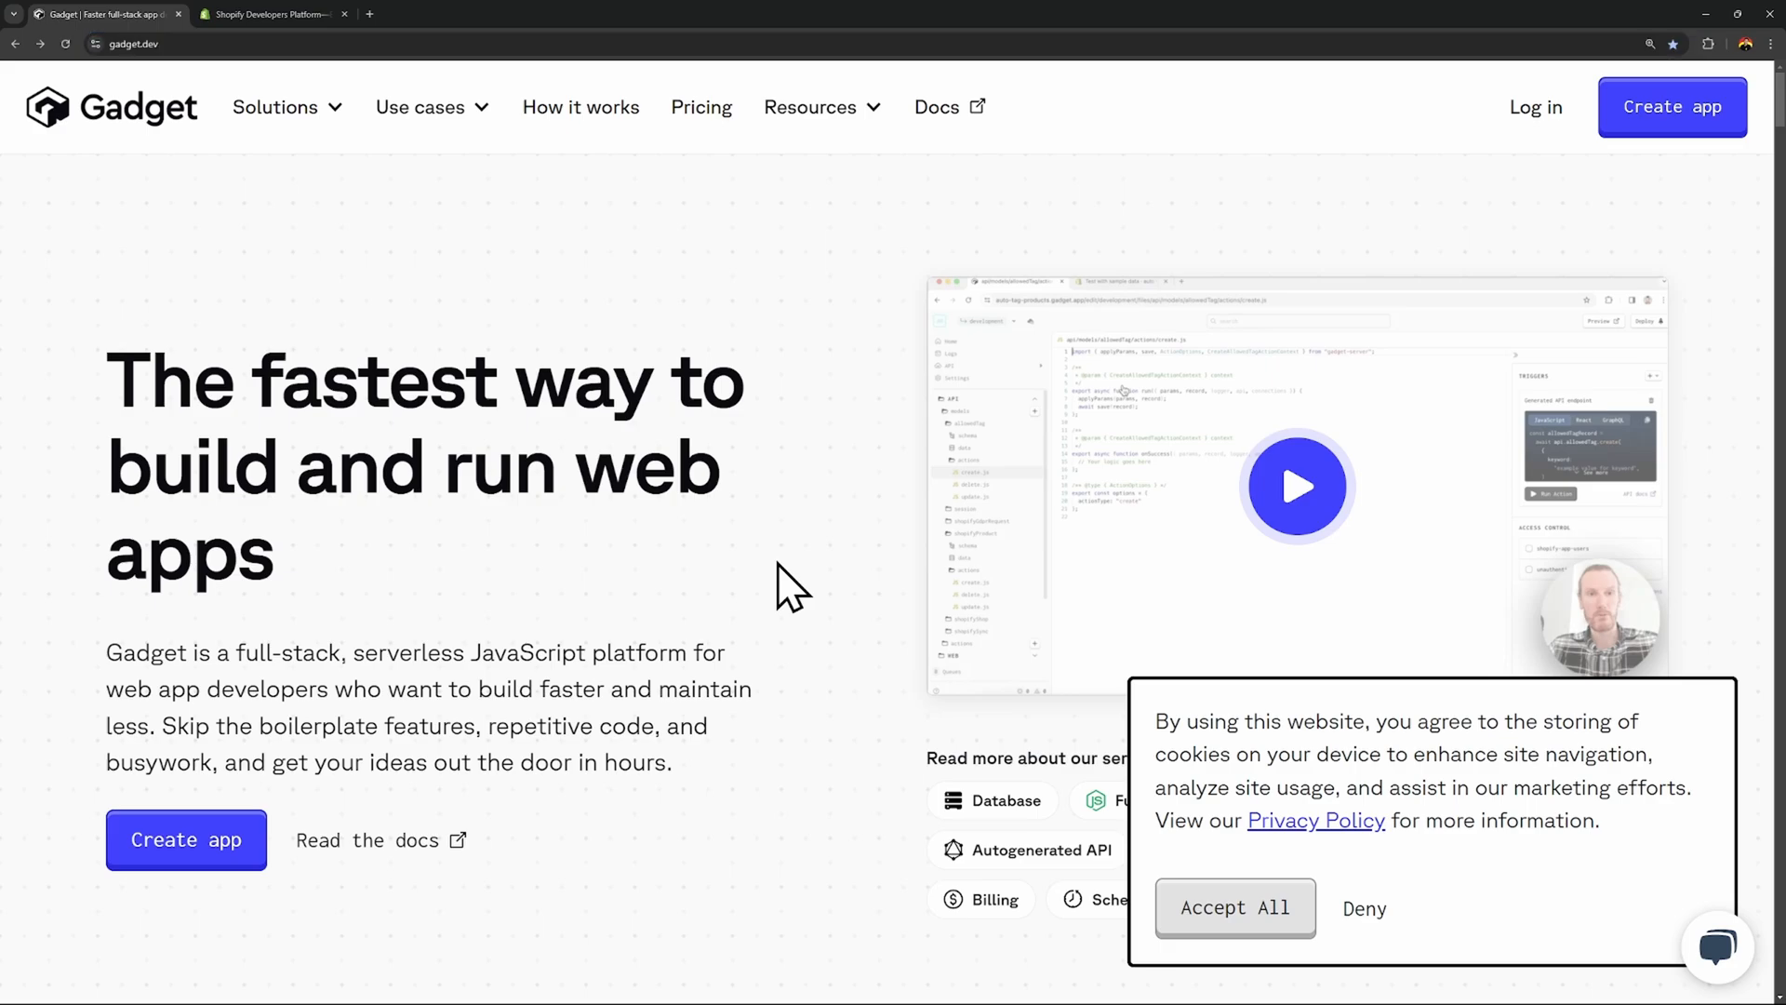
pyautogui.moveTo(718, 638)
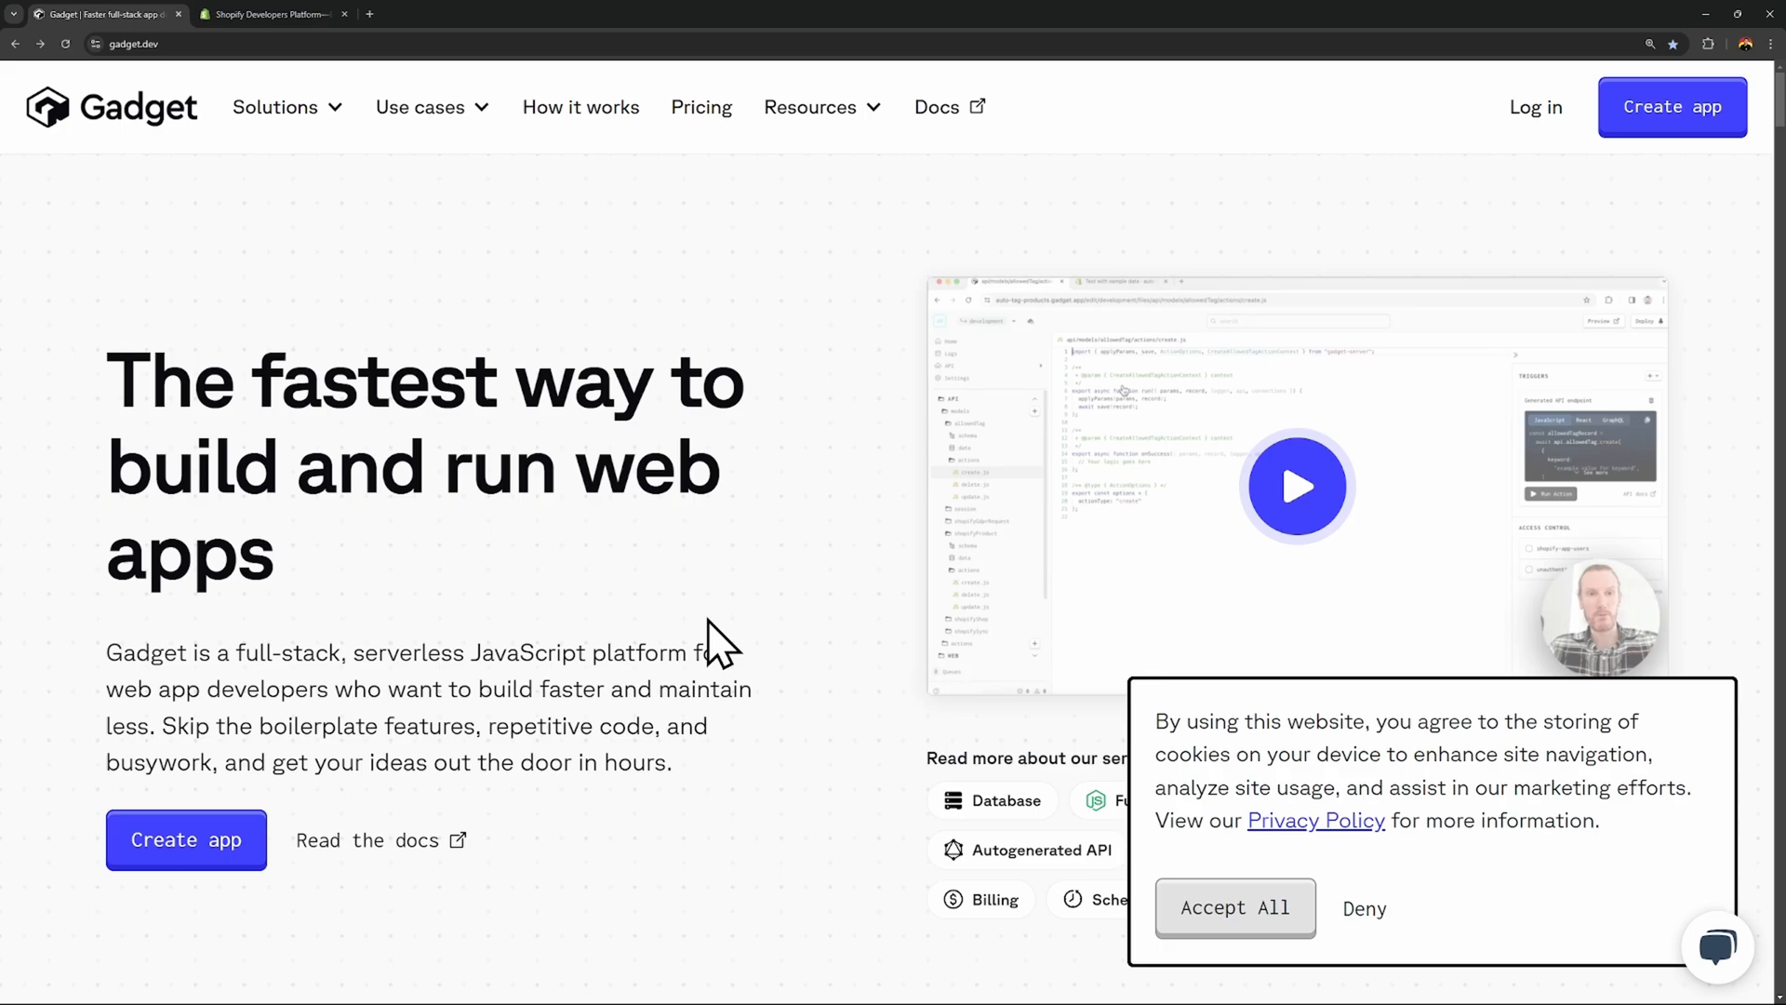
pyautogui.click(186, 839)
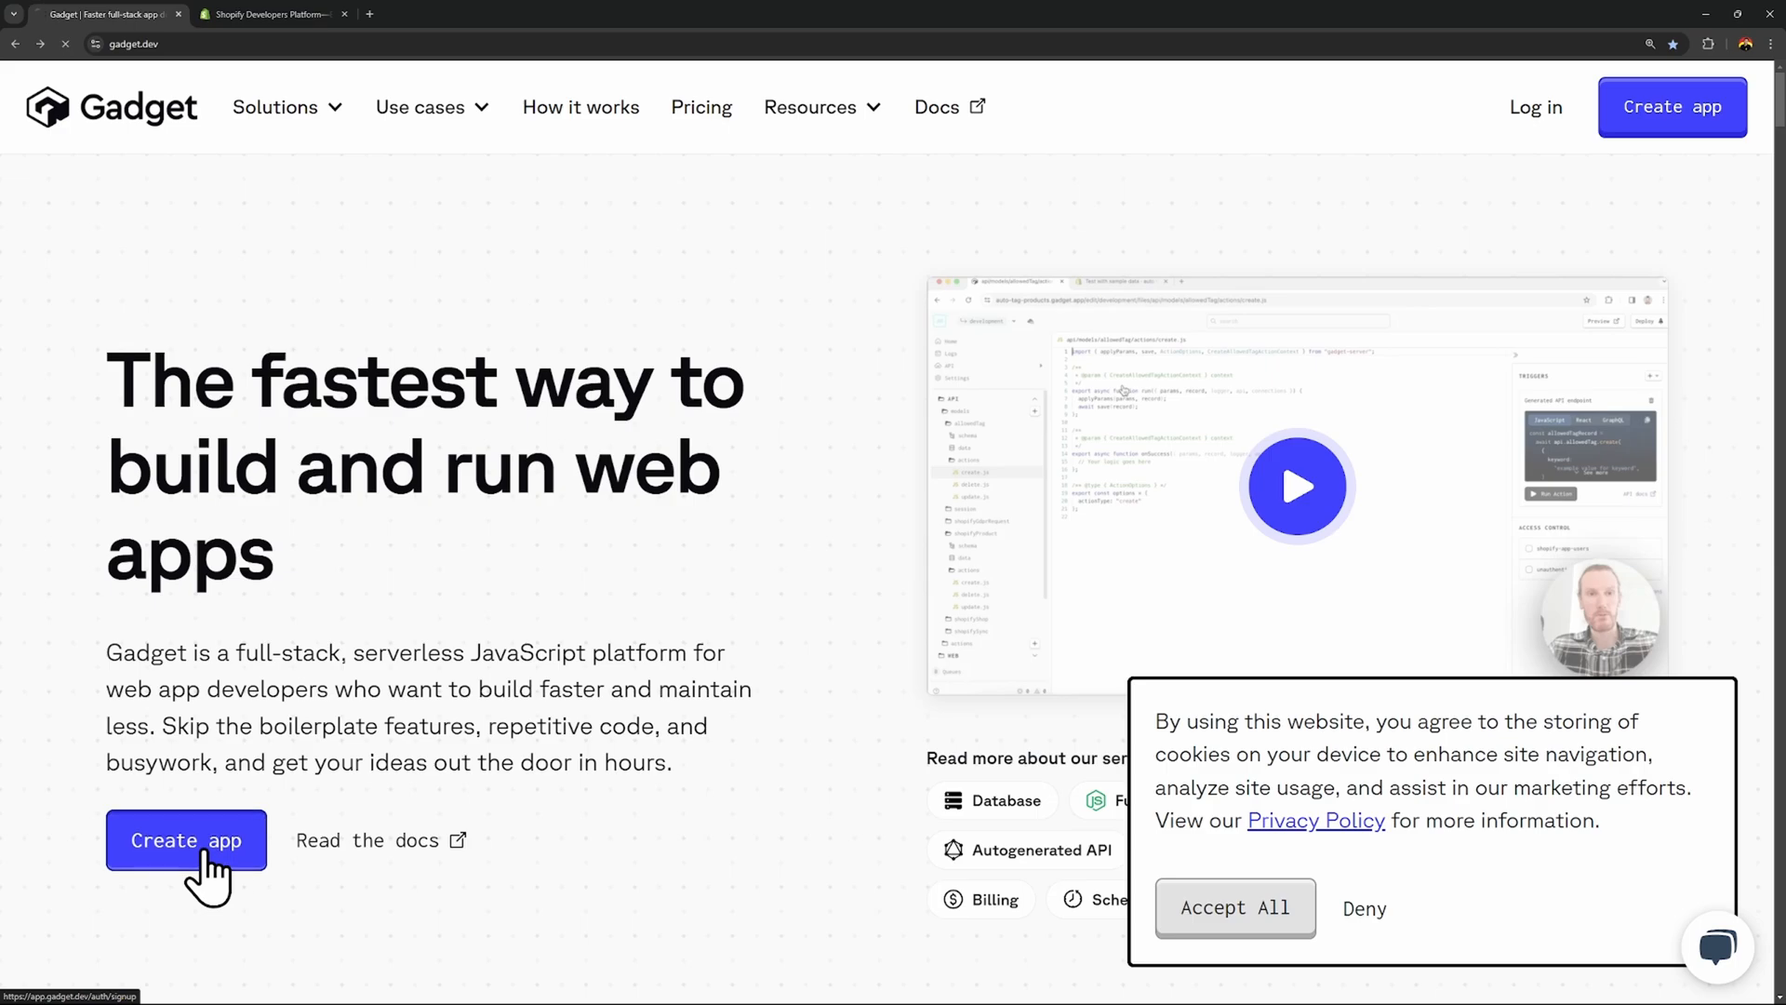
pyautogui.click(186, 839)
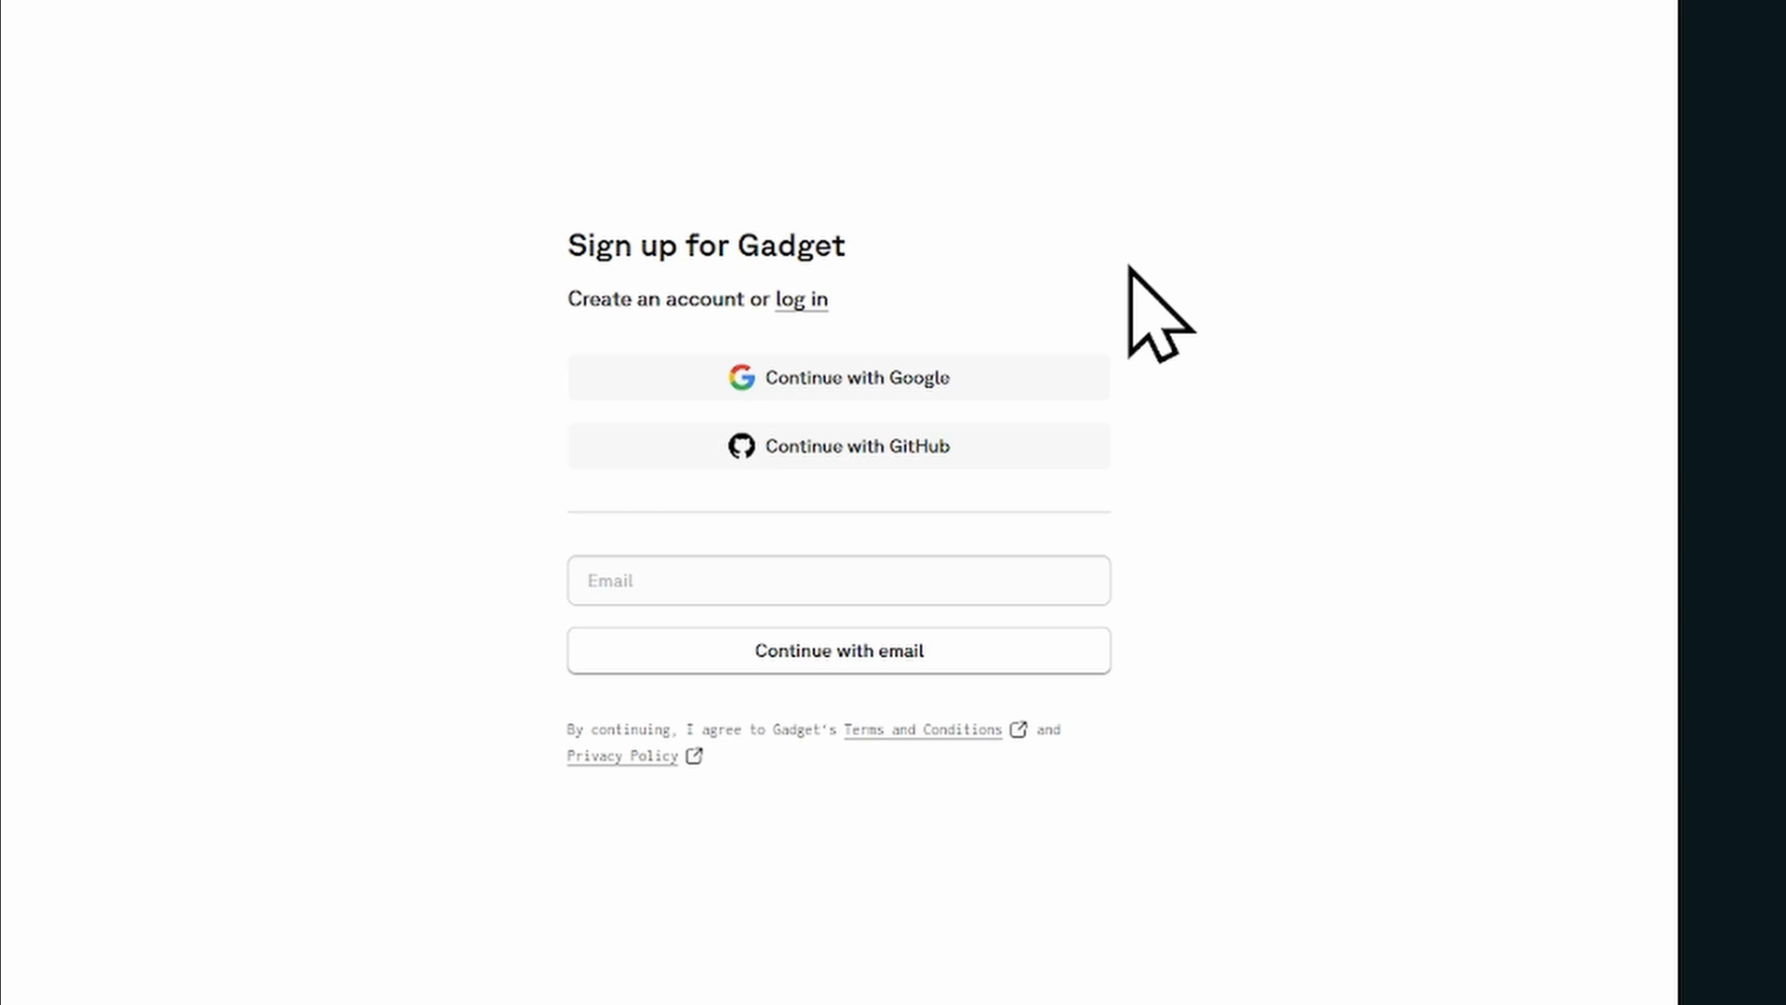
pyautogui.moveTo(1031, 542)
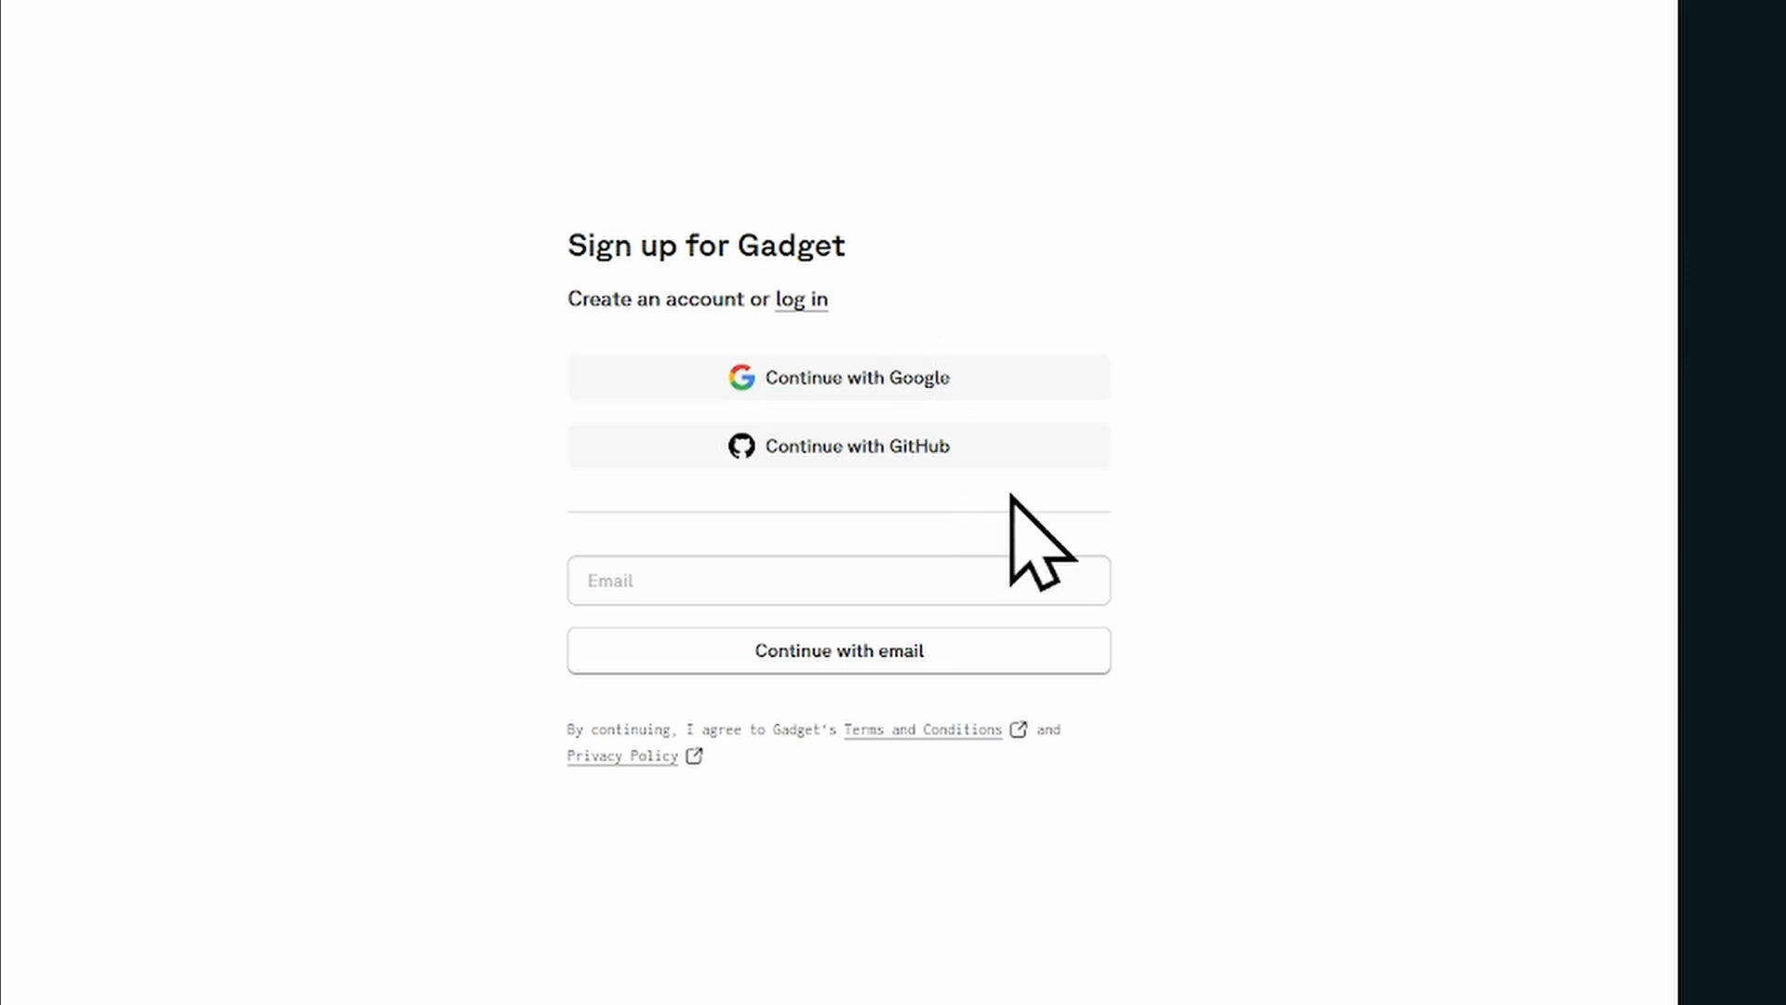
pyautogui.moveTo(852, 580)
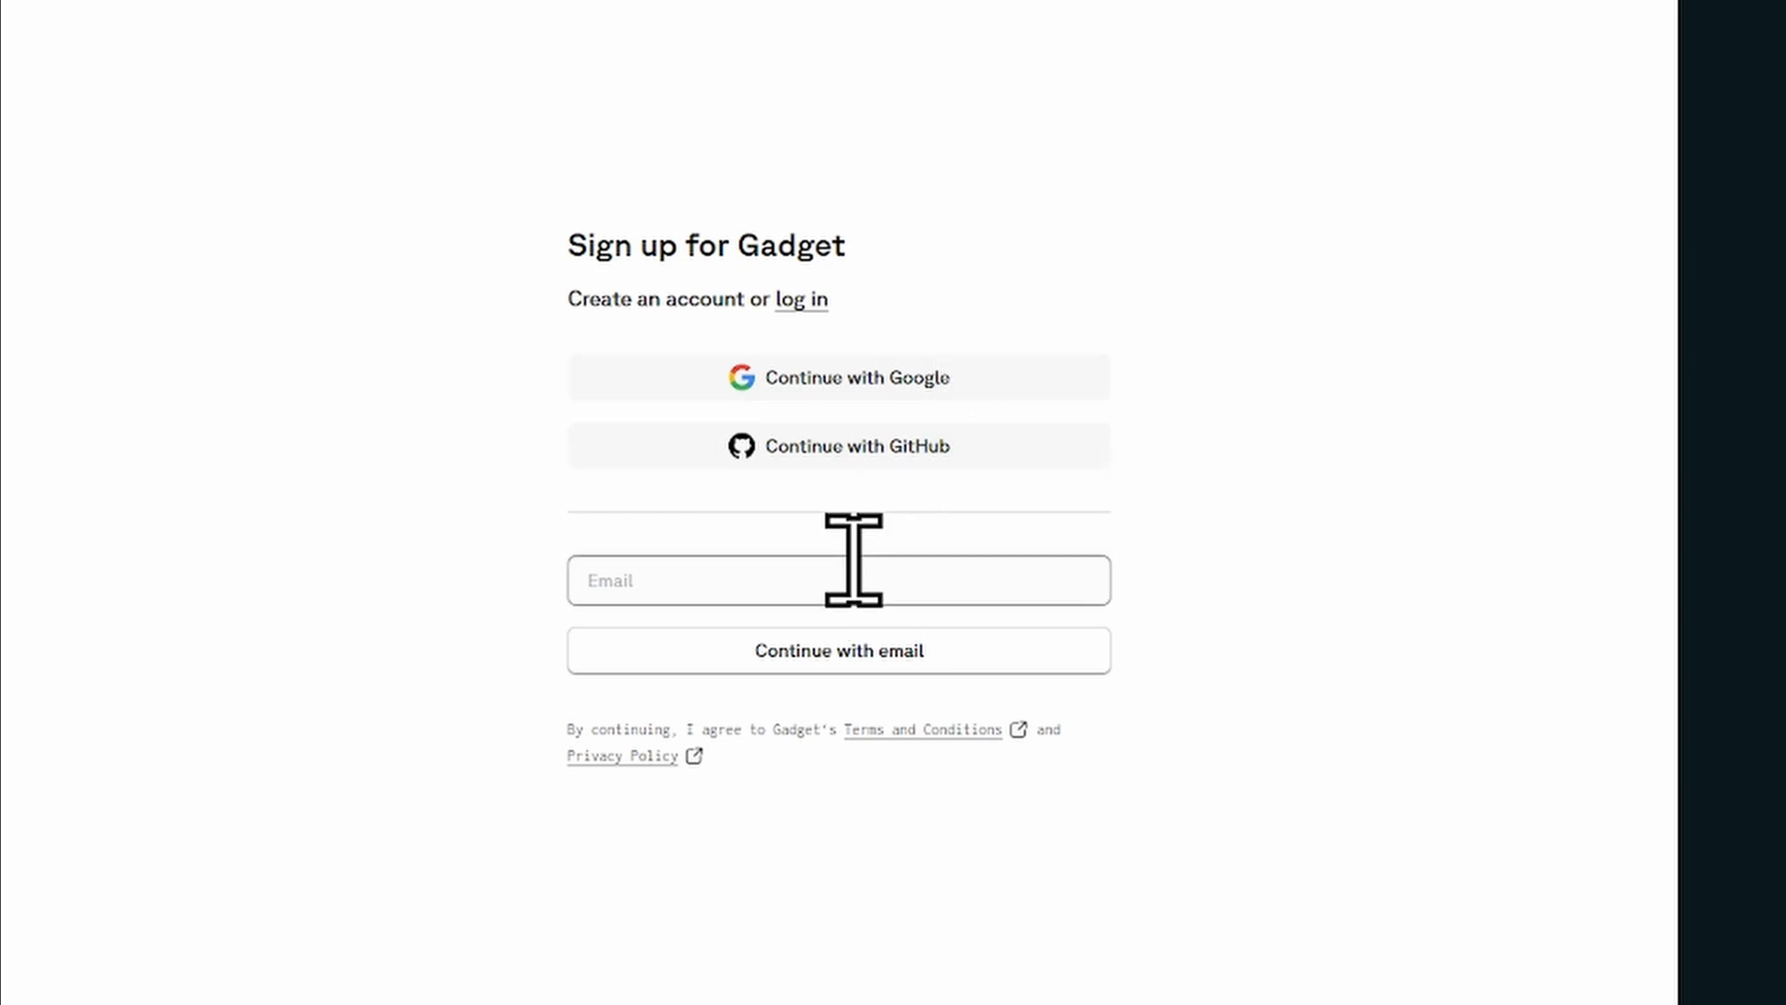
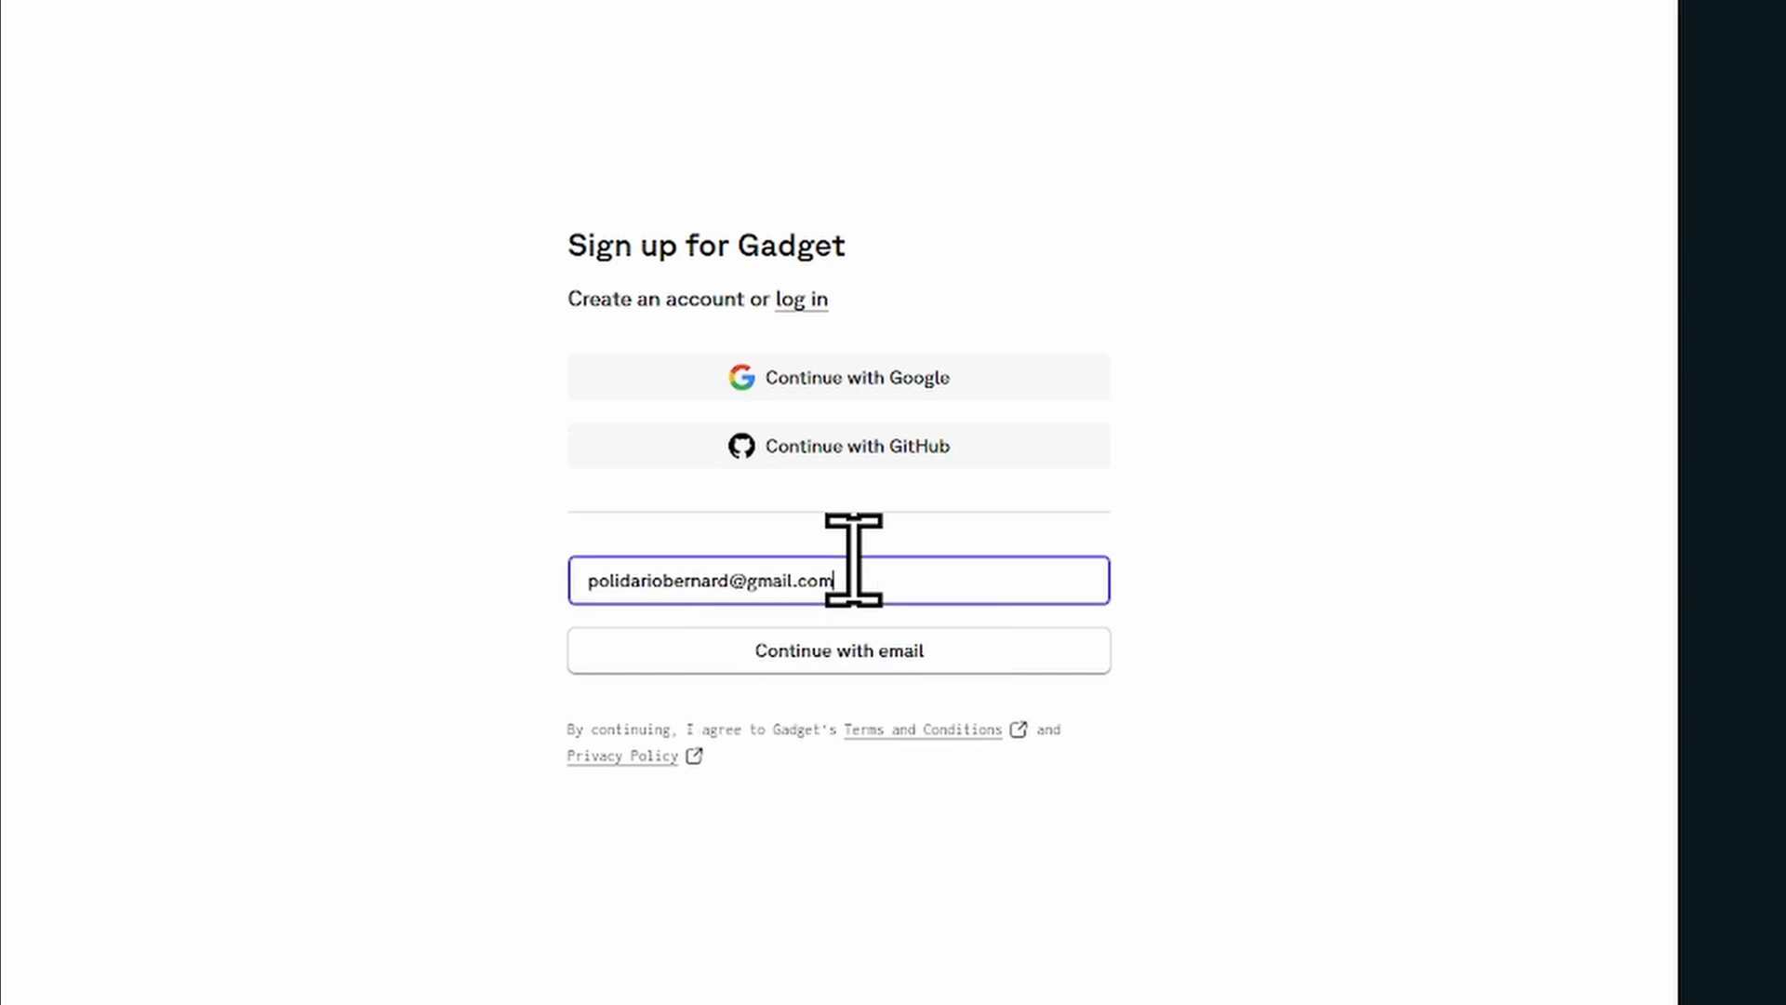
pyautogui.click(837, 652)
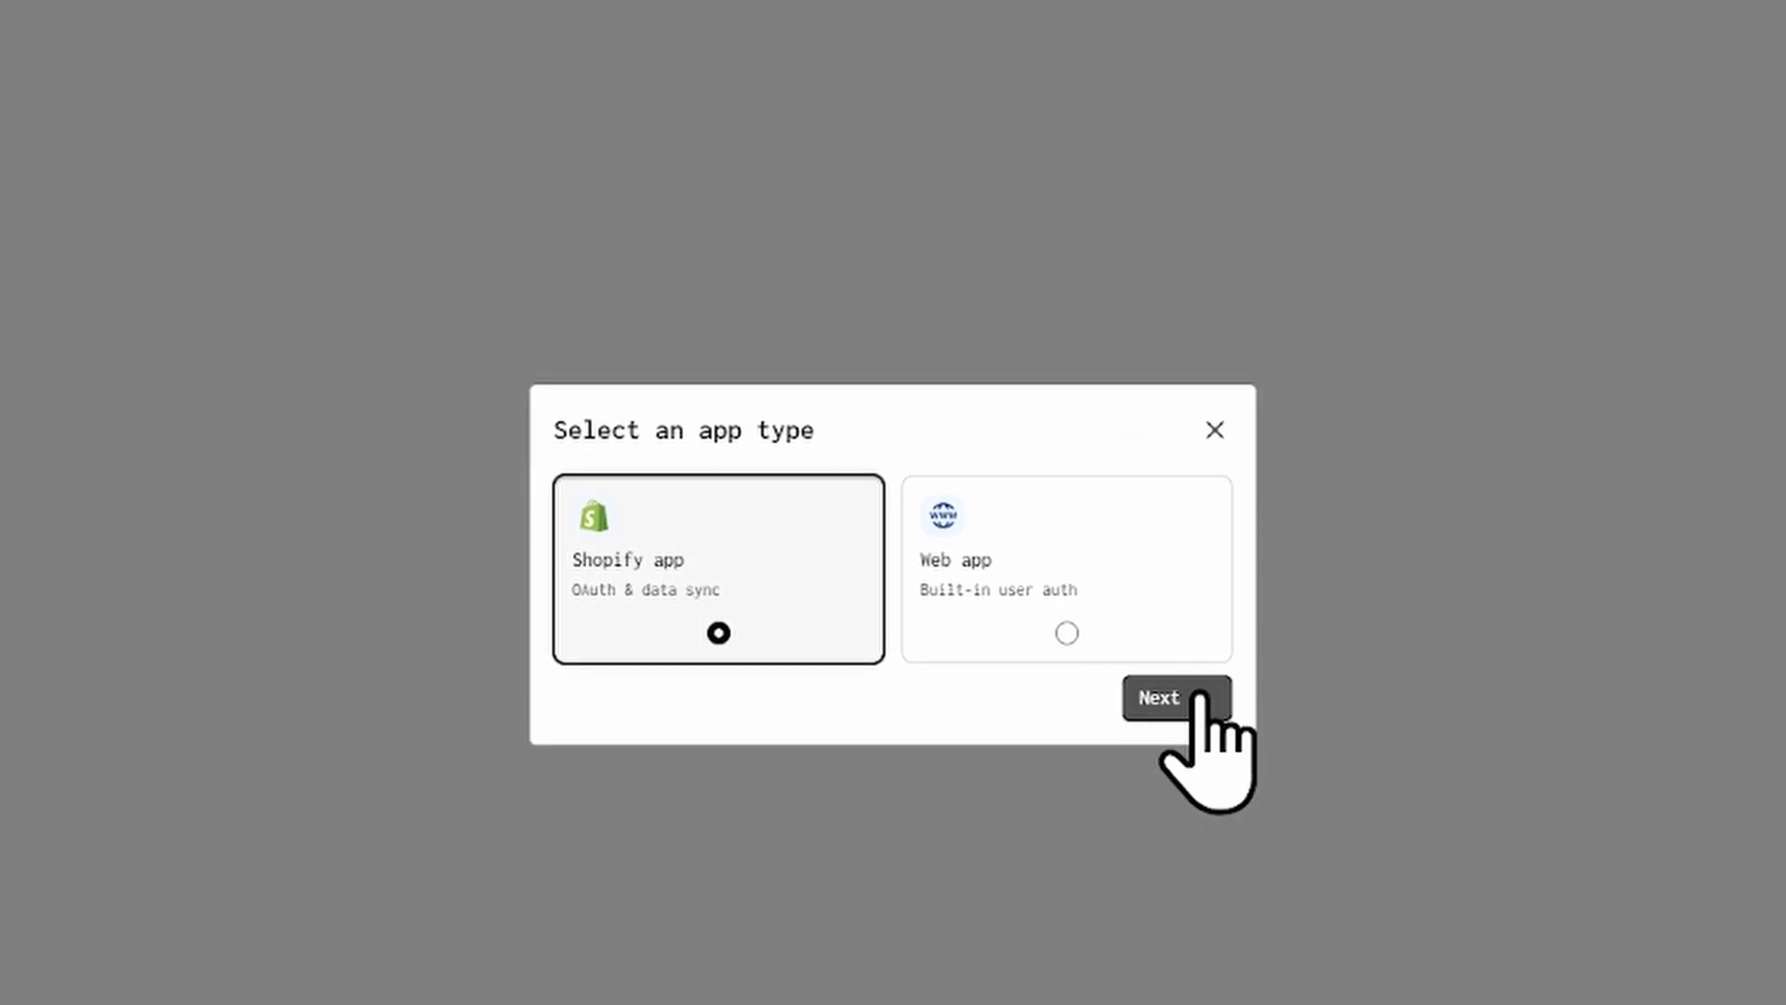
# Step: Create a Shopify app with domain weeklyhow using the Base Shopify embedded app template
pyautogui.click(1174, 698)
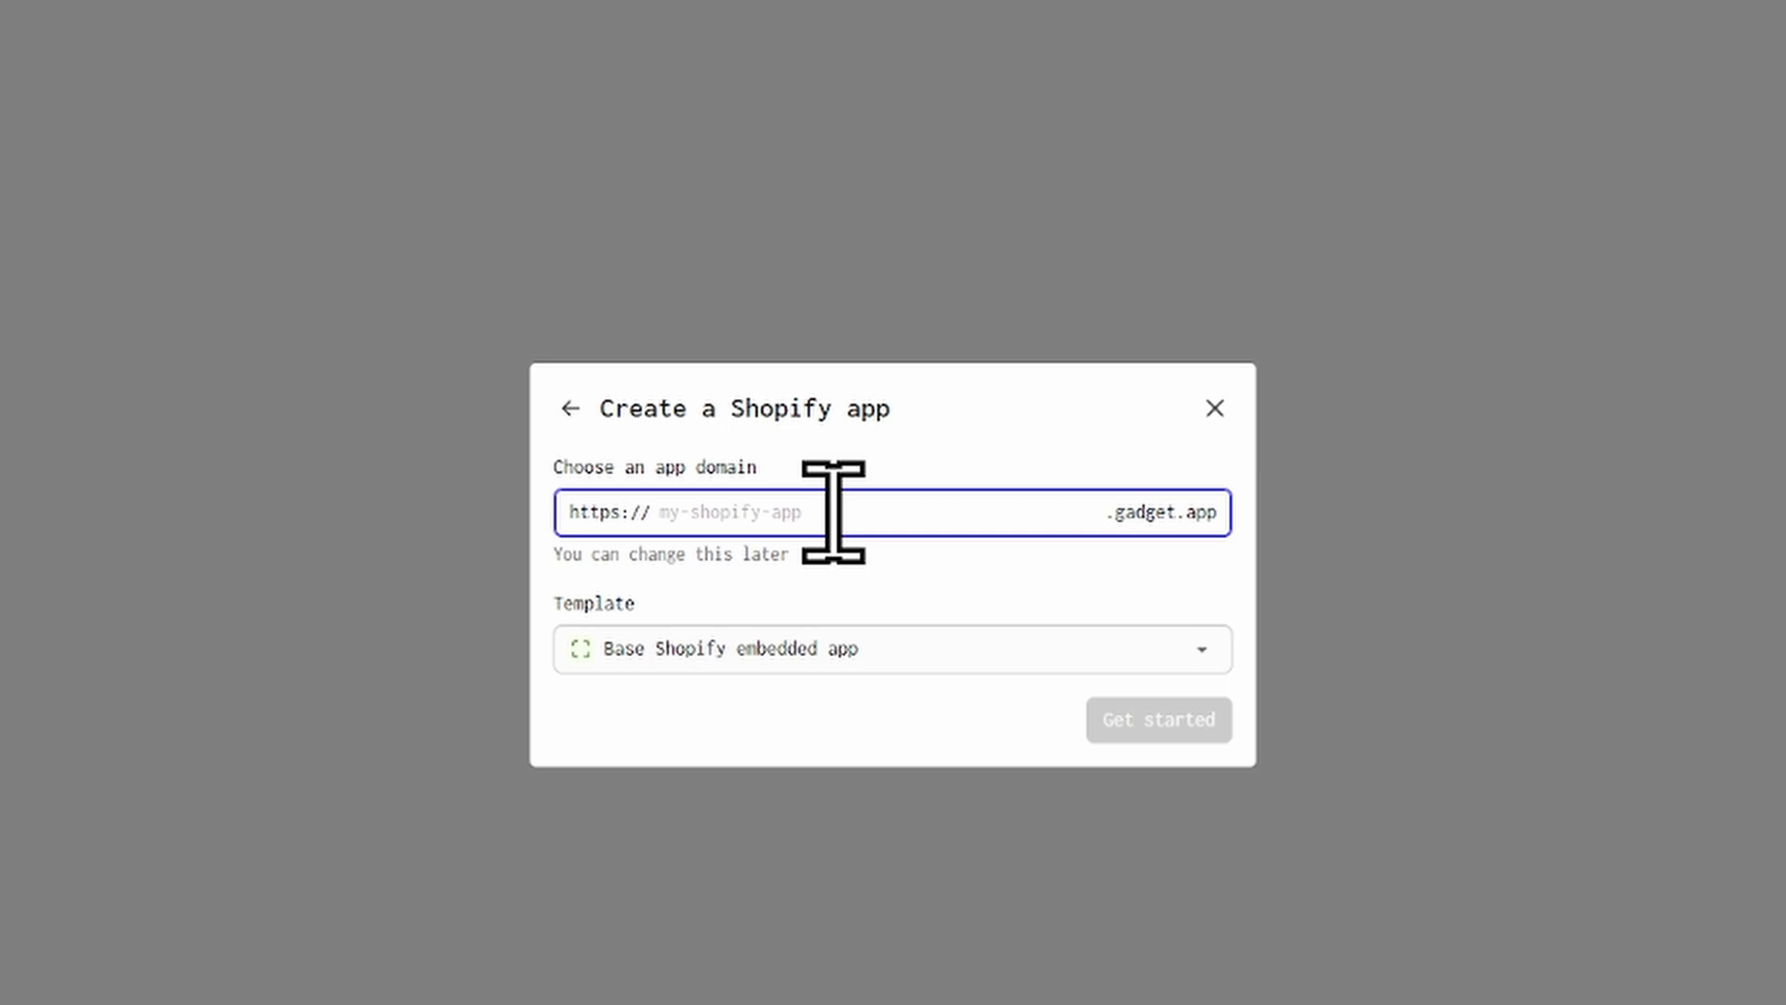
pyautogui.write('weeklyh')
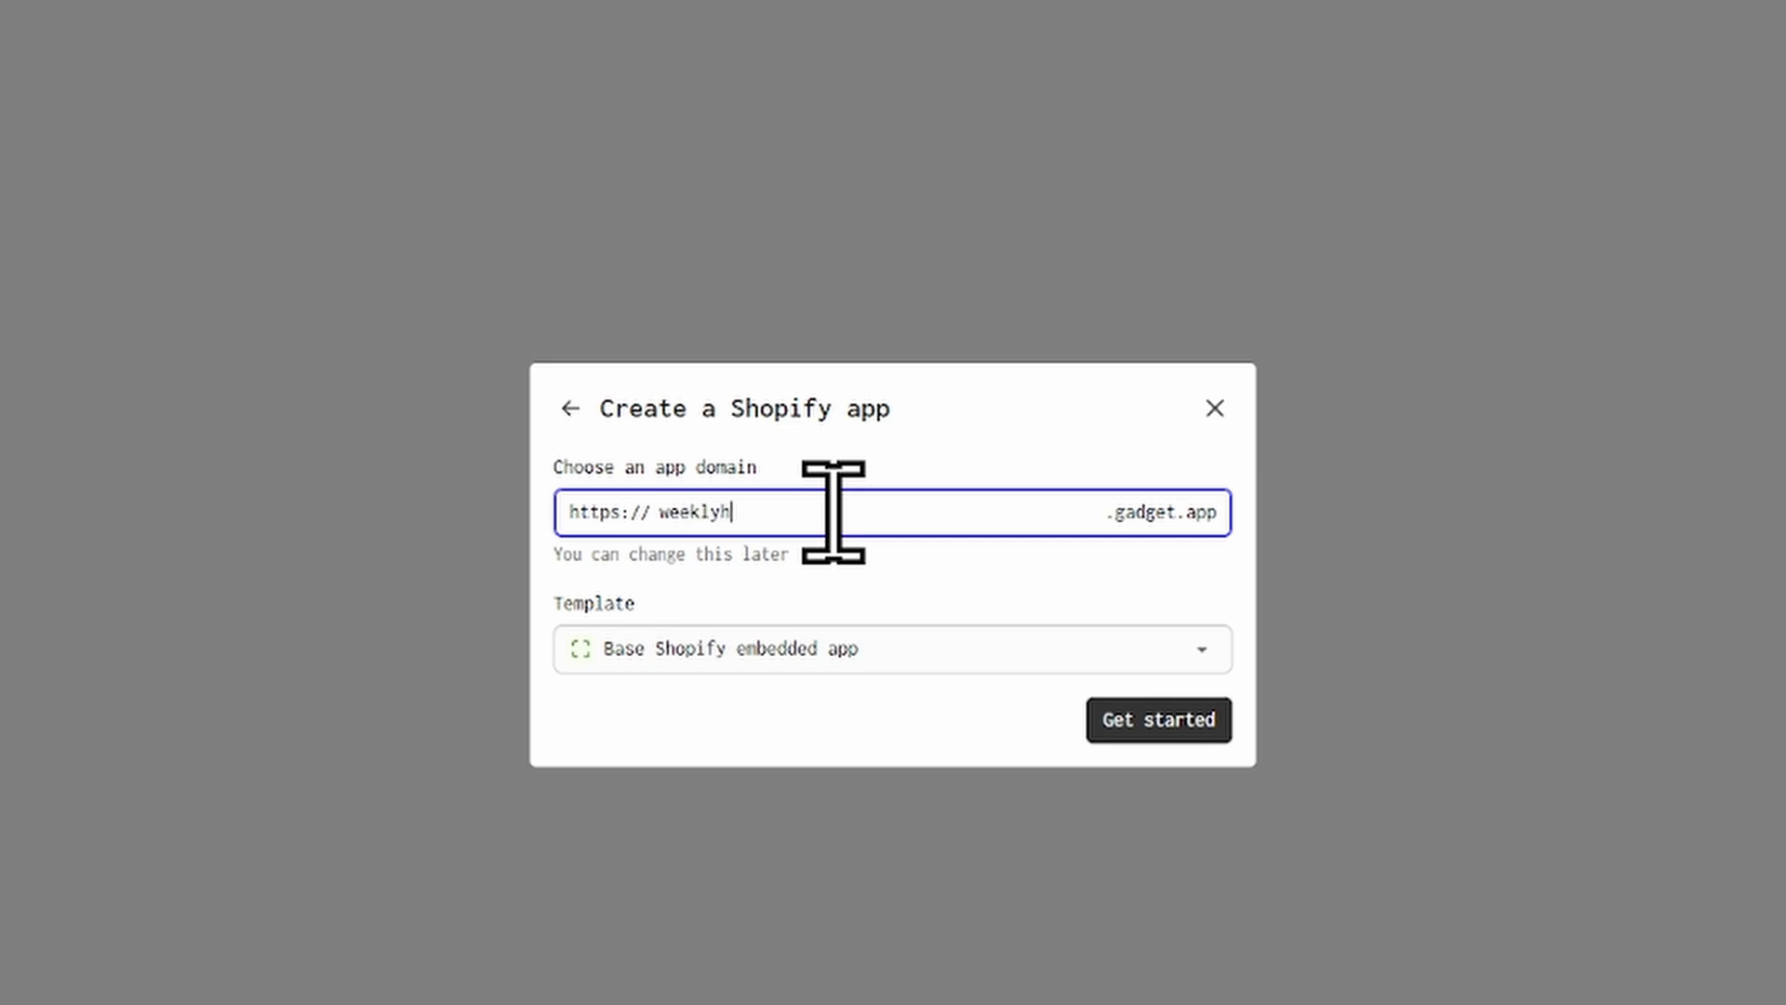
pyautogui.write('ow')
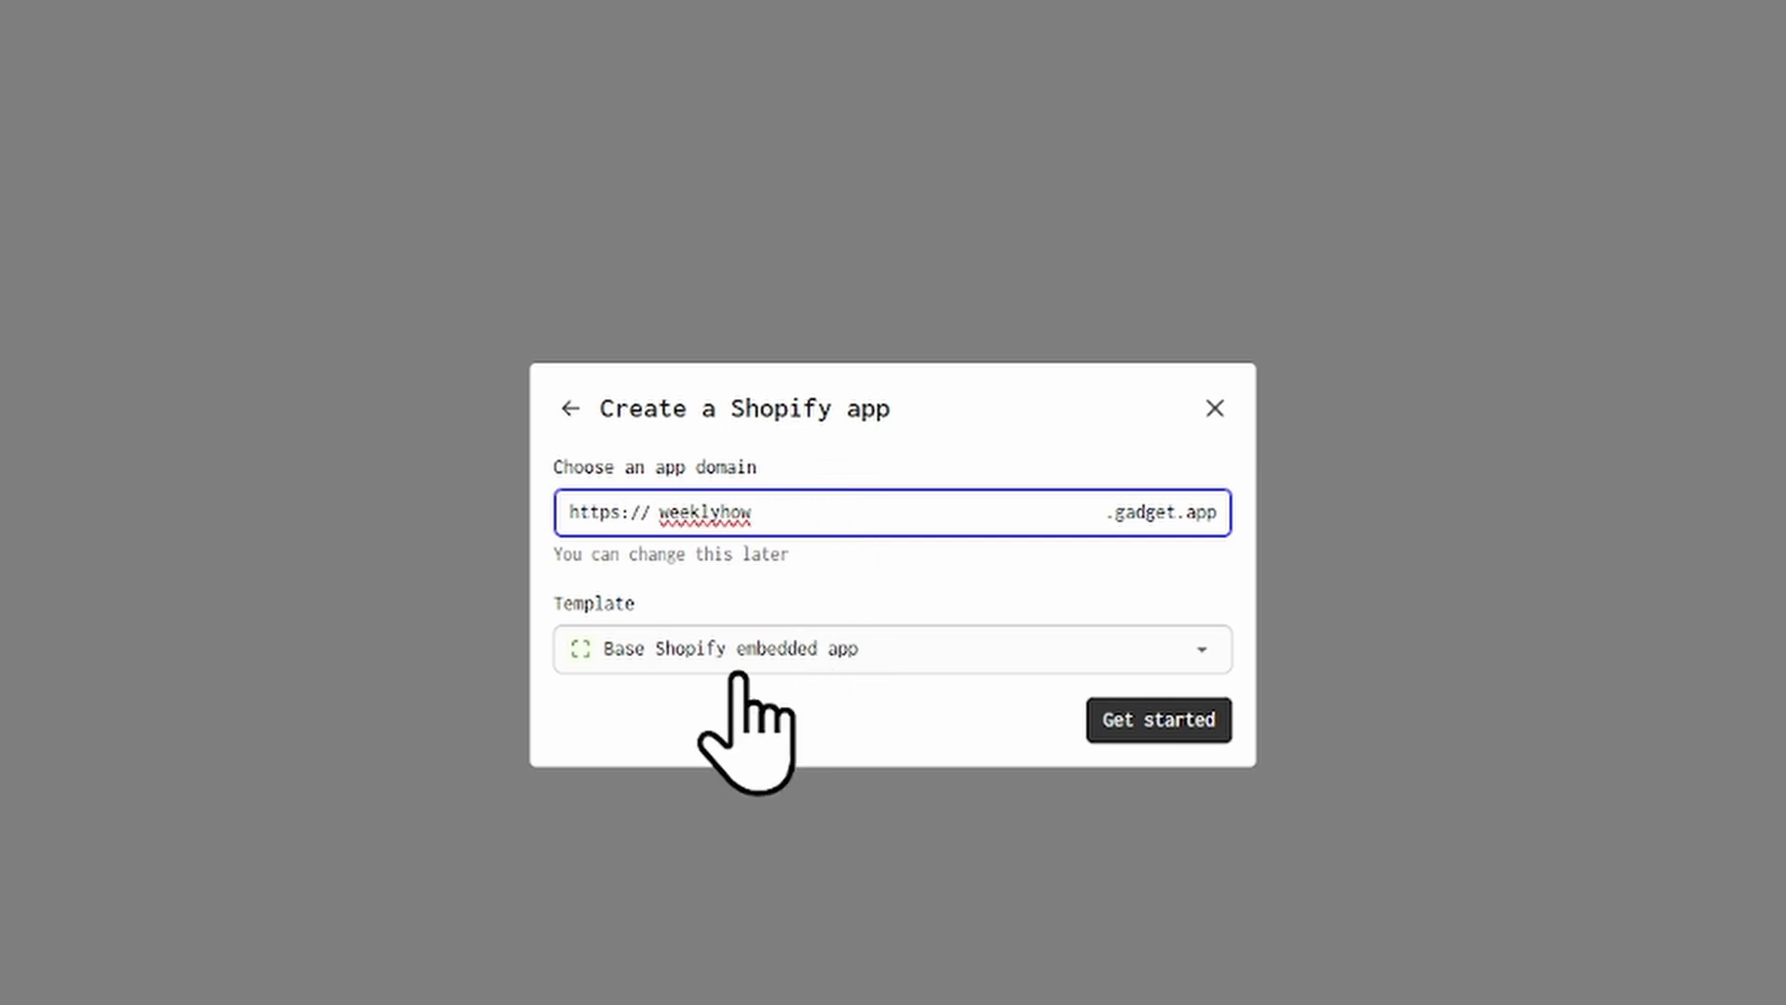
pyautogui.click(891, 647)
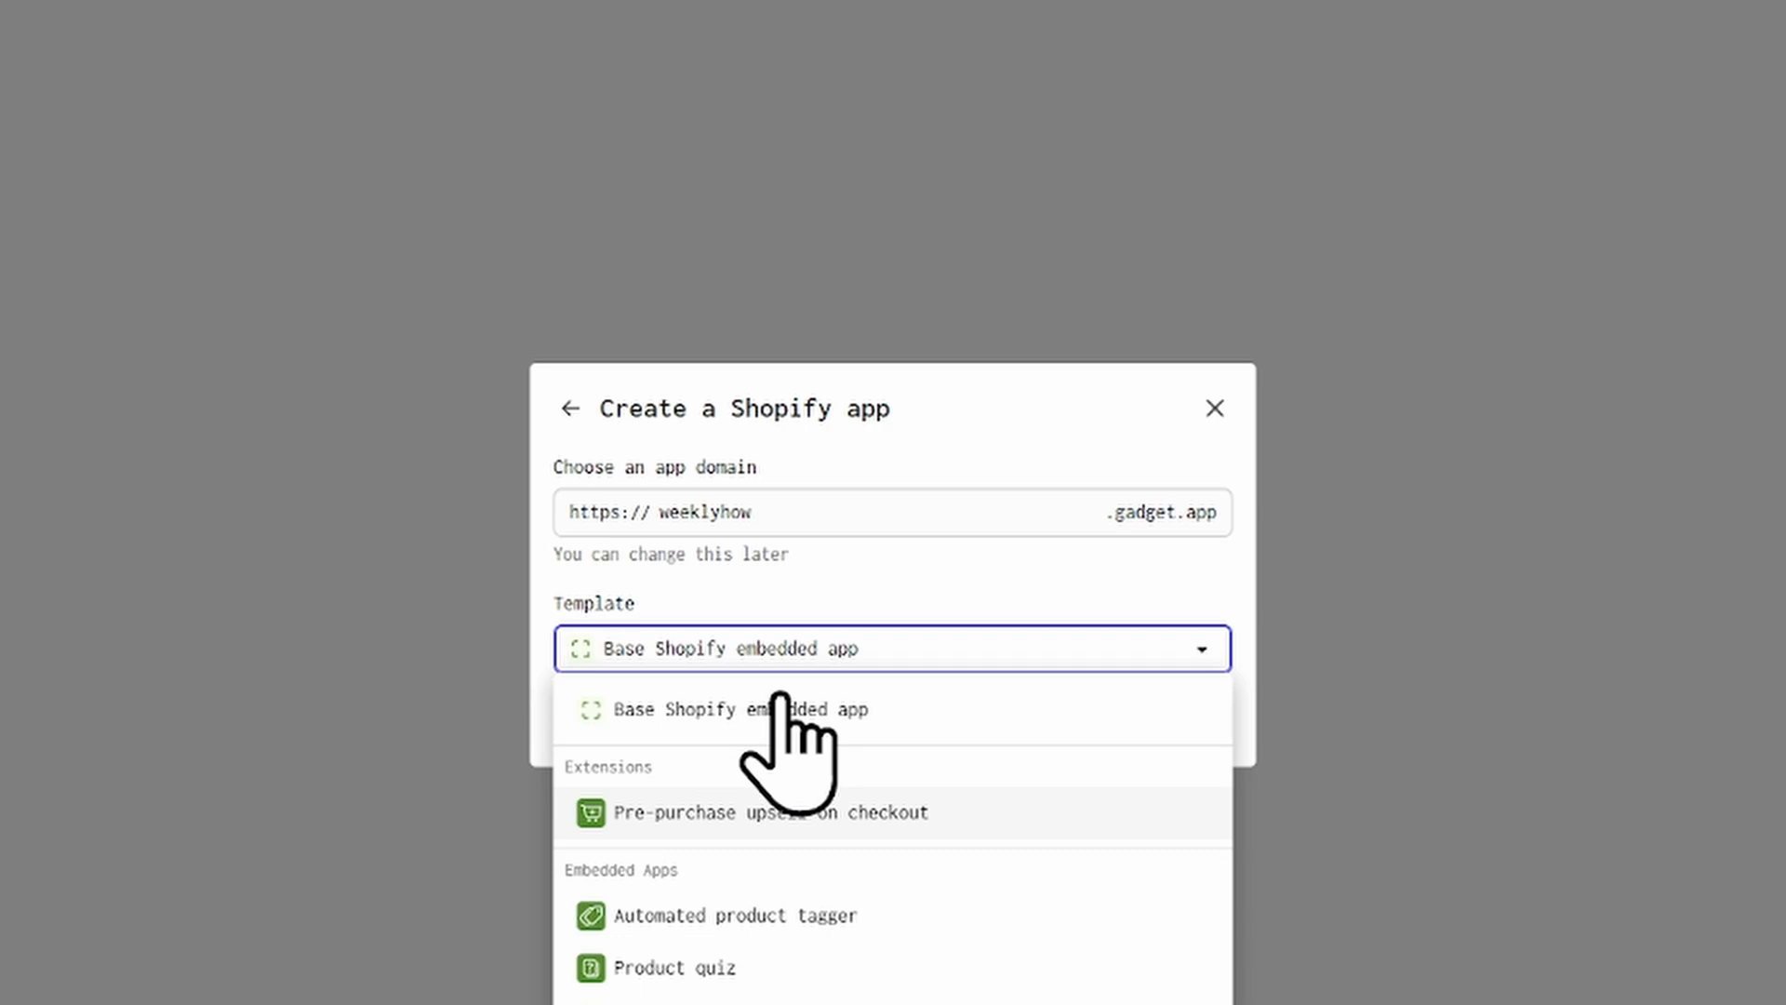
pyautogui.click(738, 708)
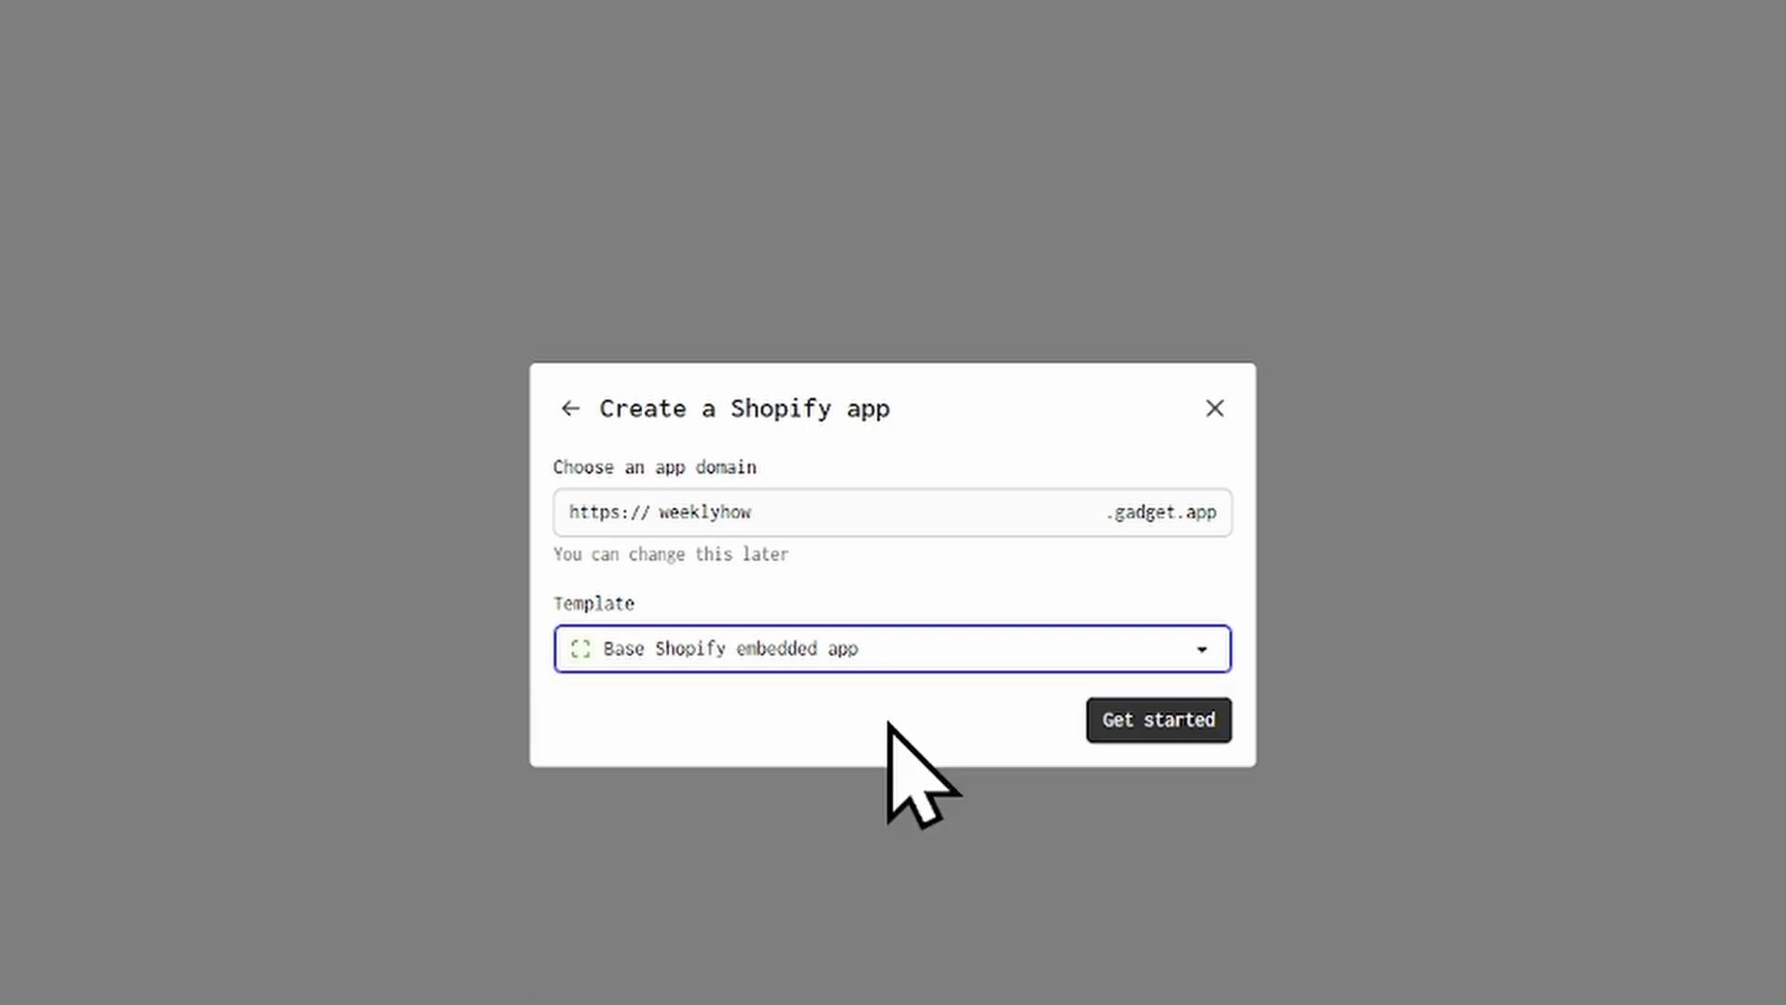
pyautogui.click(1157, 719)
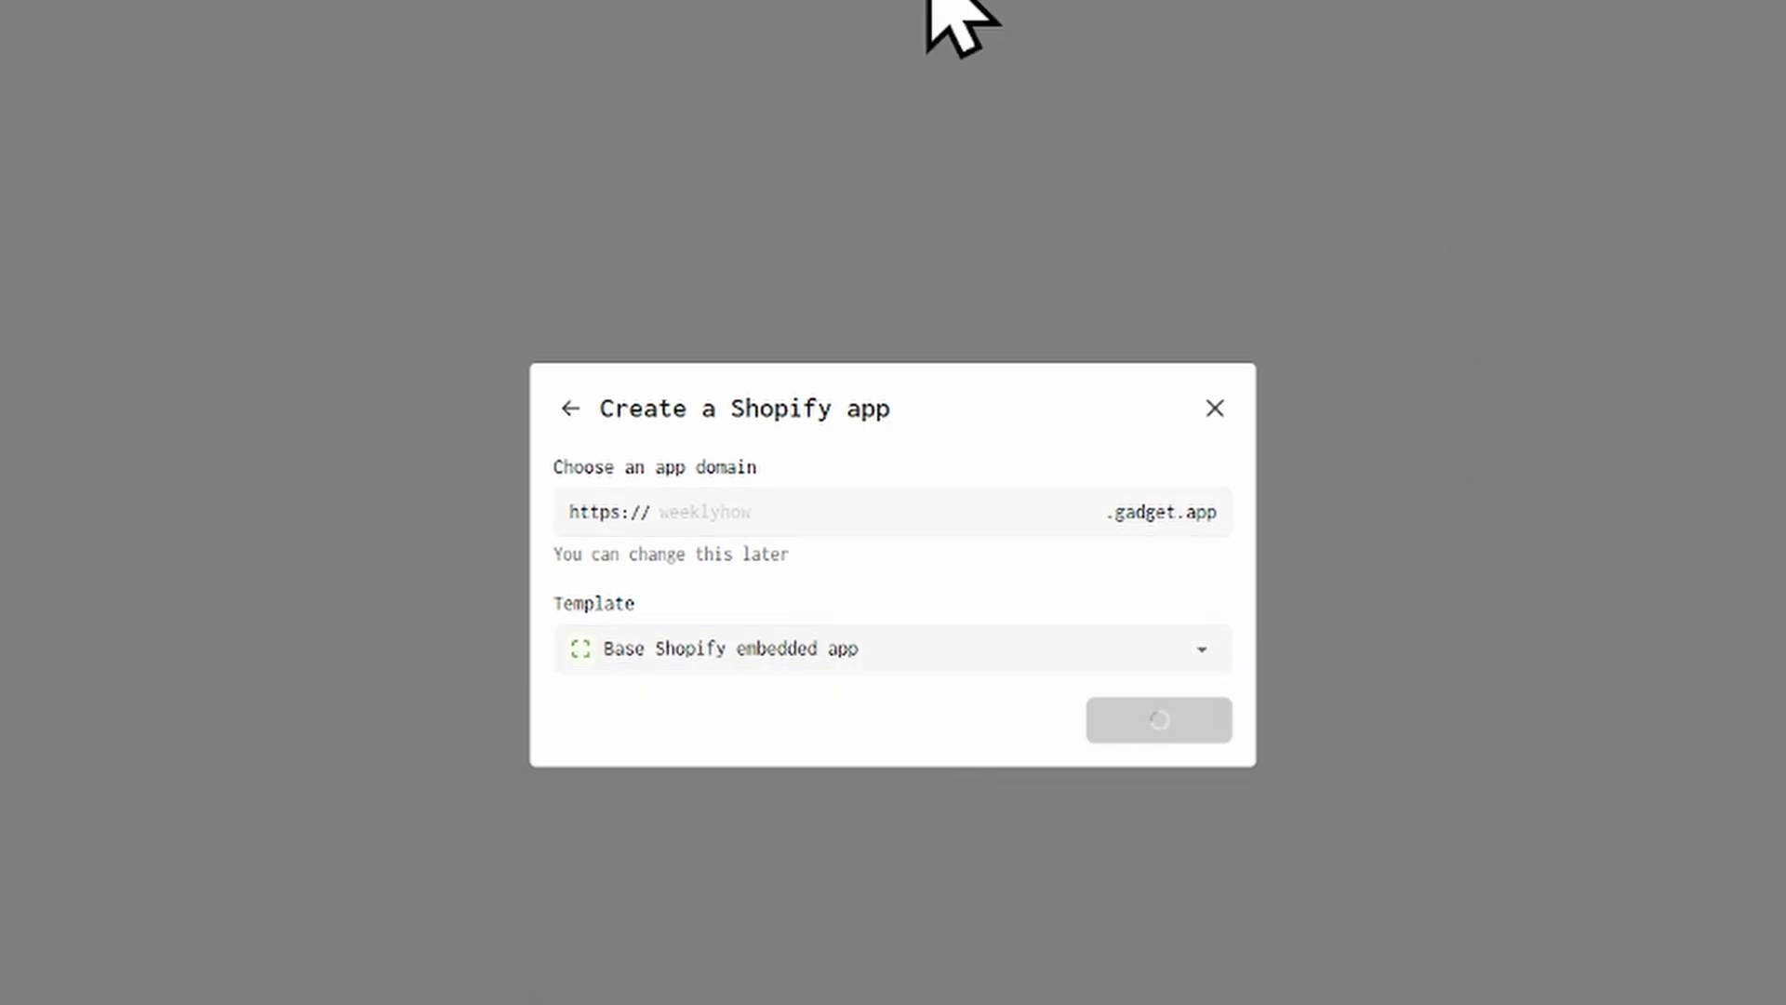
# Step: Let Gadget provision the weeklyhow development app's database, backend and services
pyautogui.click(1157, 719)
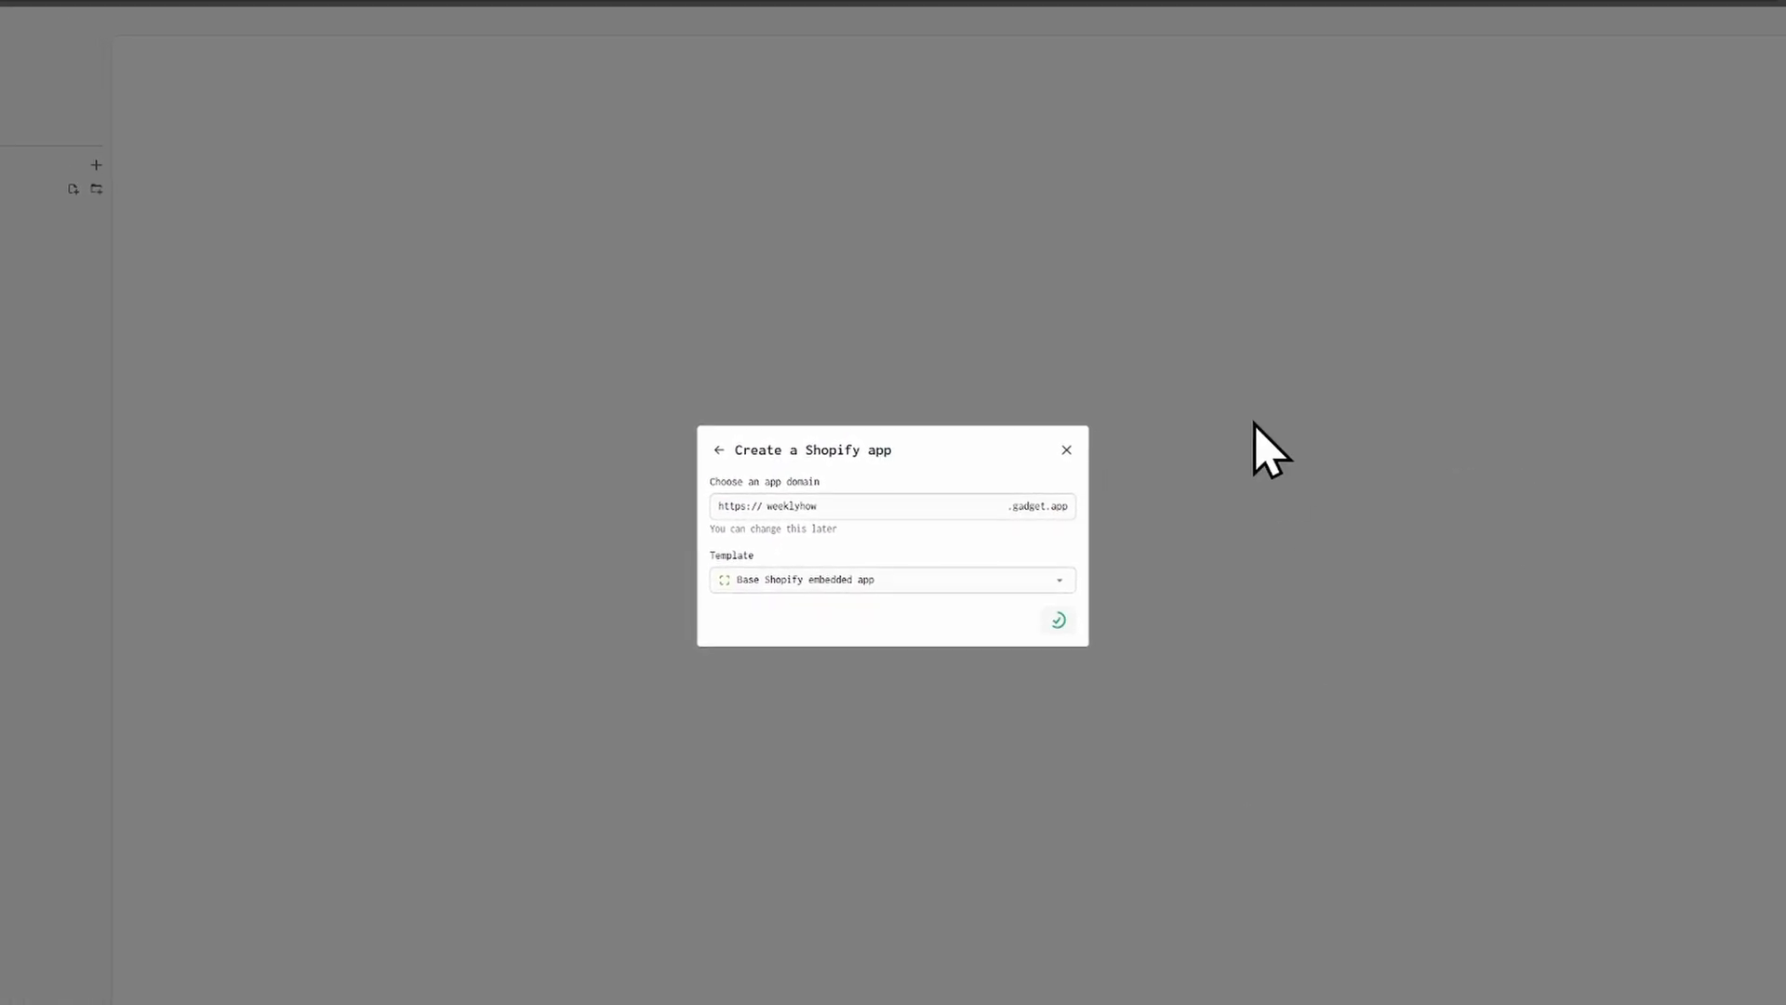
pyautogui.click(1057, 620)
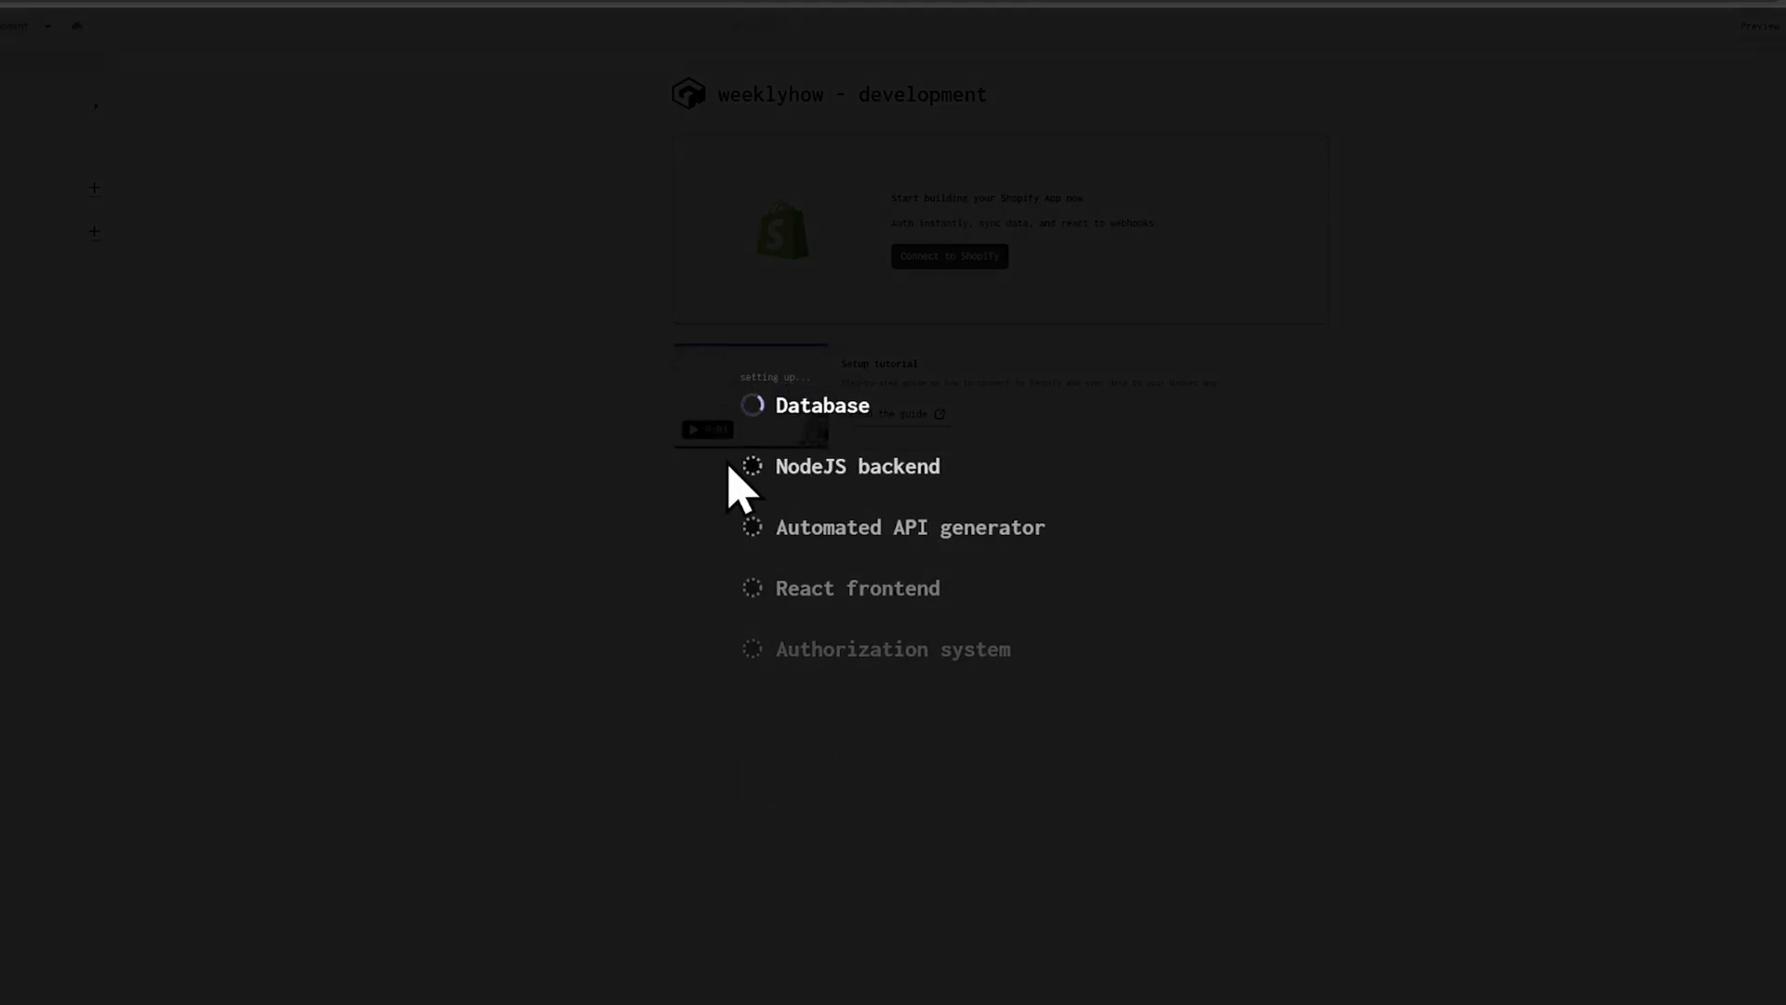
pyautogui.moveTo(1059, 569)
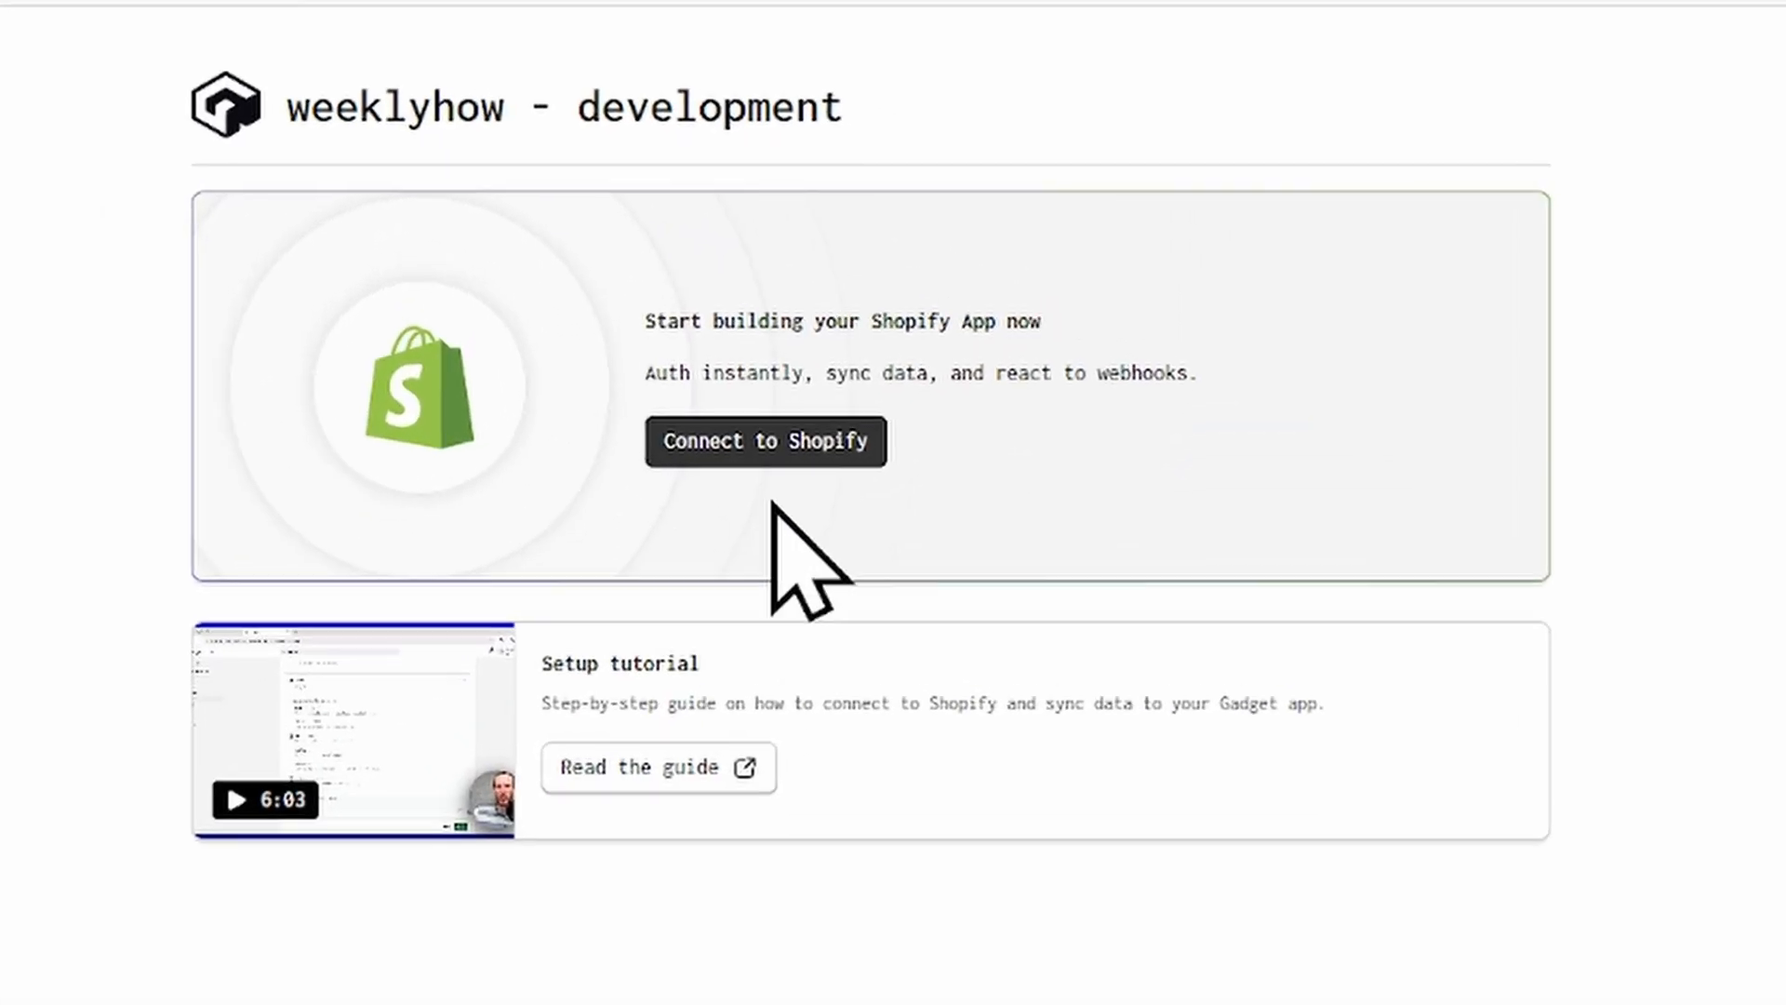
# Step: Begin the Shopify connection with Partners dashboard keys and review the client credentials and URLs
pyautogui.click(764, 441)
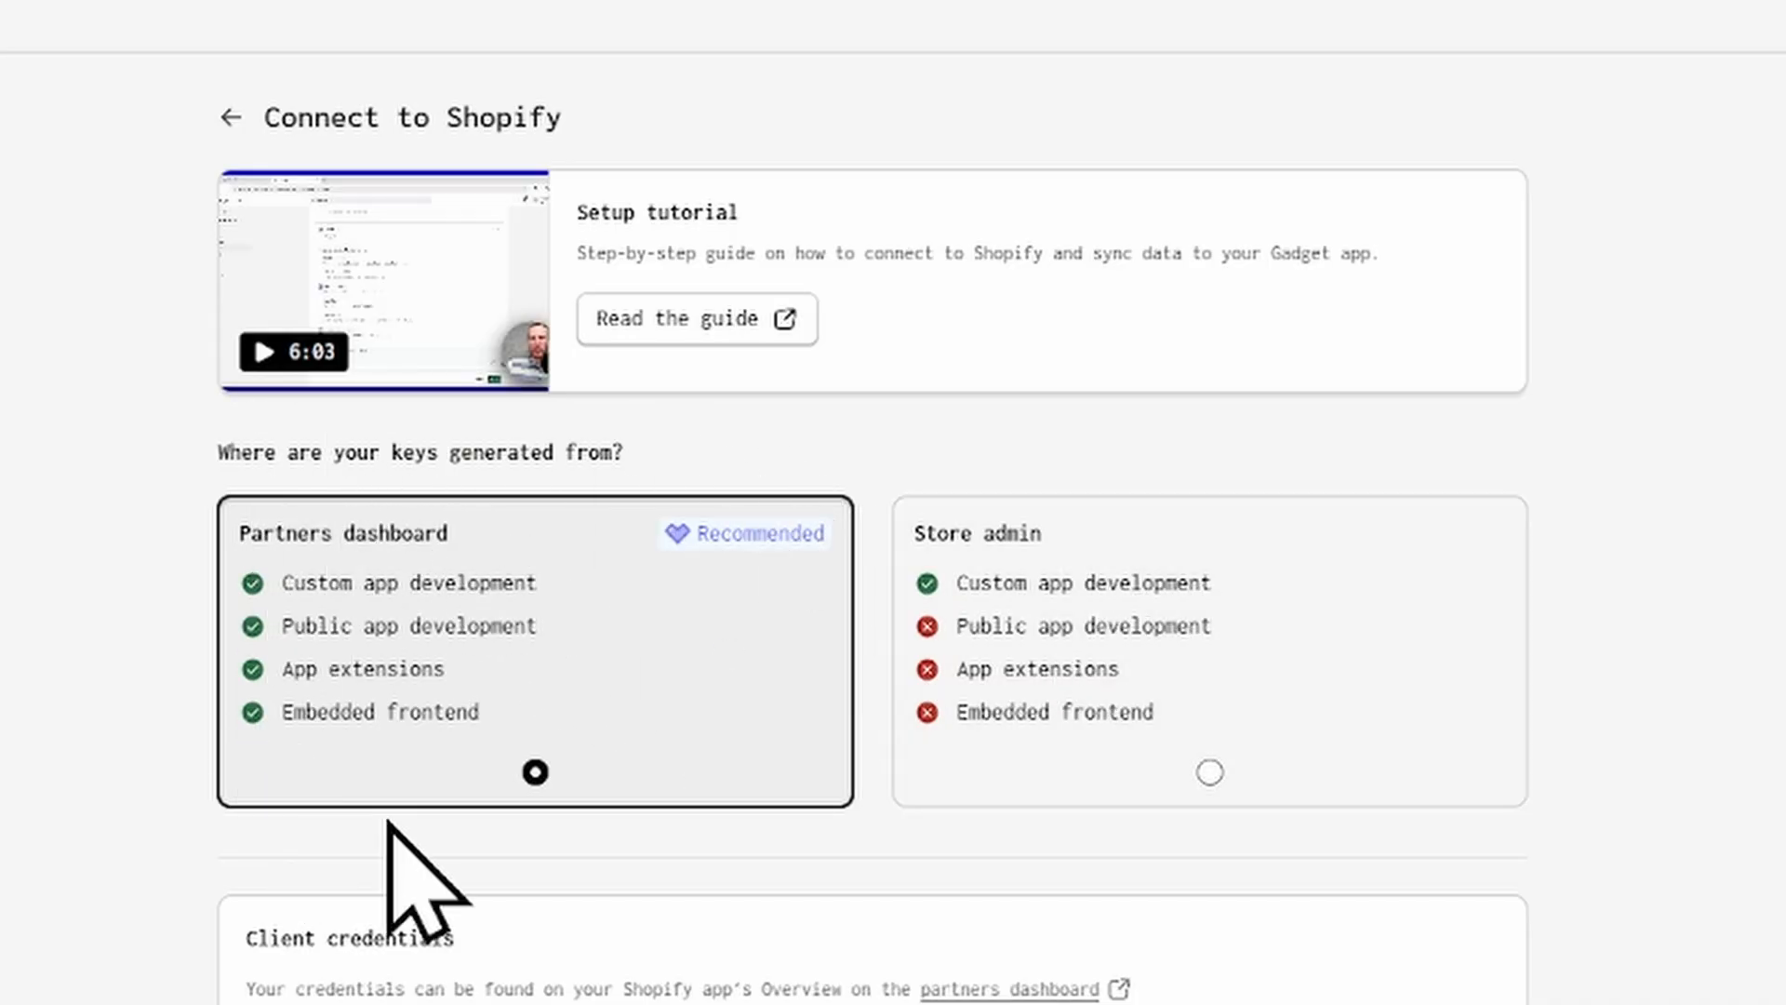
pyautogui.moveTo(404, 774)
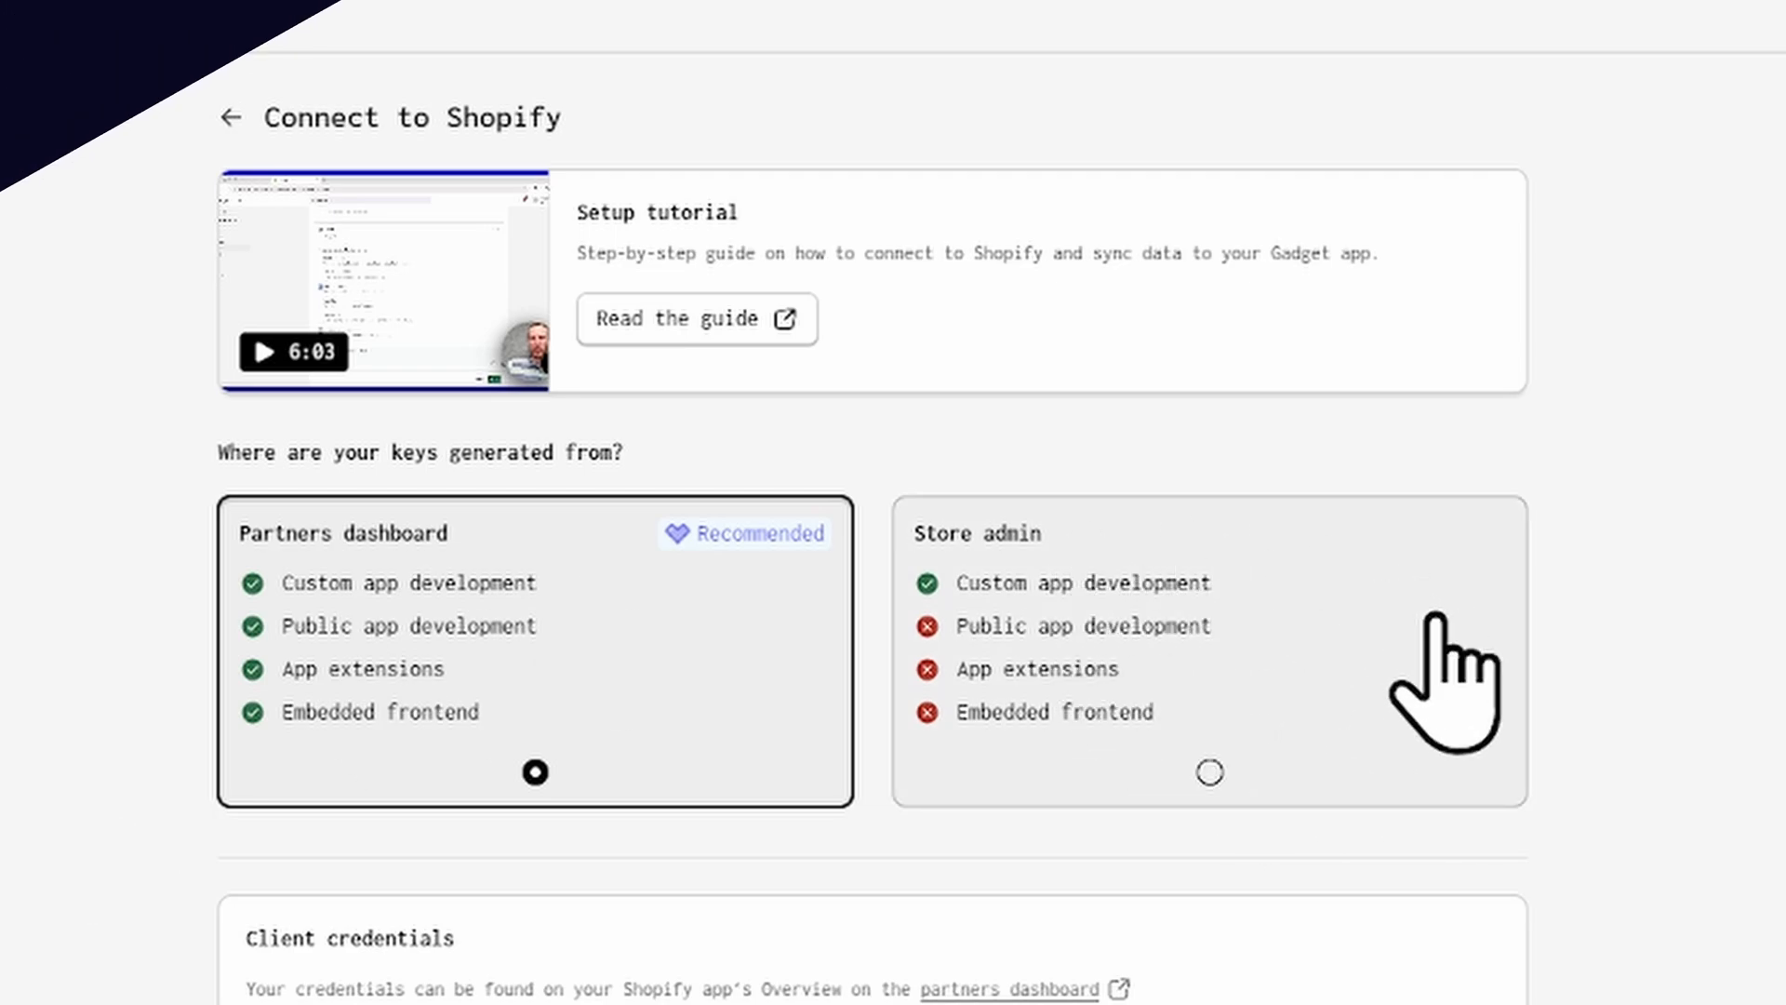
pyautogui.scroll(-3)
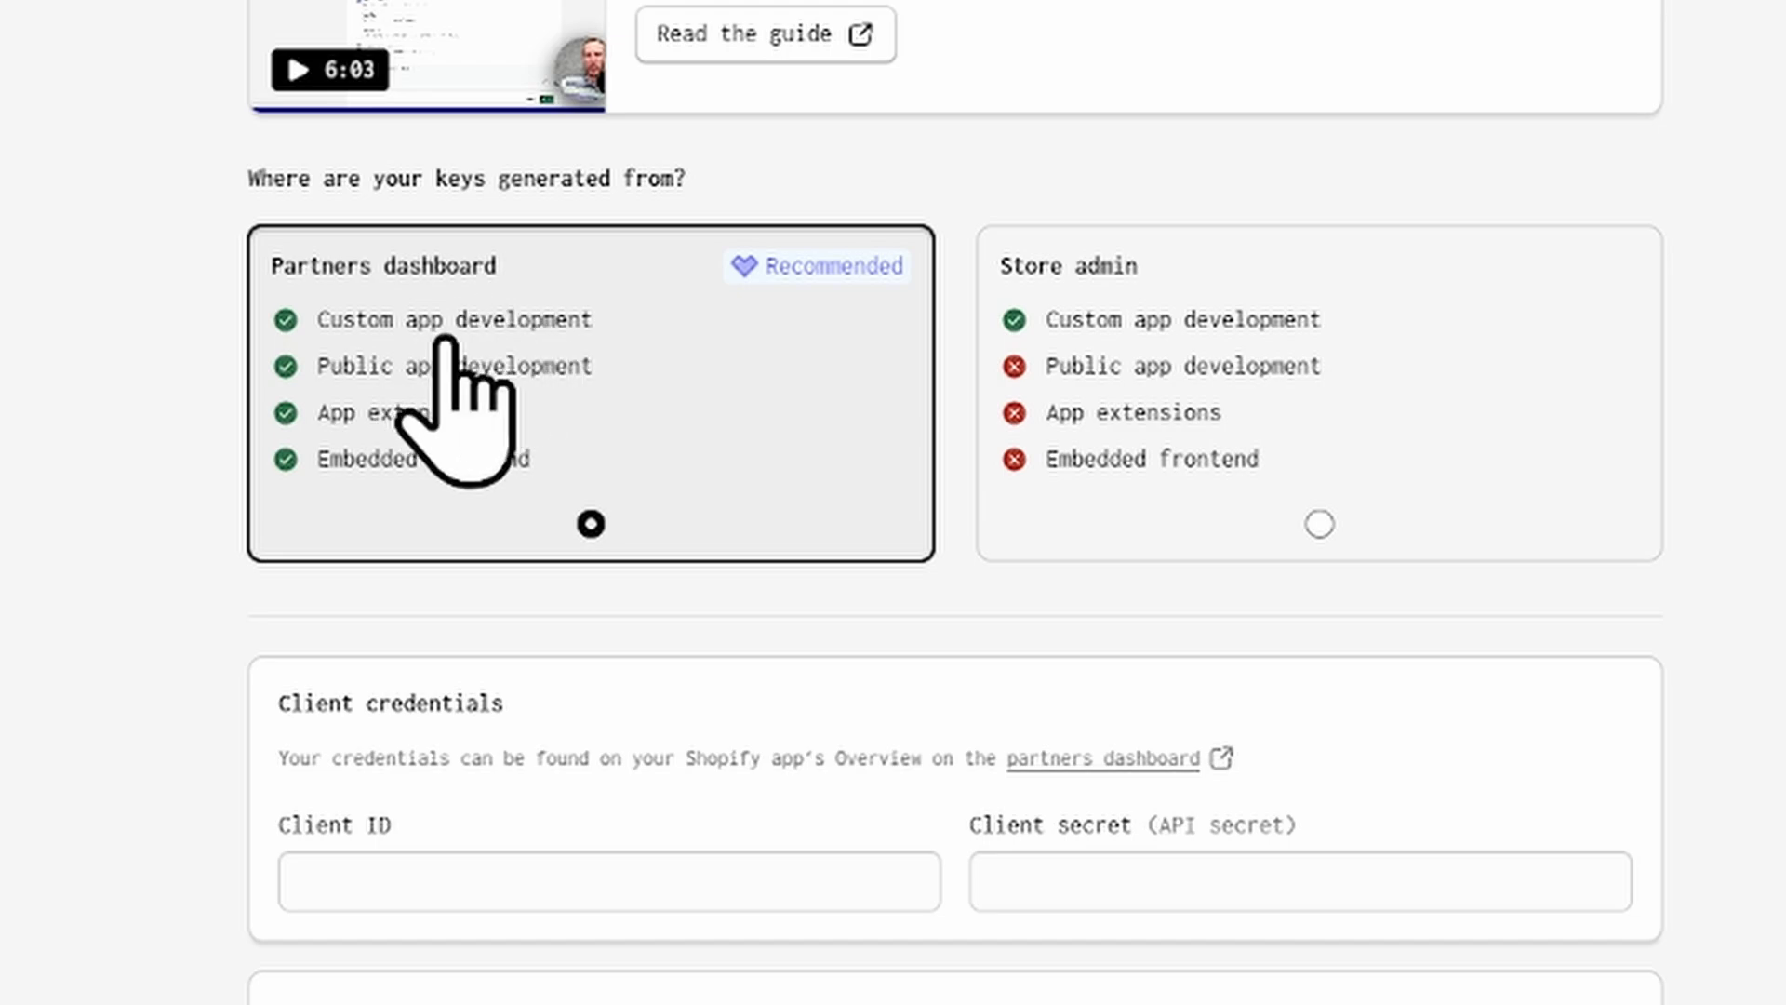
pyautogui.scroll(-3)
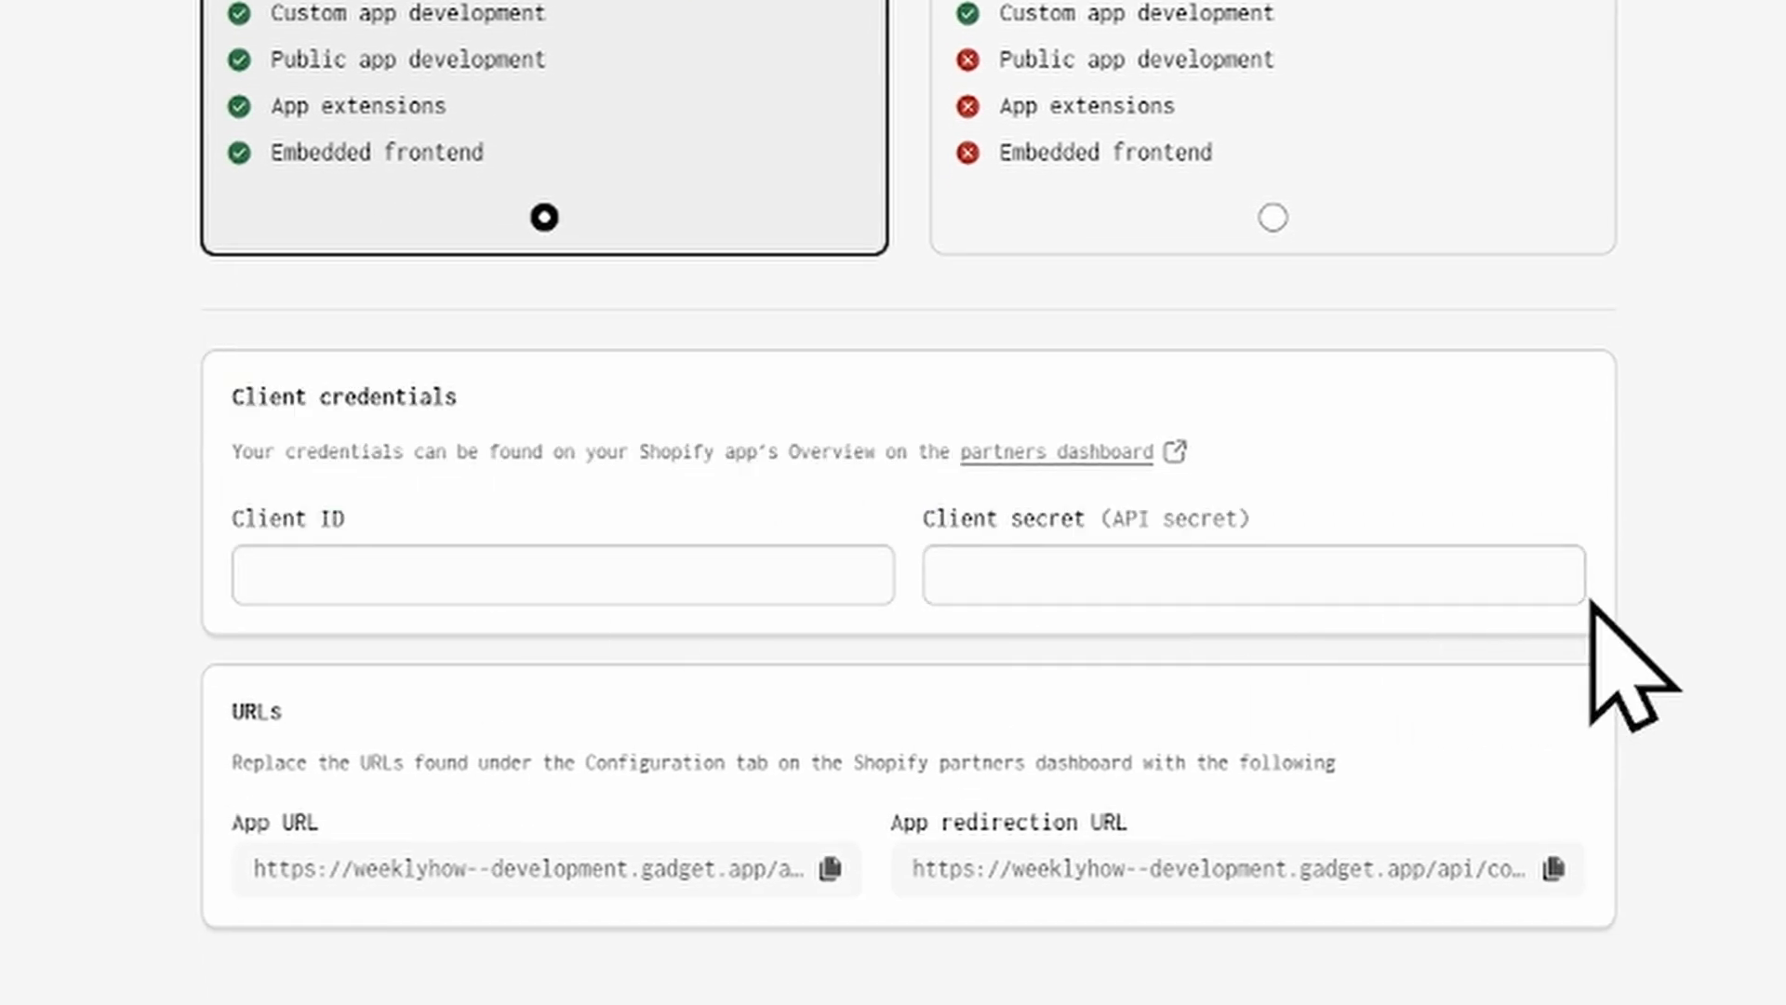
pyautogui.click(562, 575)
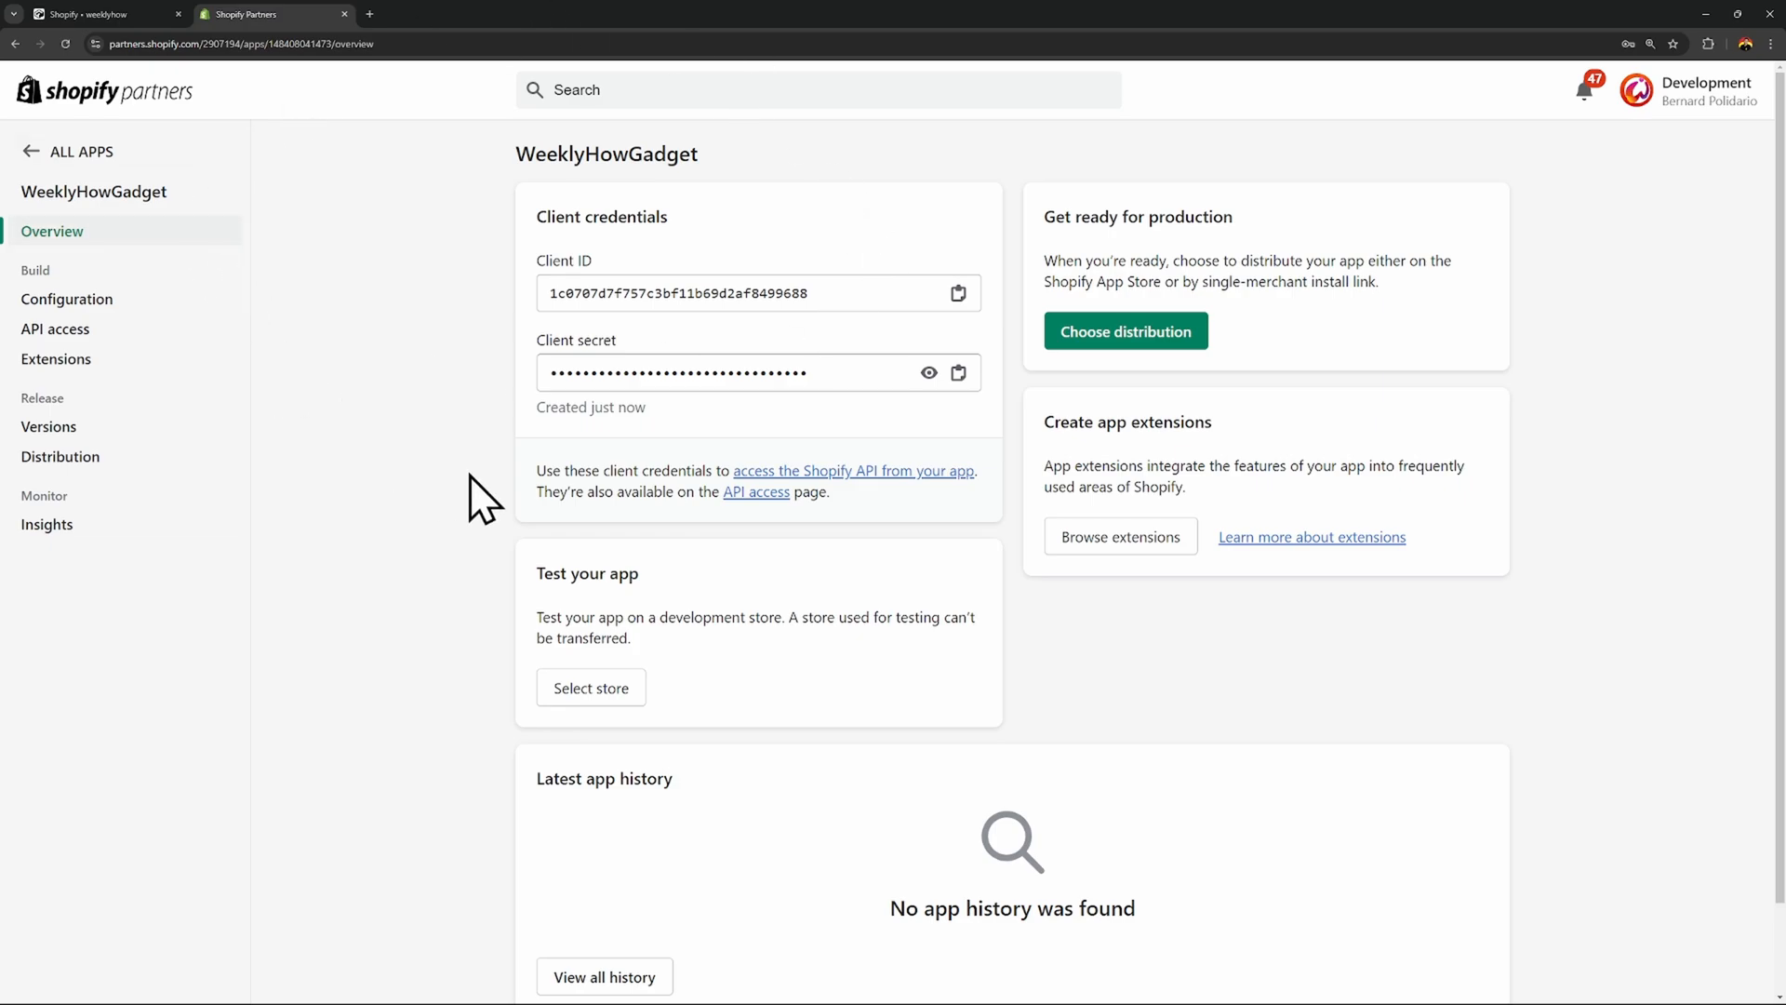
pyautogui.moveTo(327, 374)
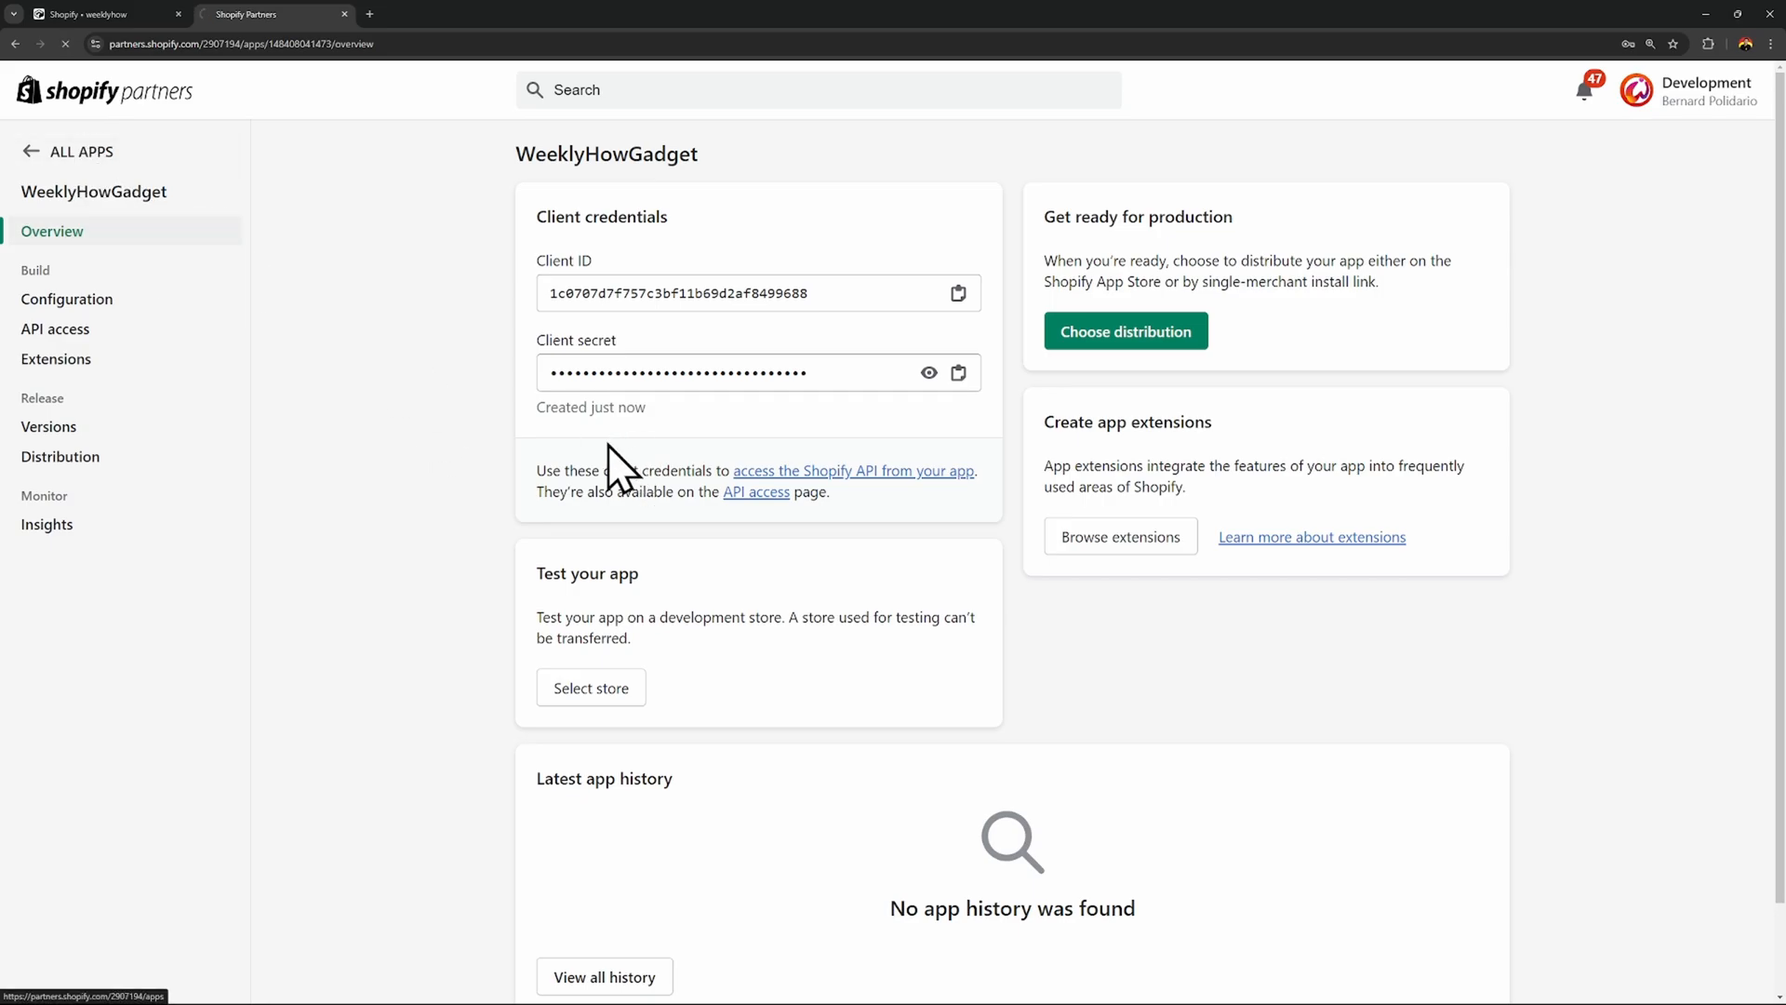
# Step: Go to shopify.dev in a new browser tab
pyautogui.click(80, 151)
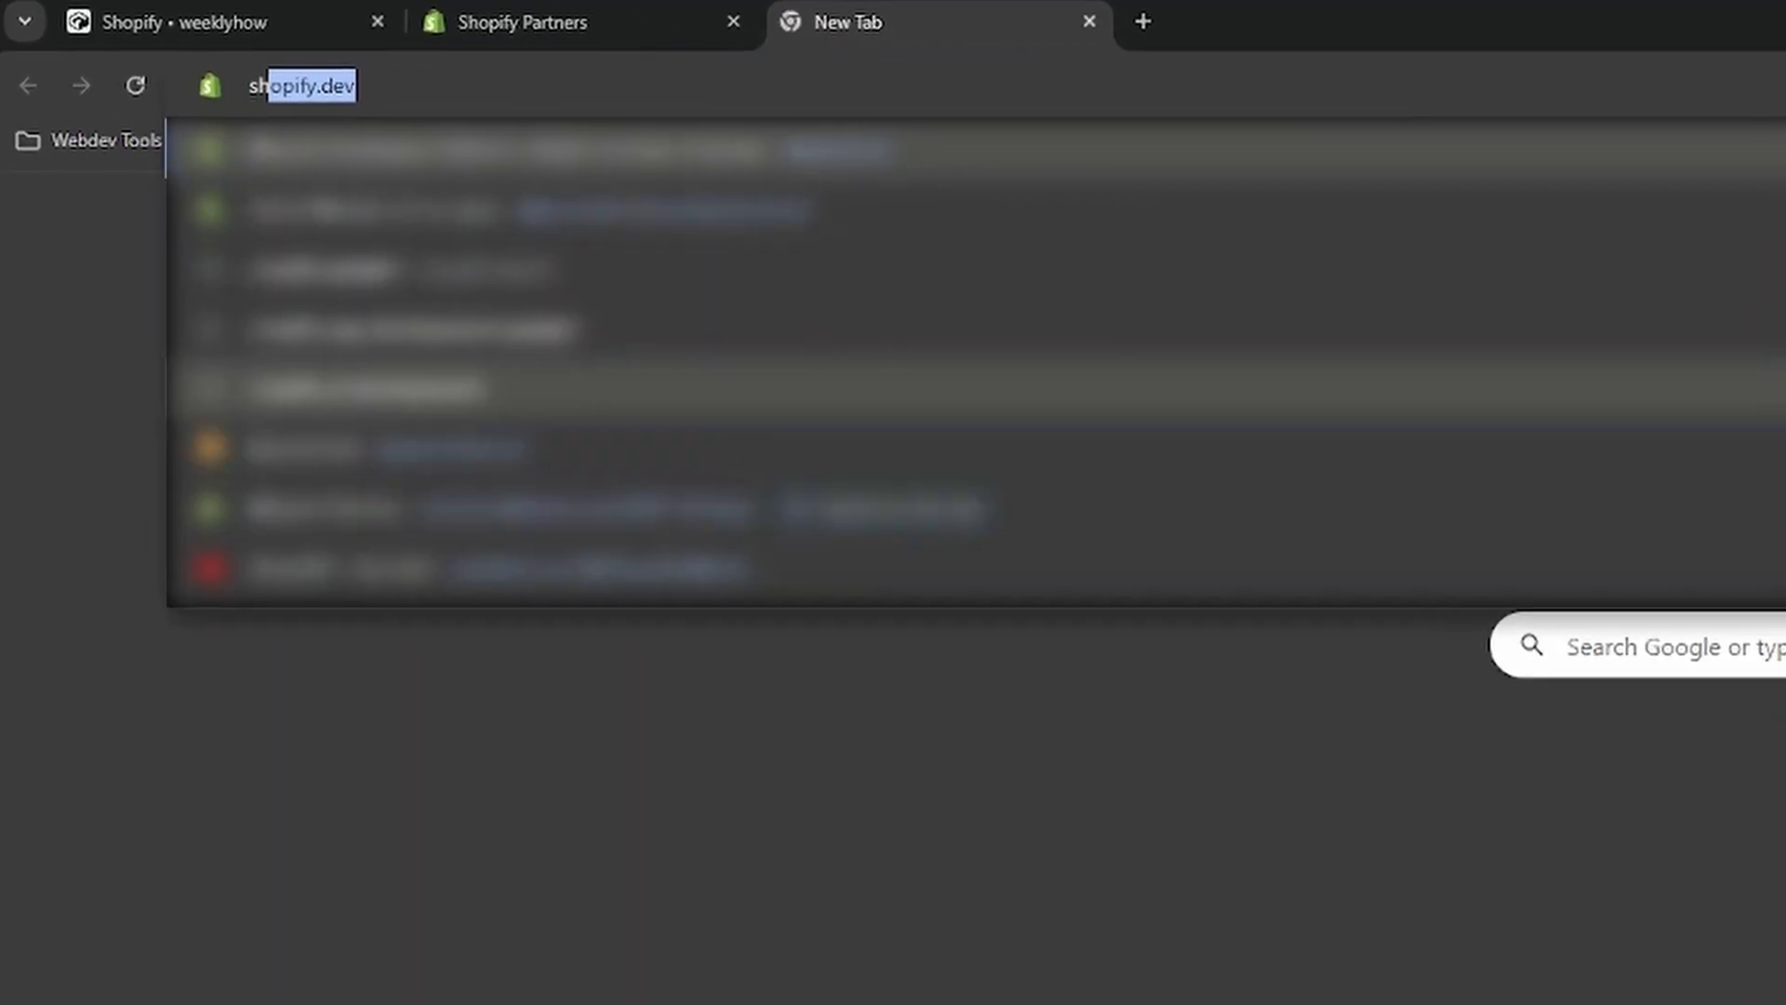
pyautogui.press('Enter')
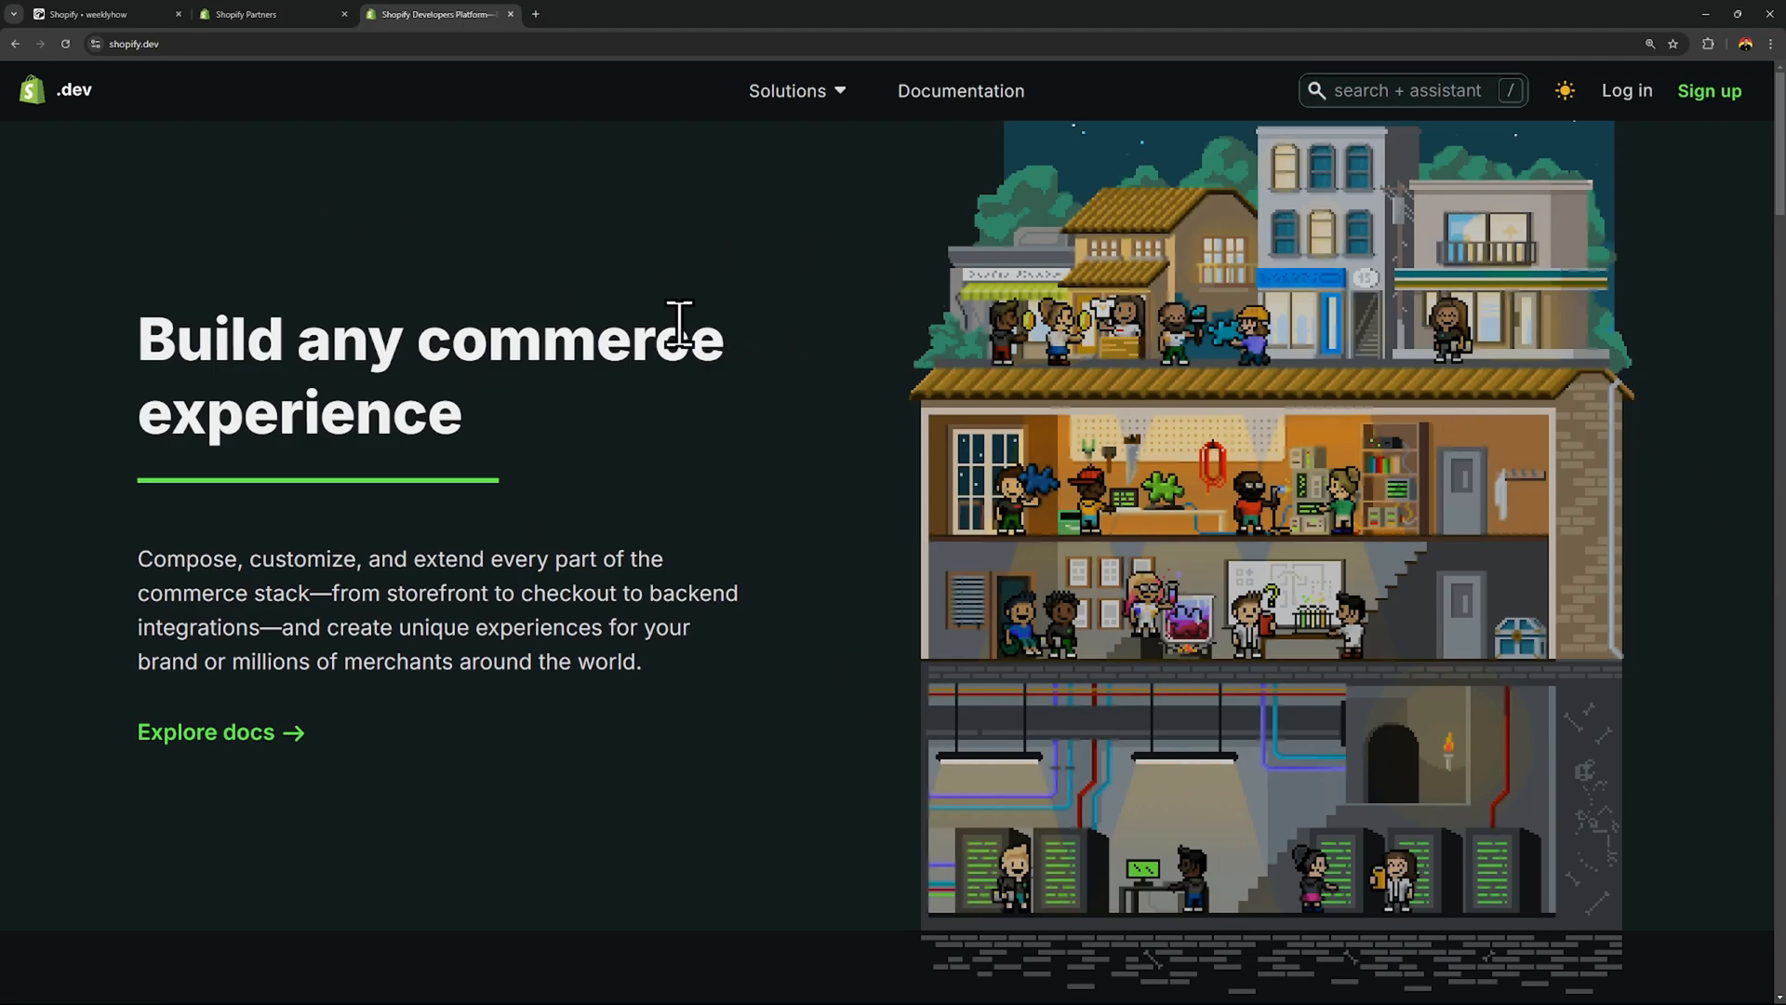
# Step: Paste the WeeklyHowGadget Client ID 1c0707d7f757c3bf11b69d2af8499688 from Partners into Gadget
pyautogui.click(272, 13)
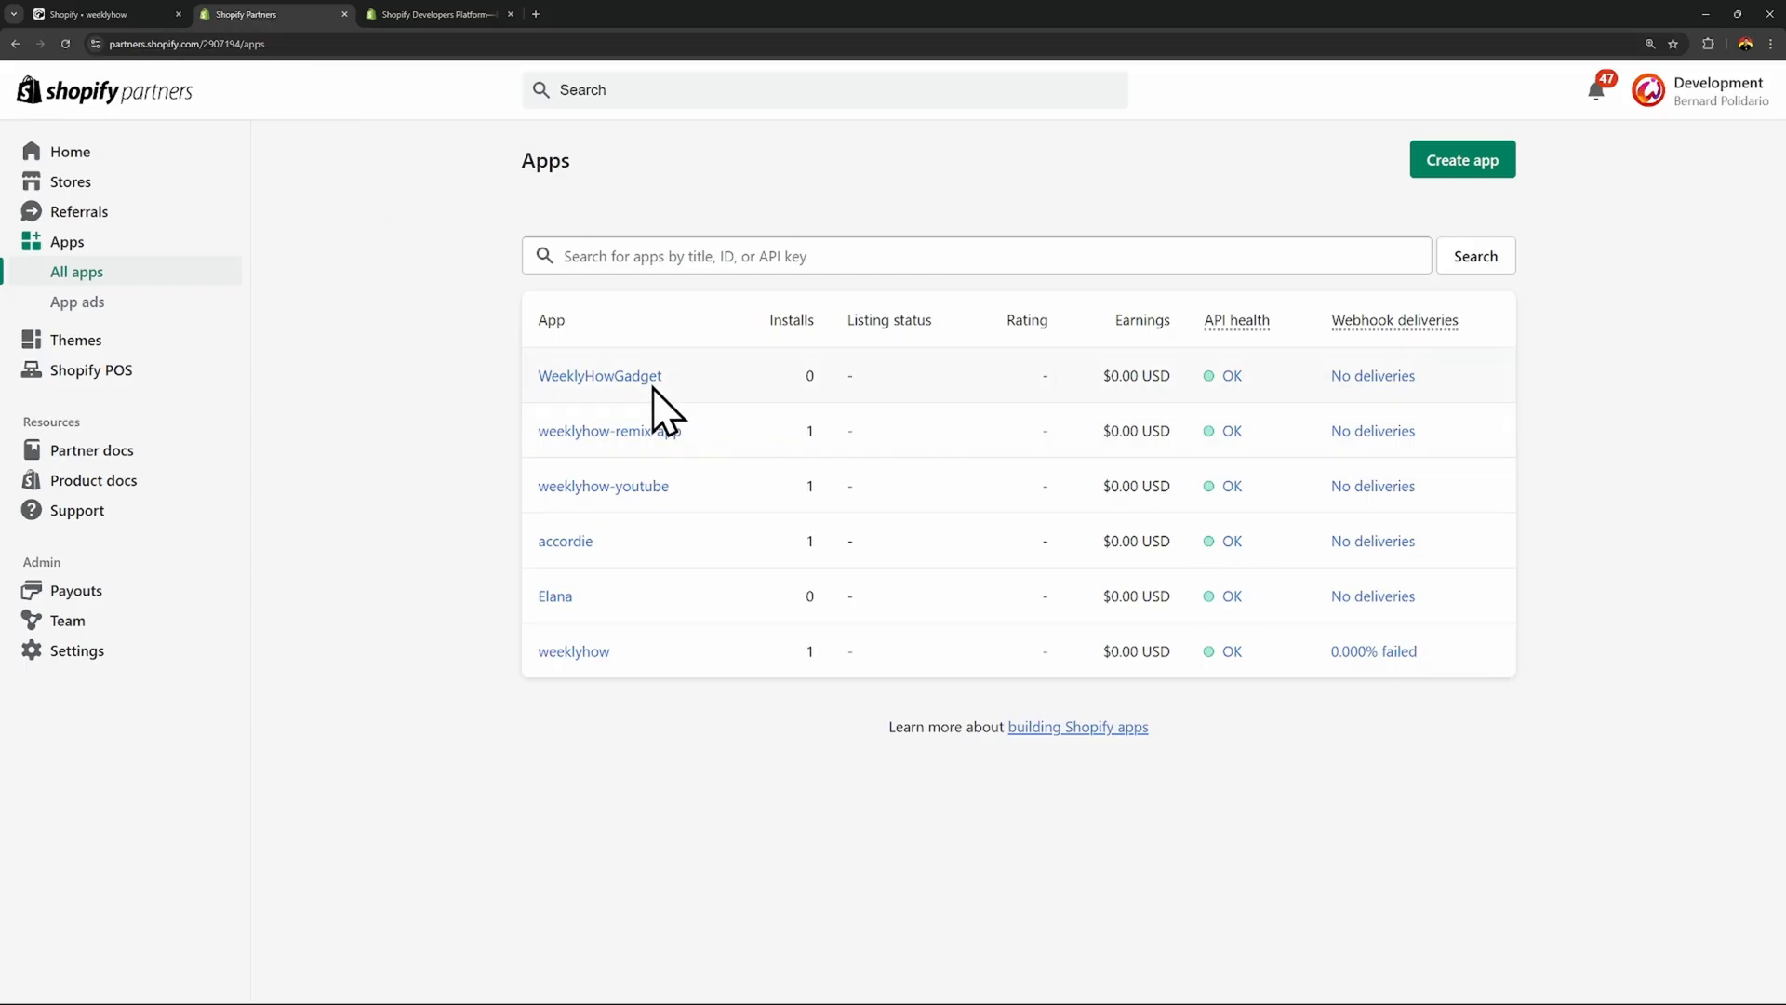
pyautogui.click(599, 376)
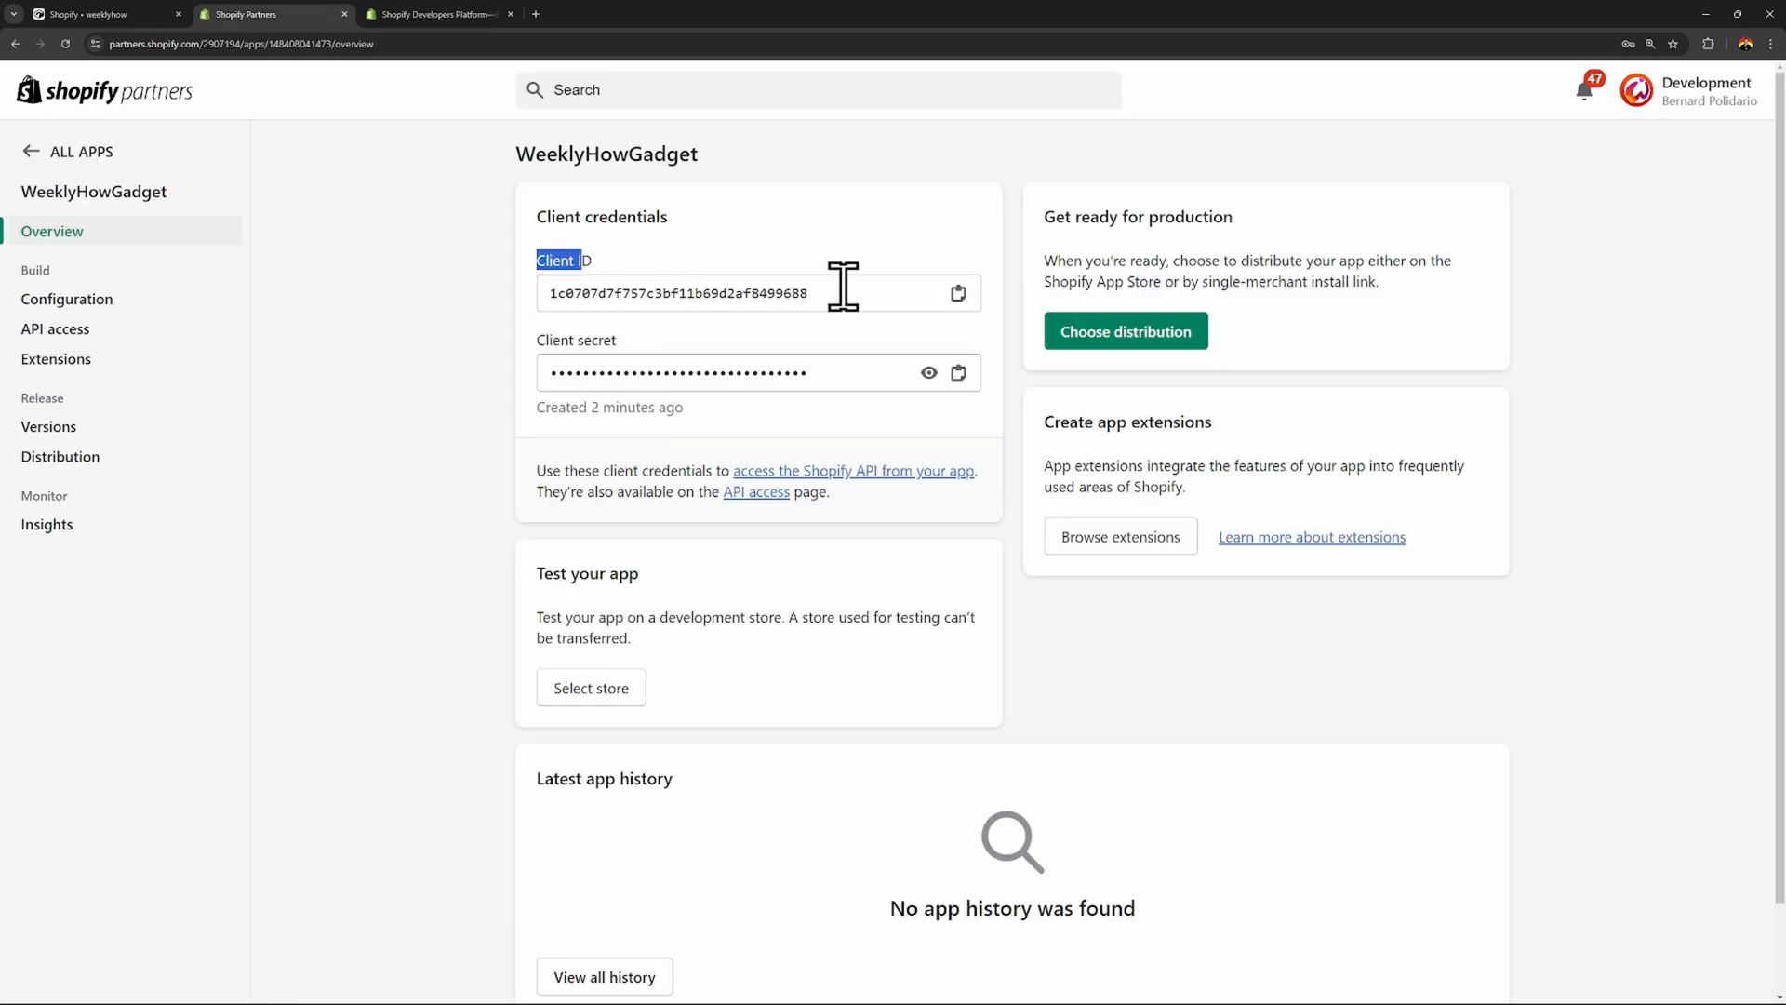
pyautogui.click(103, 13)
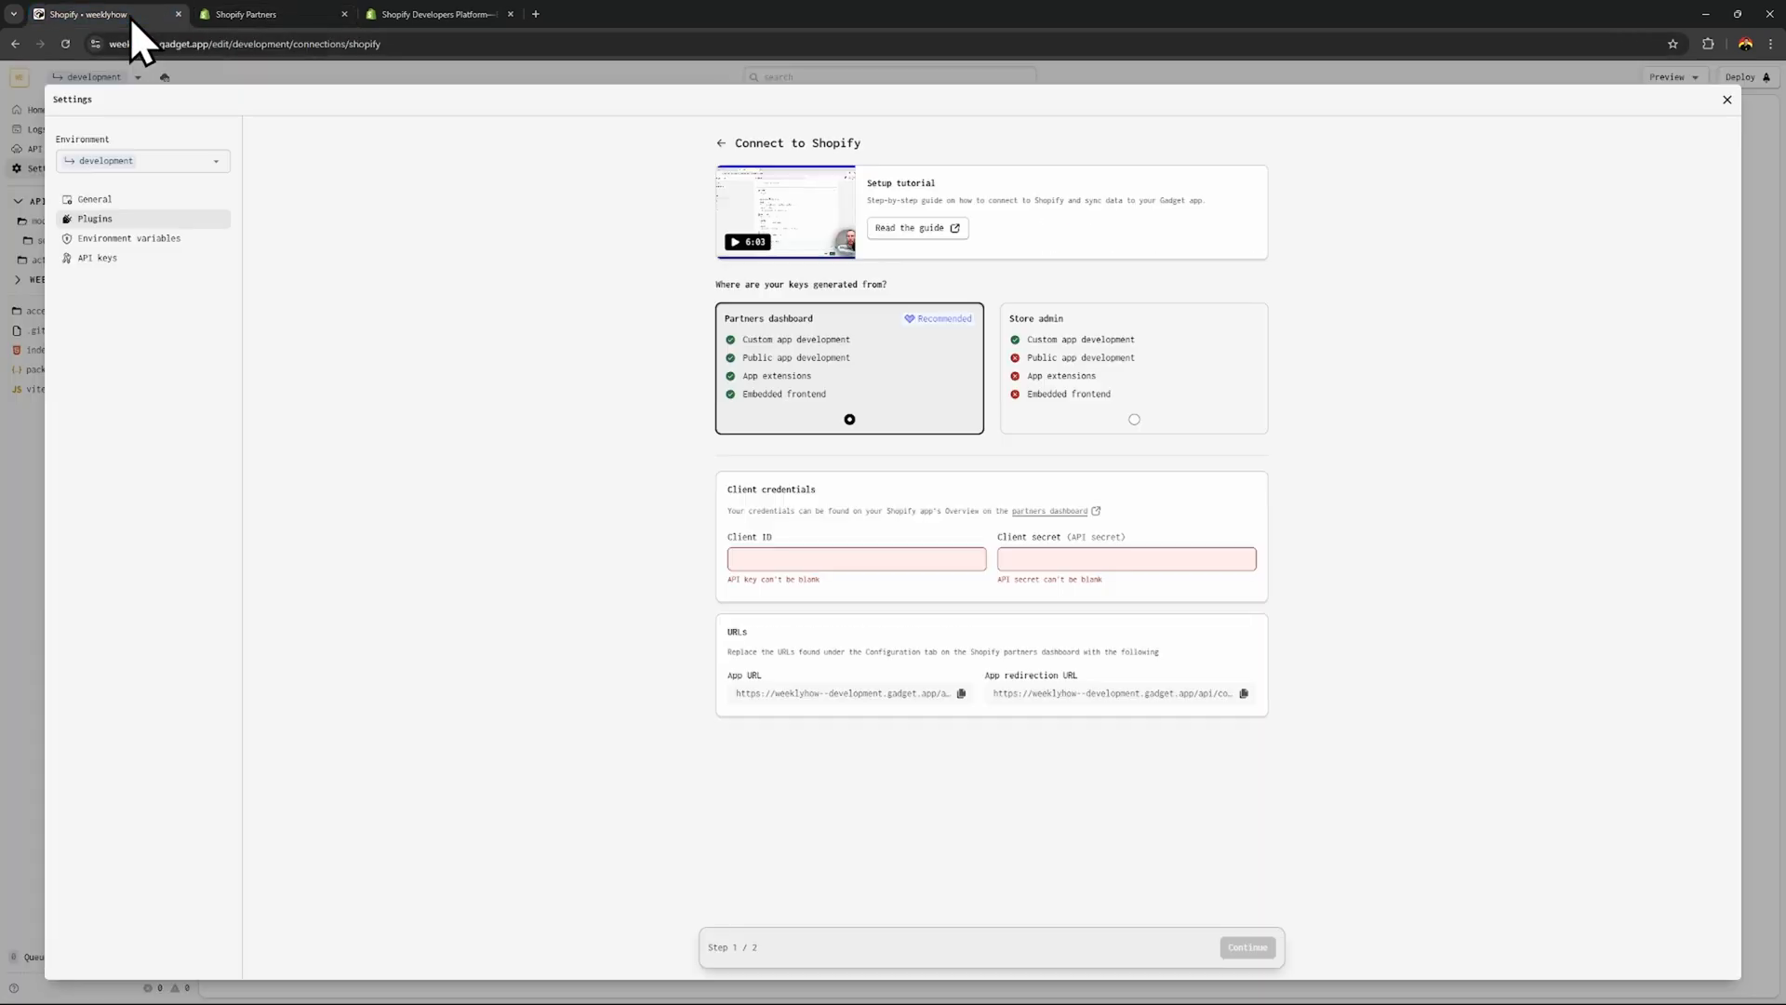
pyautogui.write('1c0707d7f757c3bf11b69d2af8499688')
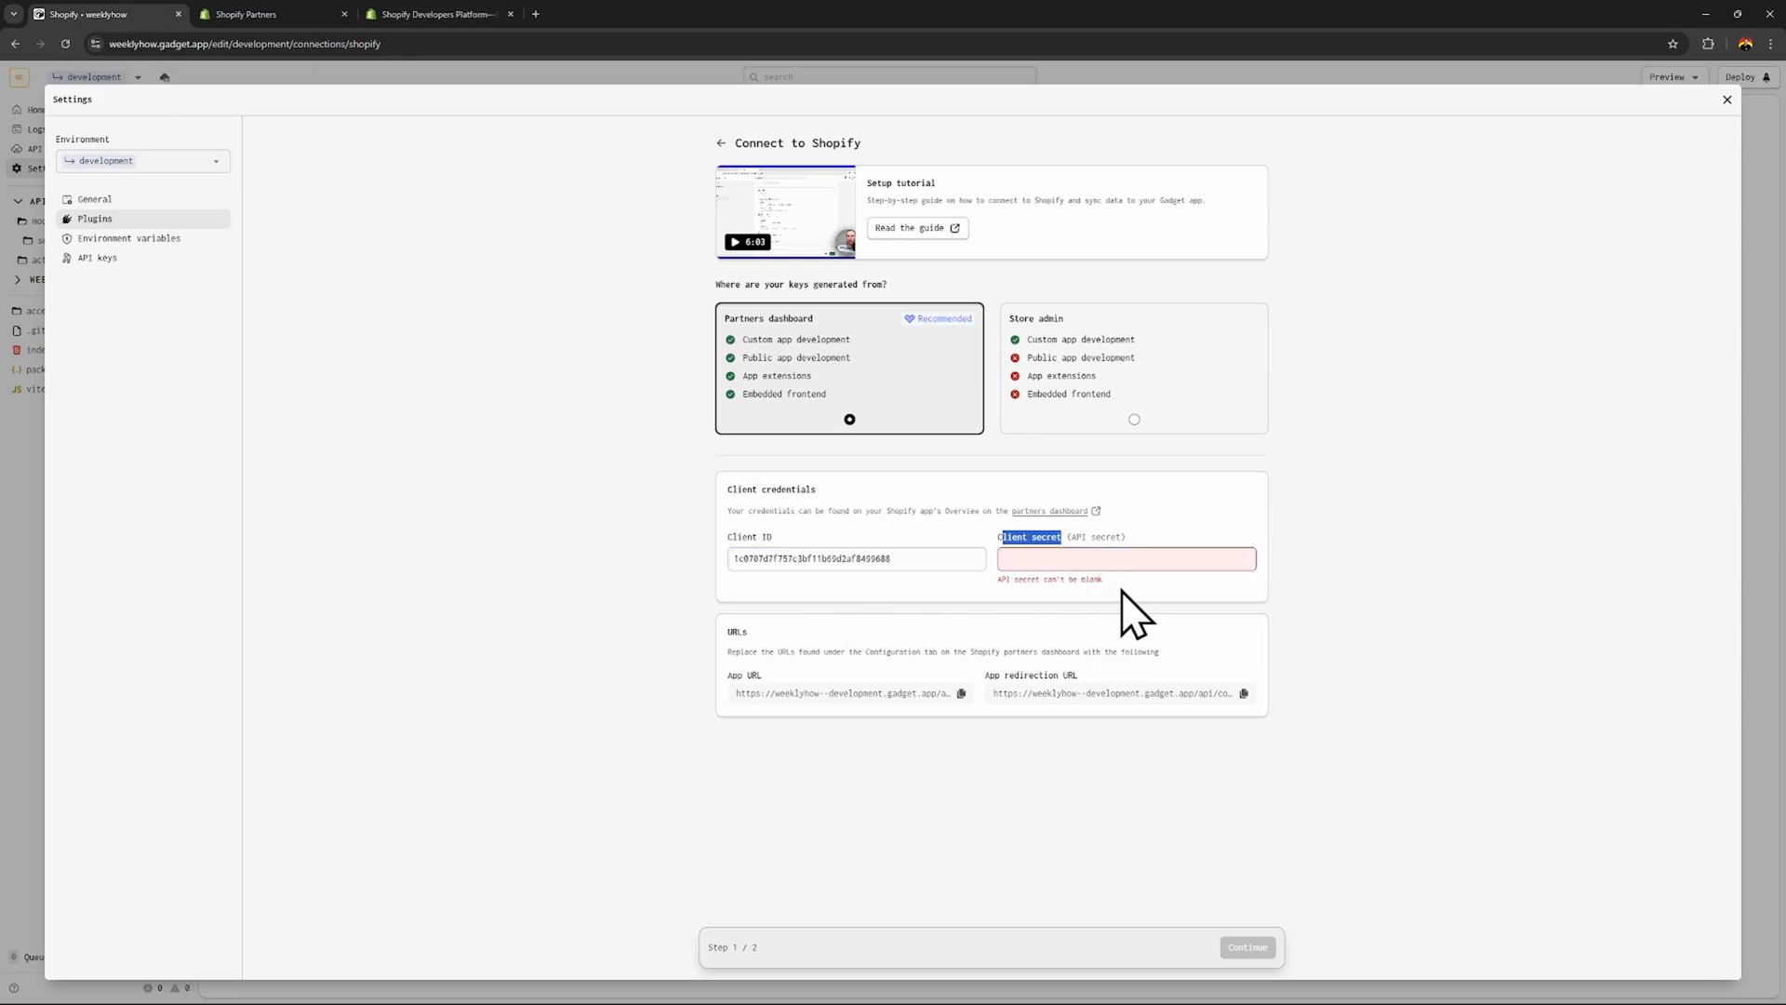
pyautogui.press('ctrl+plus')
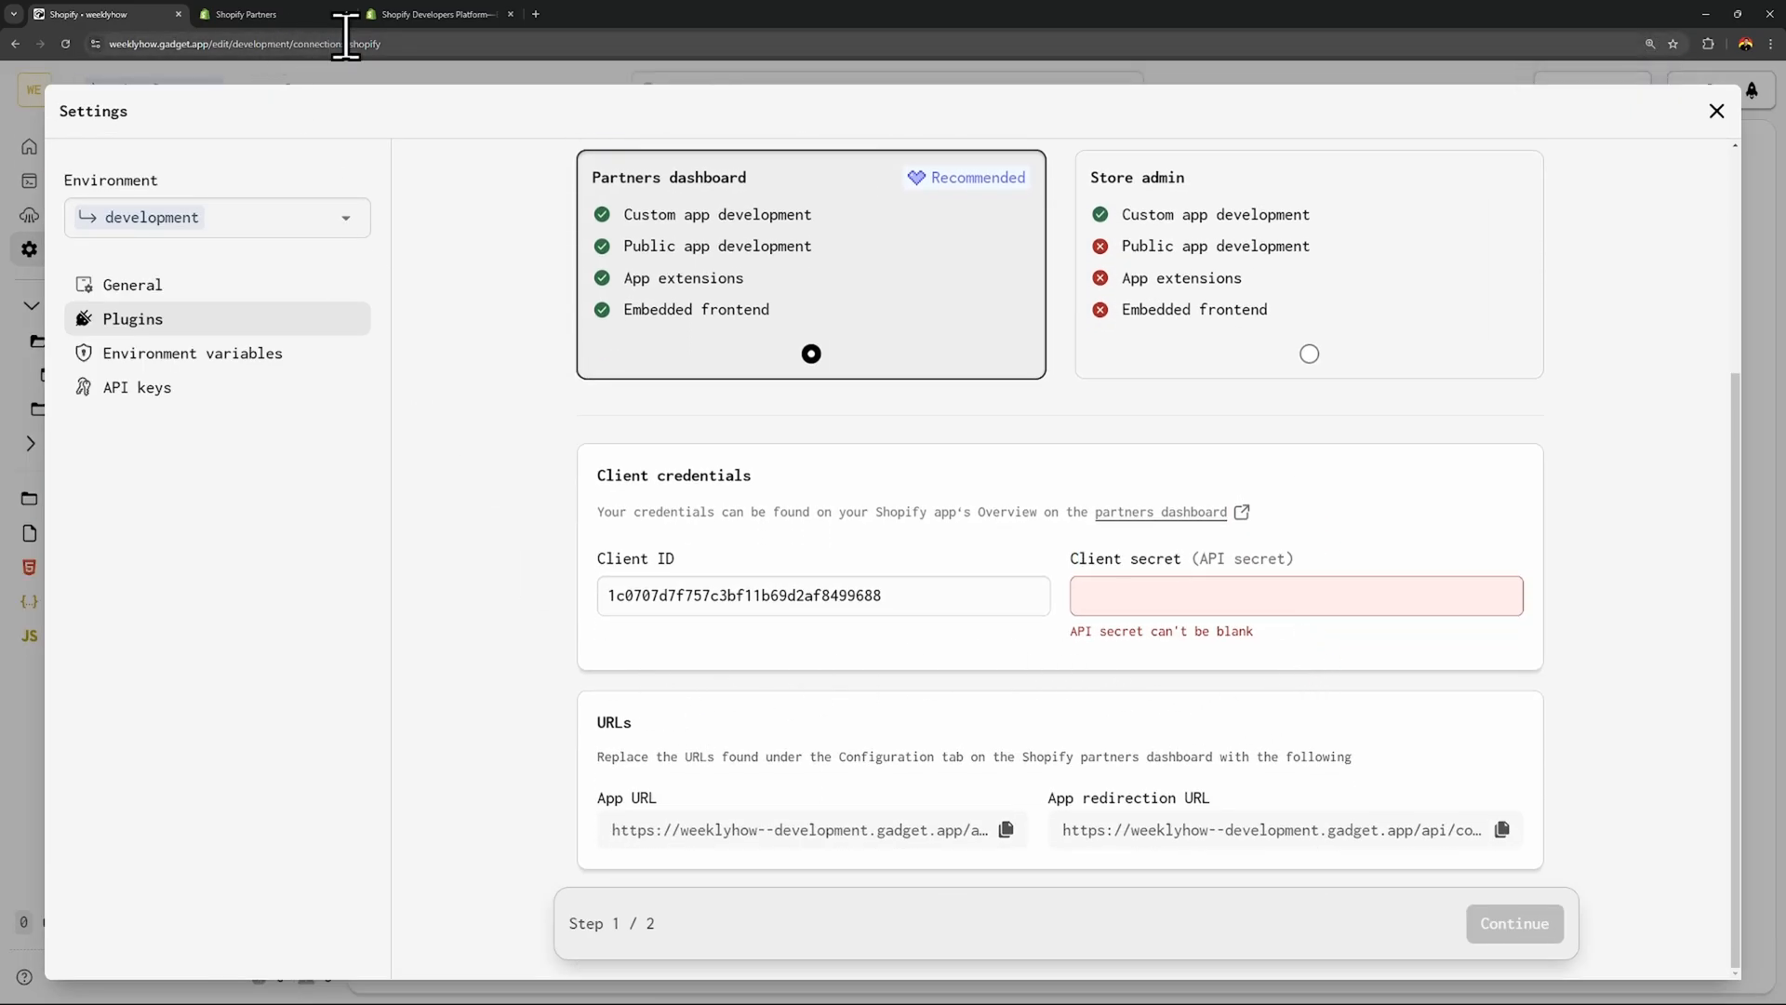
# Step: Copy the Client secret from the Shopify Partners overview for Gadget's credentials
pyautogui.click(240, 13)
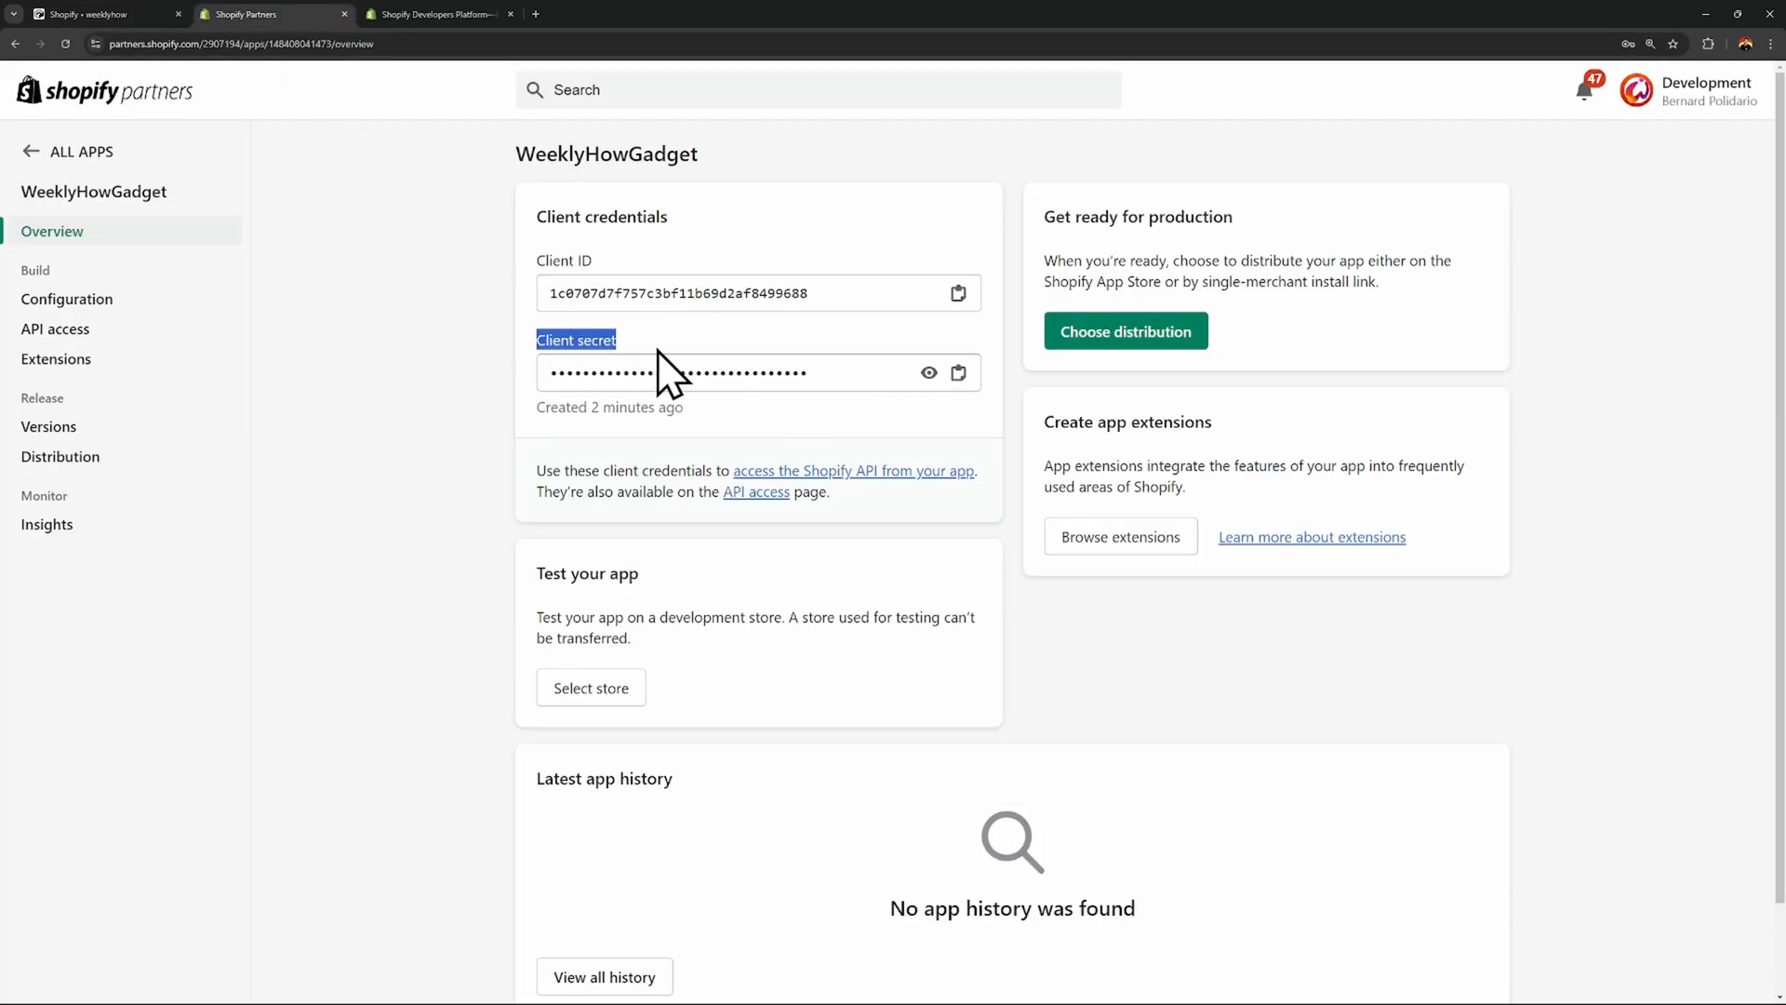
pyautogui.click(958, 372)
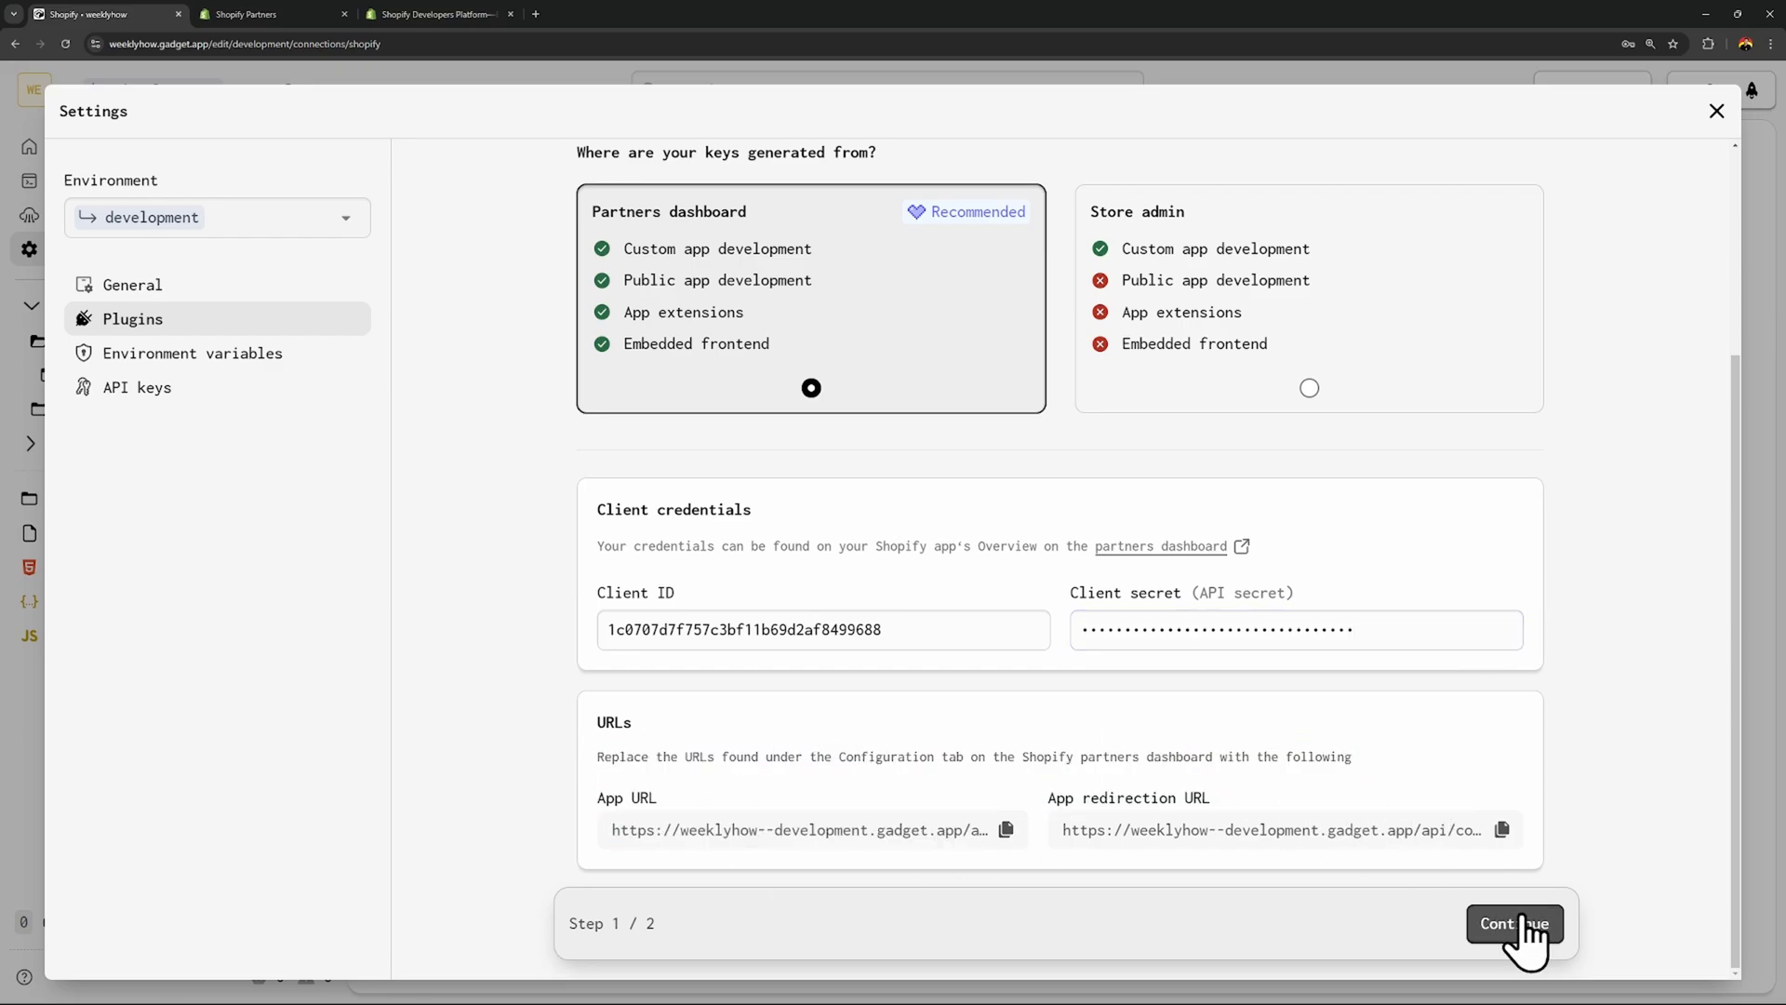
# Step: Continue to step 2, API scopes and data models, dismissing the save-password popup
pyautogui.click(1514, 923)
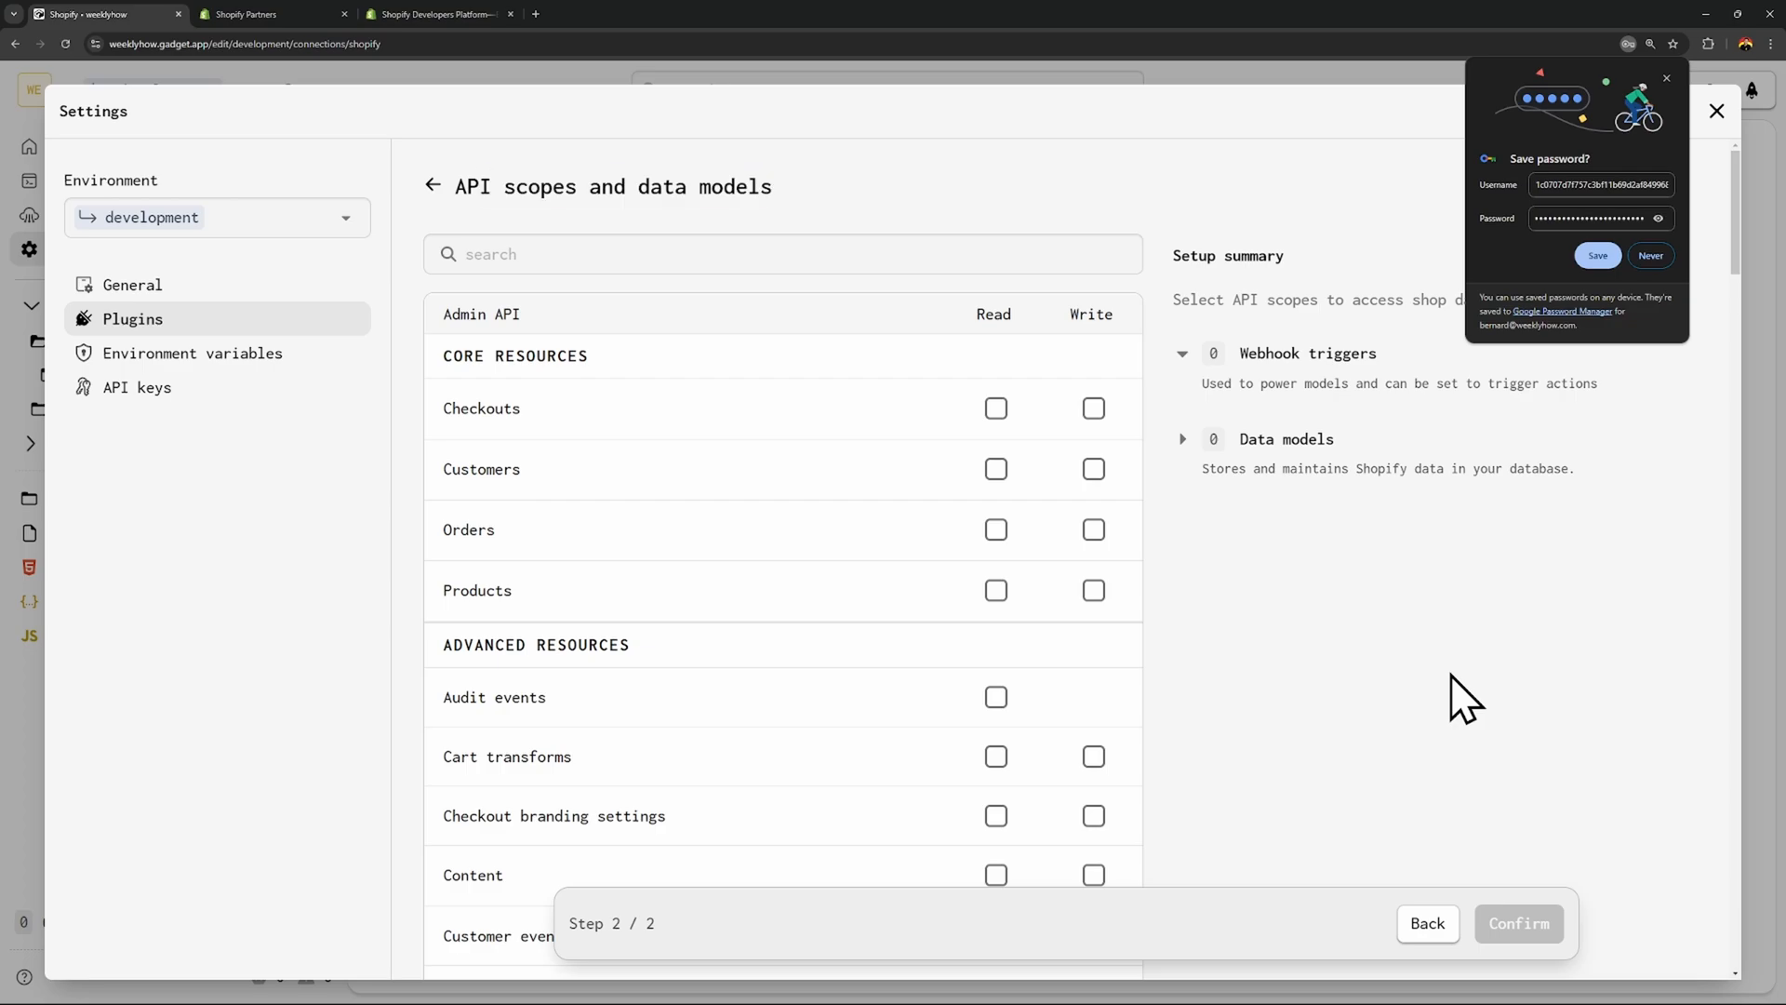
pyautogui.click(783, 253)
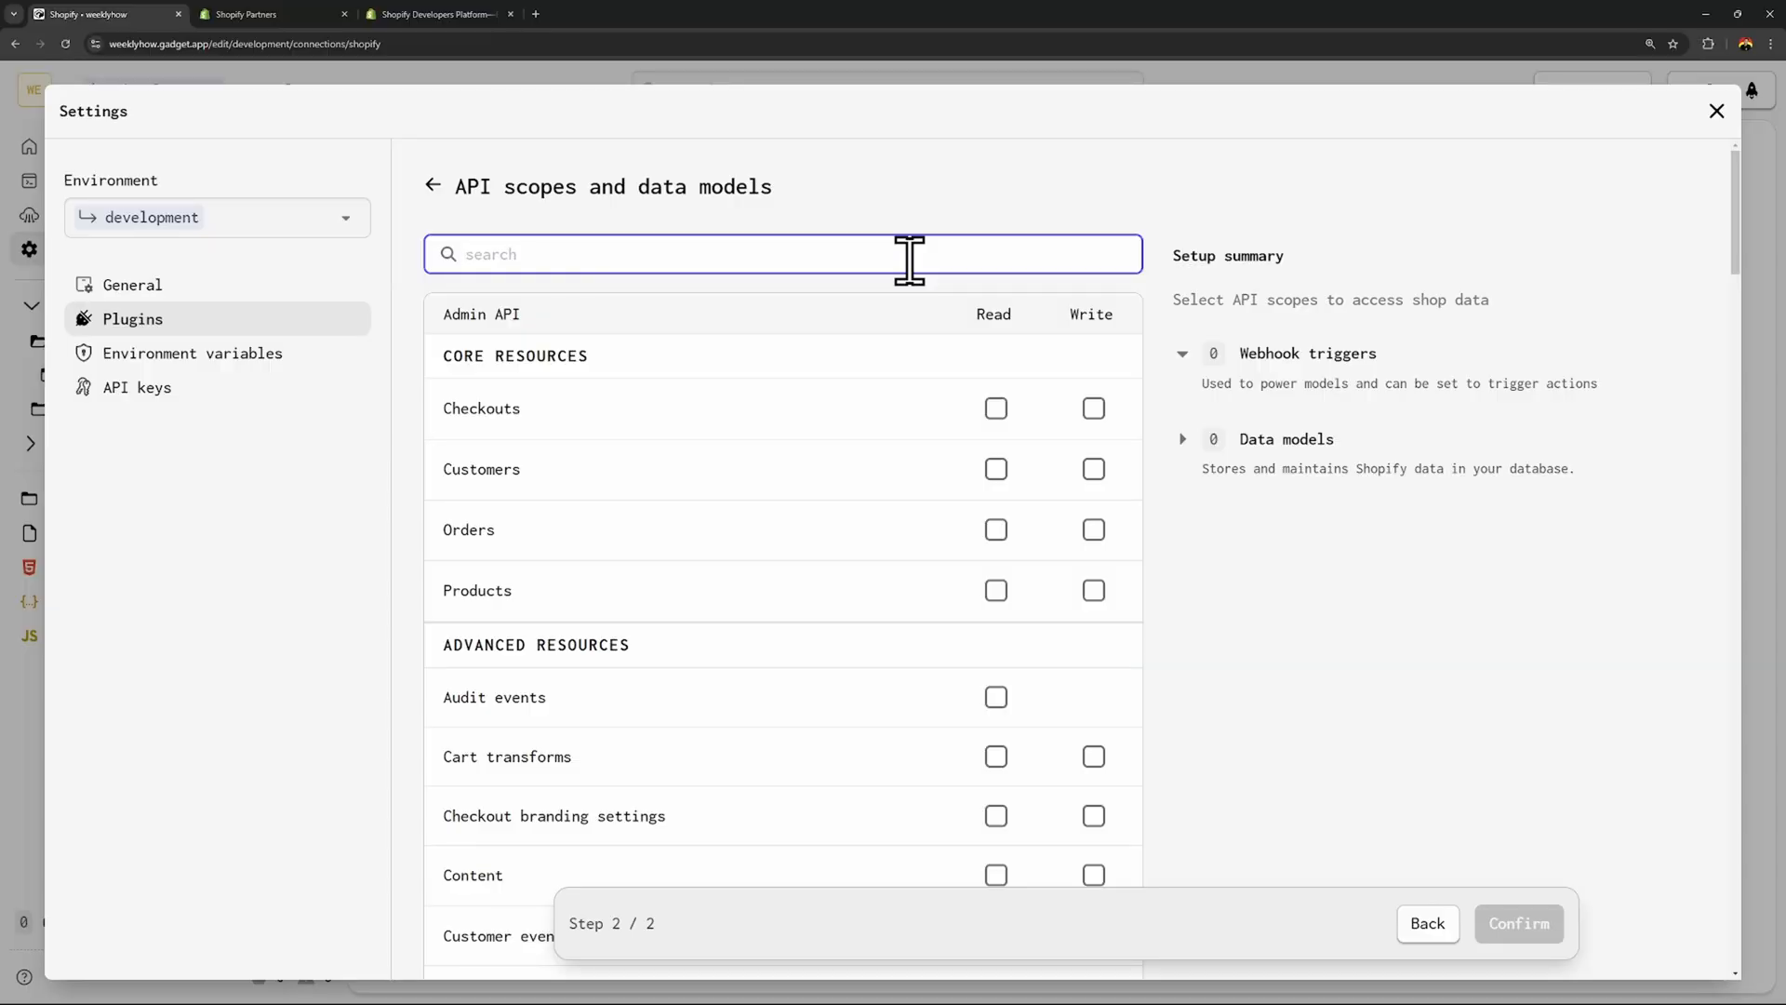
# Step: Search the API scopes for Theme, Product and Blog, narrowing the list to Products
pyautogui.write('Theme')
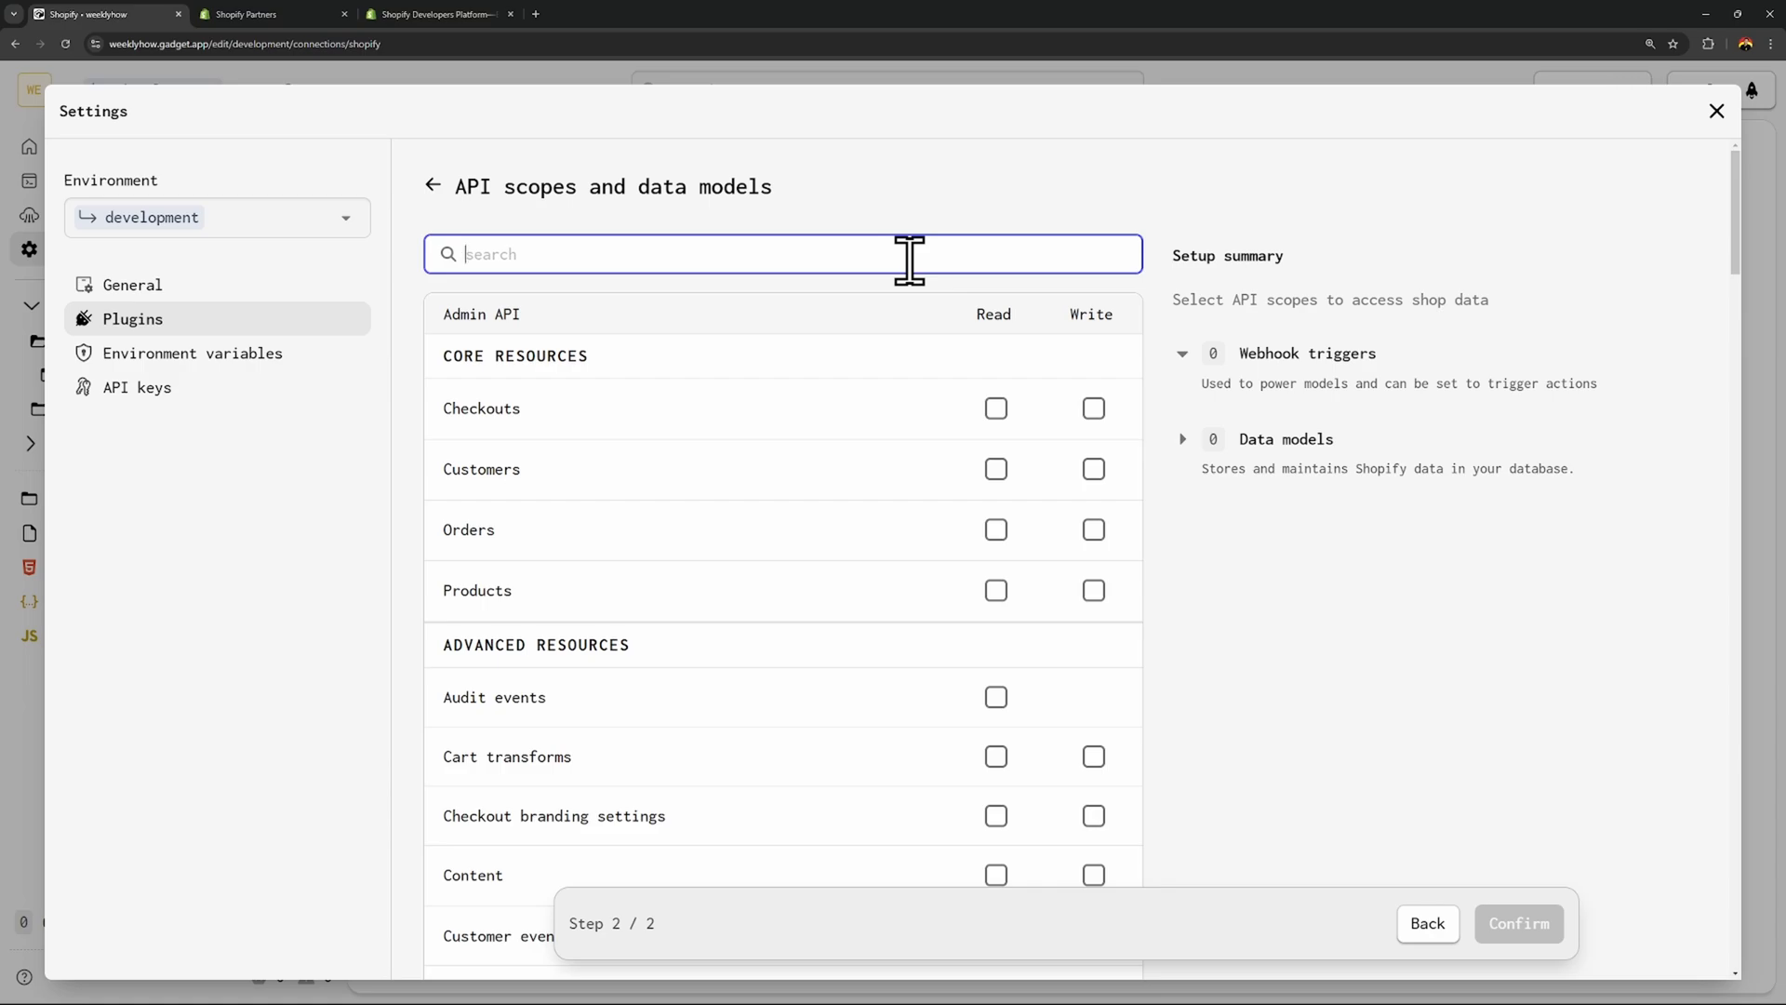
pyautogui.write('Product')
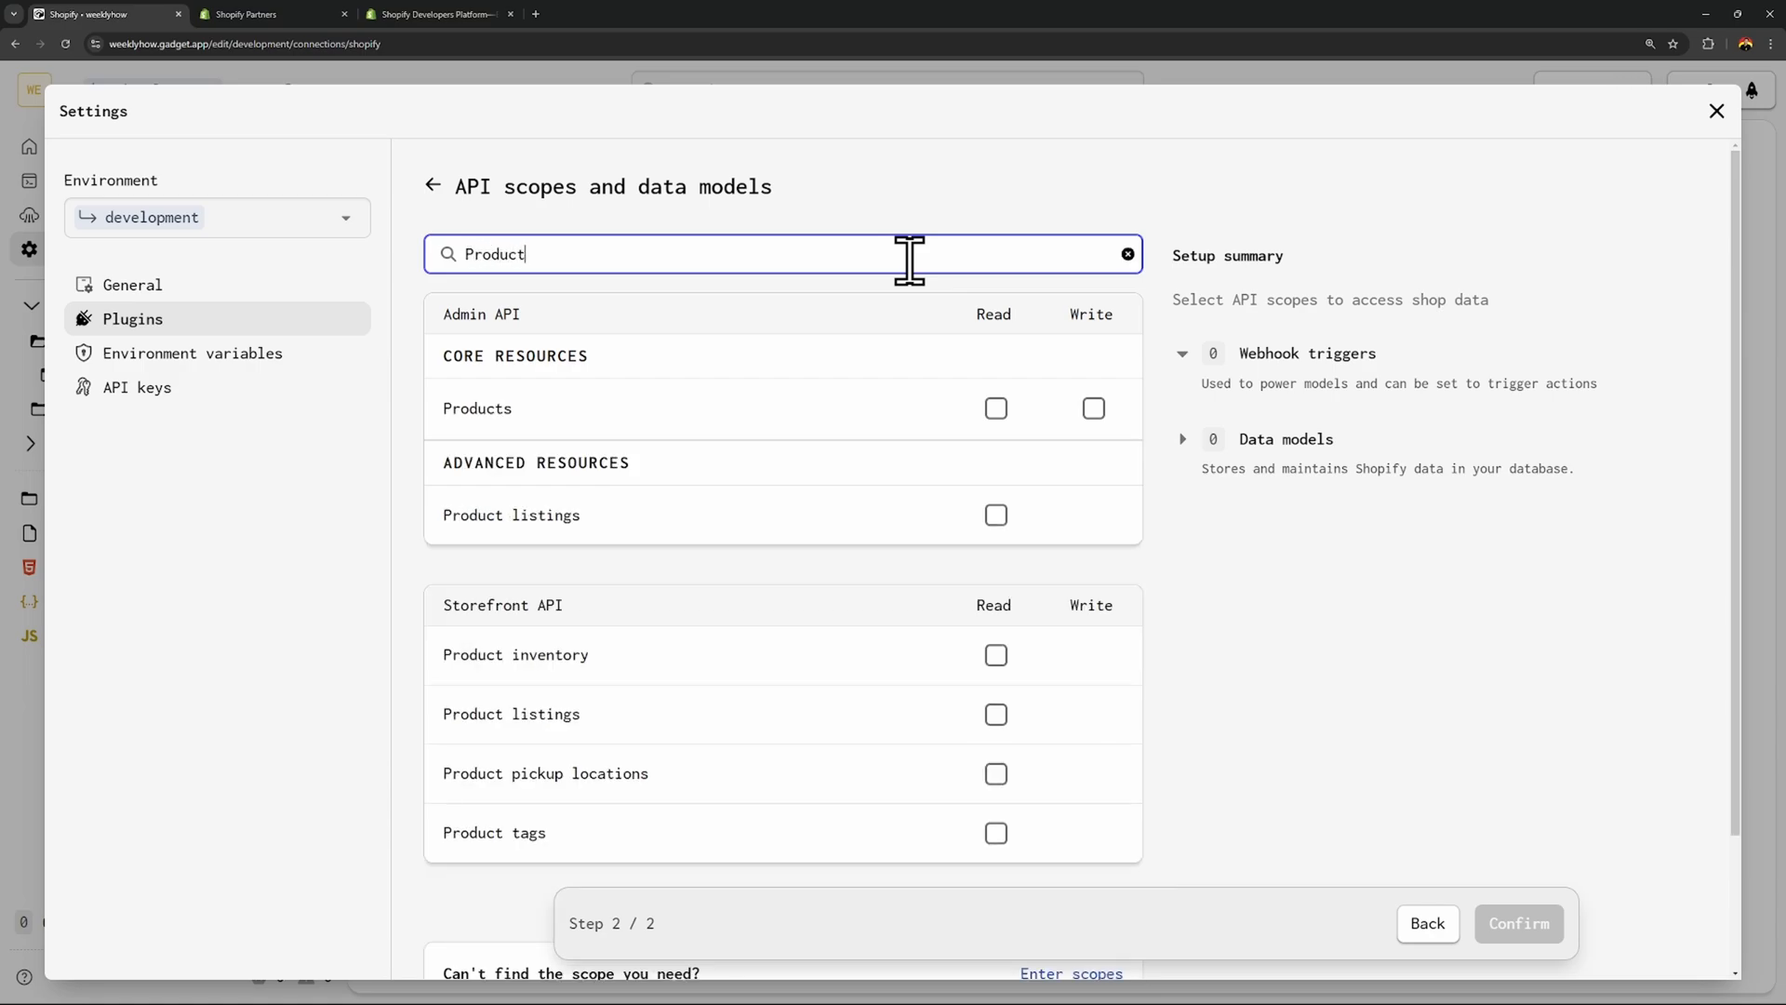
pyautogui.write('Blog')
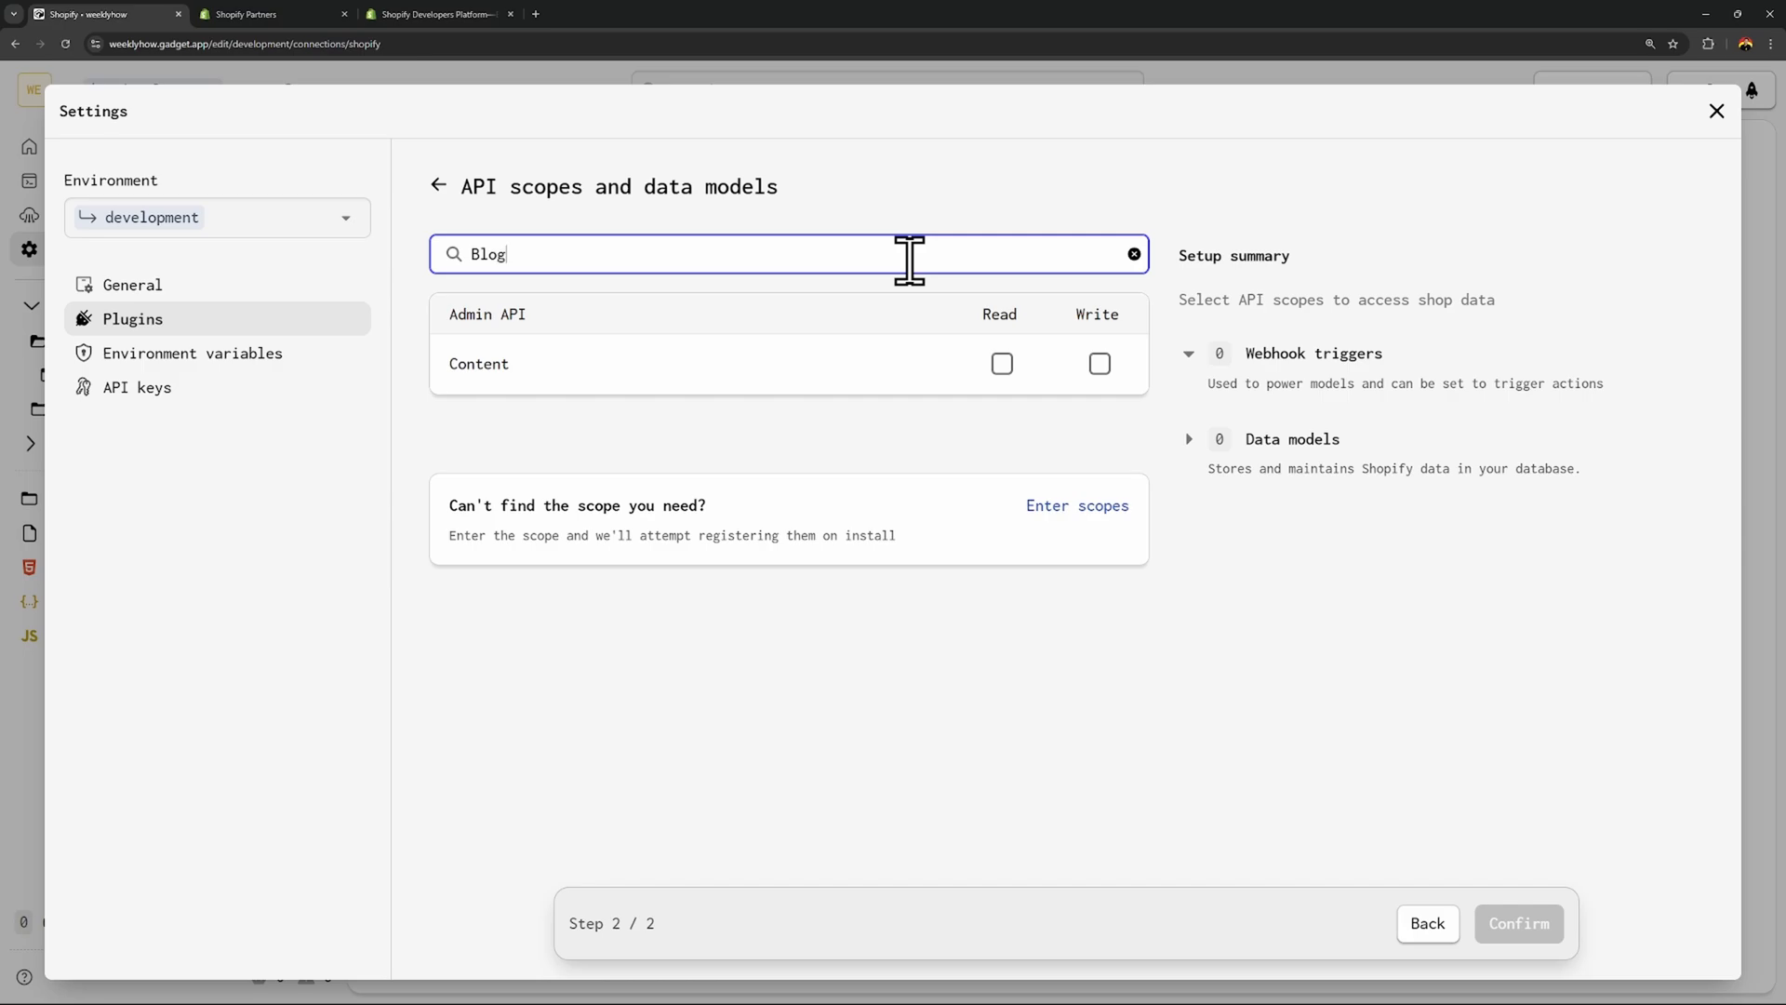
pyautogui.doubleClick(487, 253)
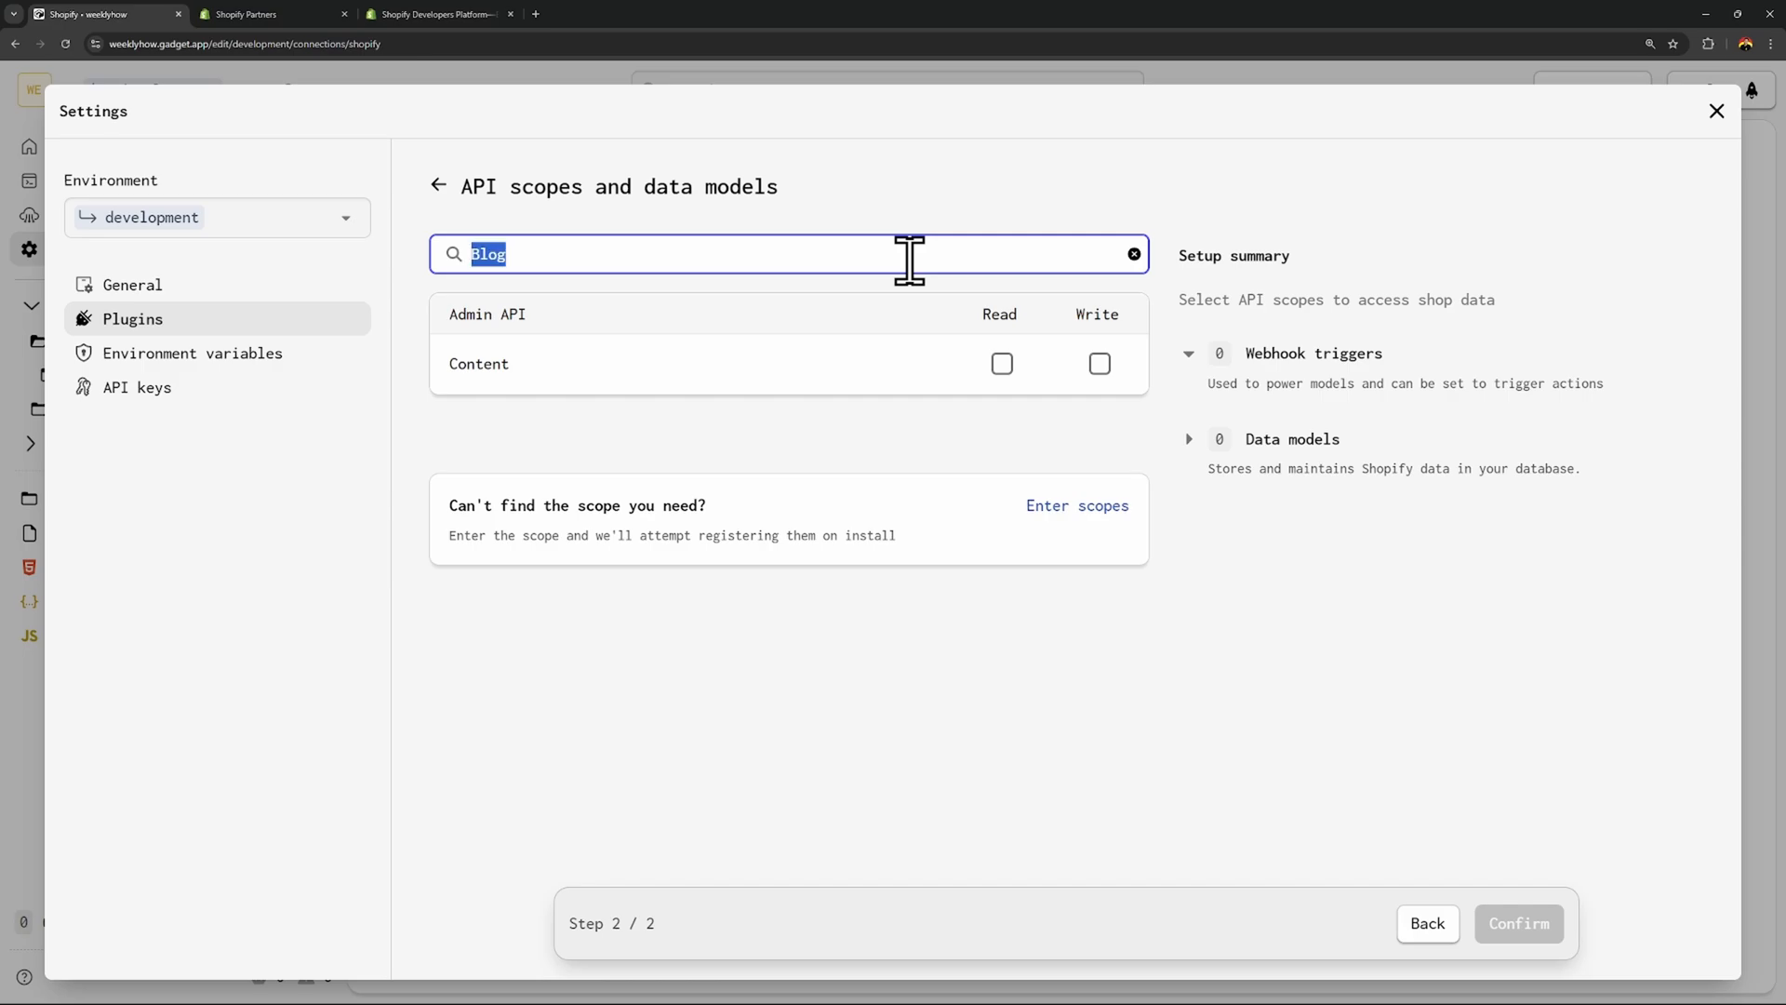
pyautogui.write('Products')
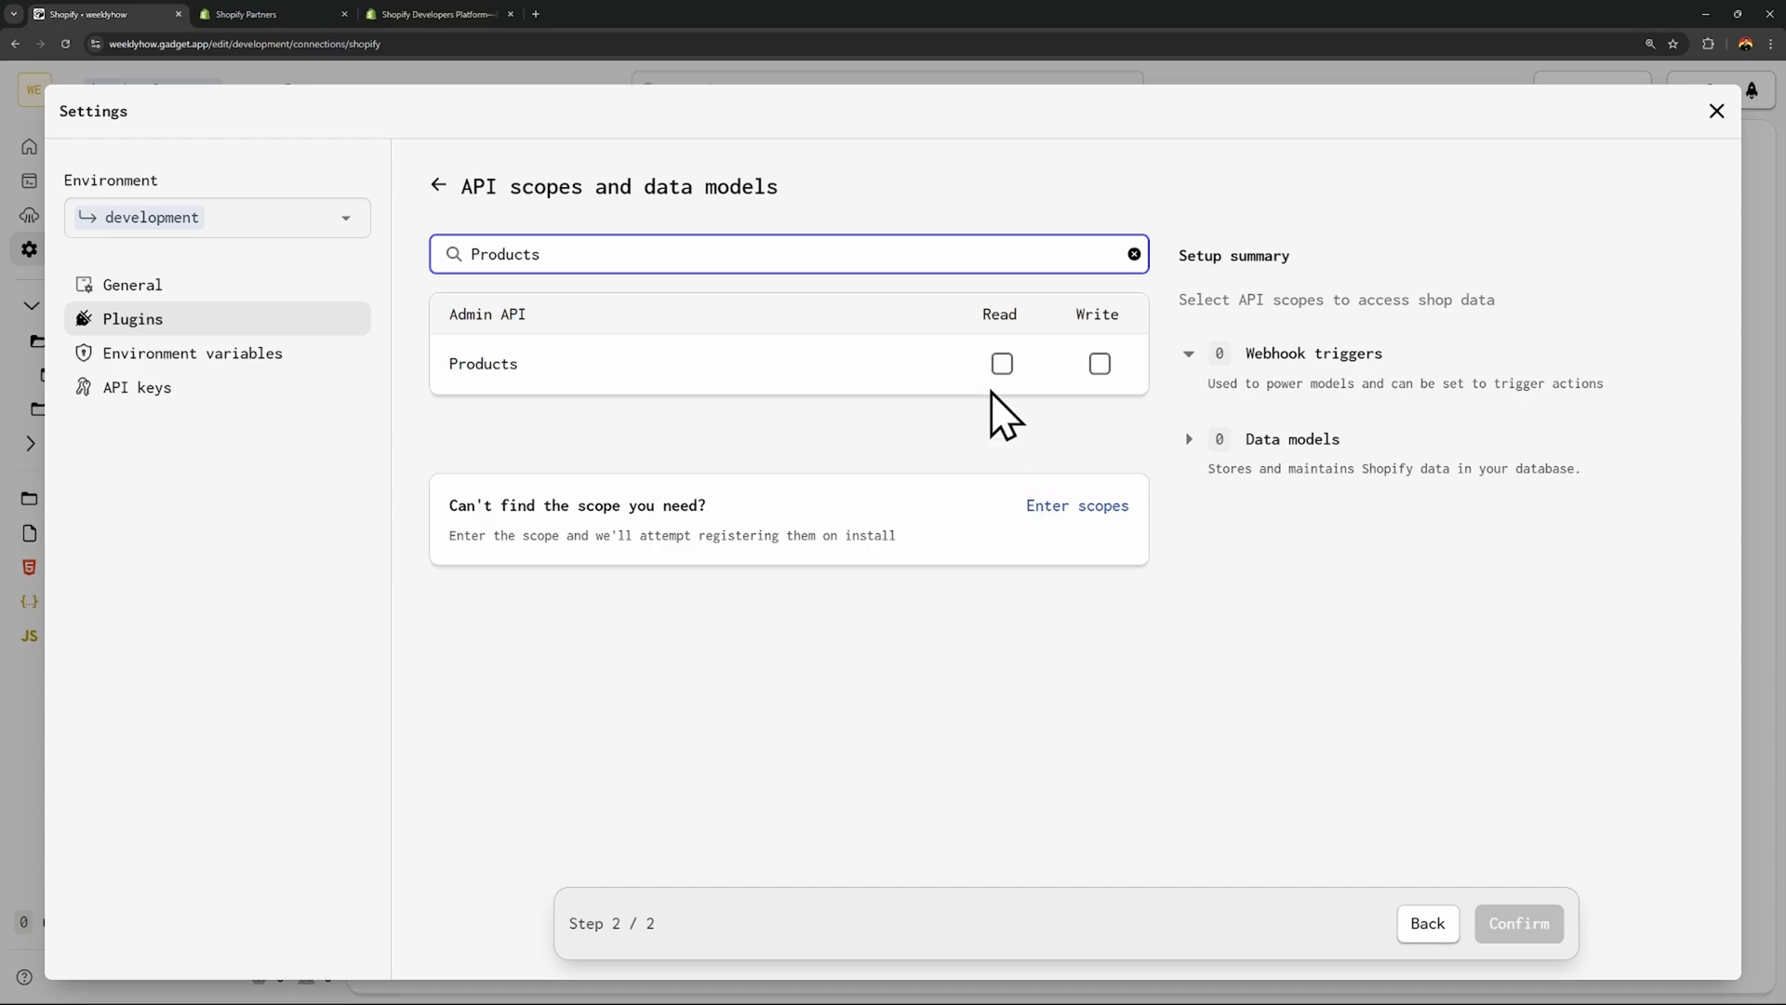
# Step: Grant Products read and write access and select the Product data model for storage
pyautogui.click(1001, 363)
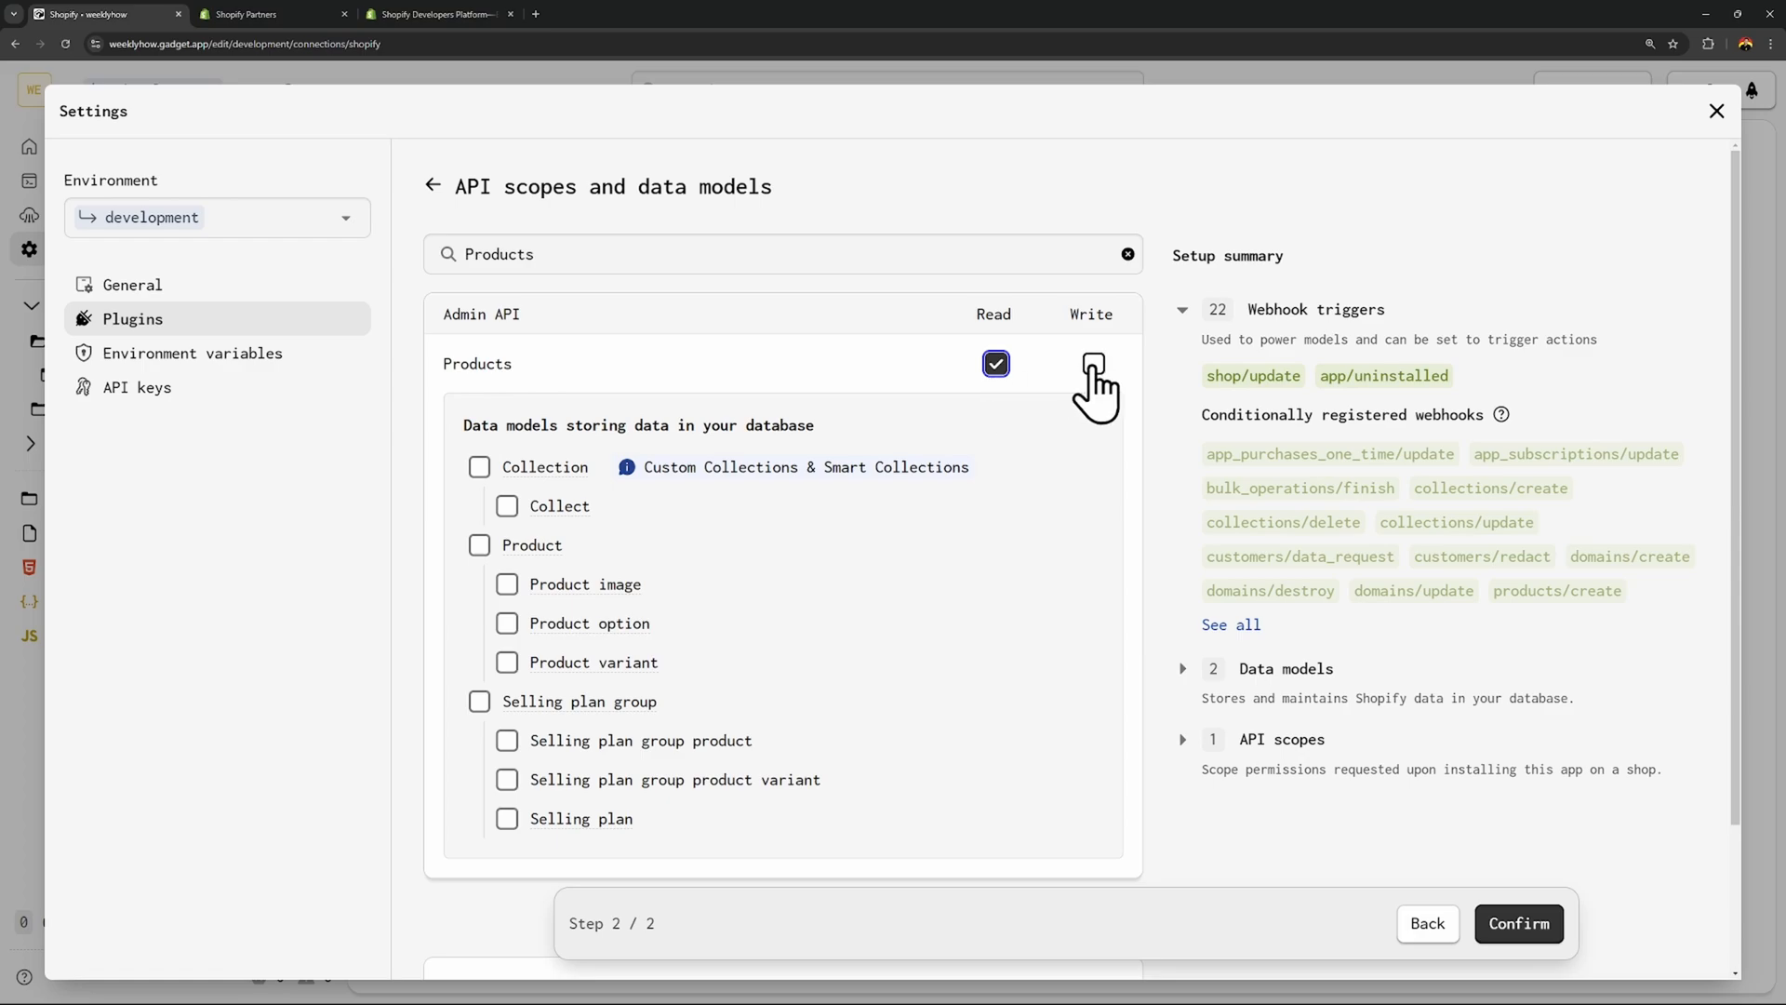
pyautogui.click(1092, 362)
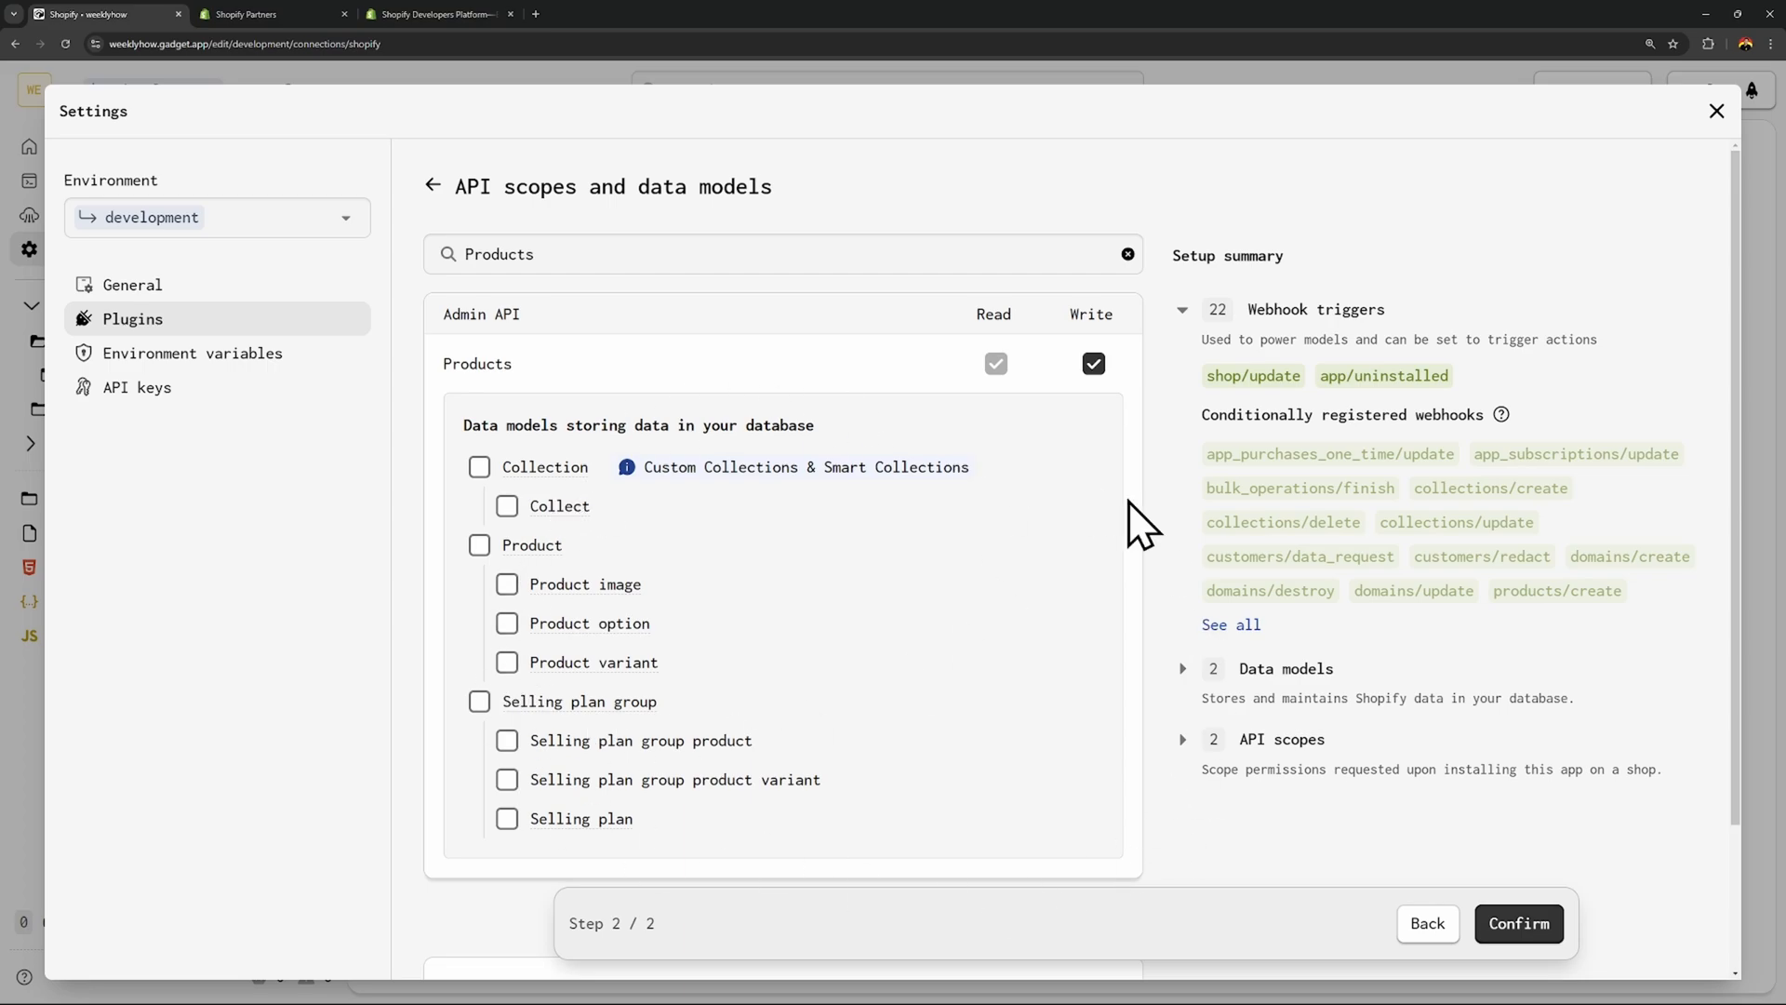
pyautogui.moveTo(493, 424); pyautogui.dragTo(815, 424)
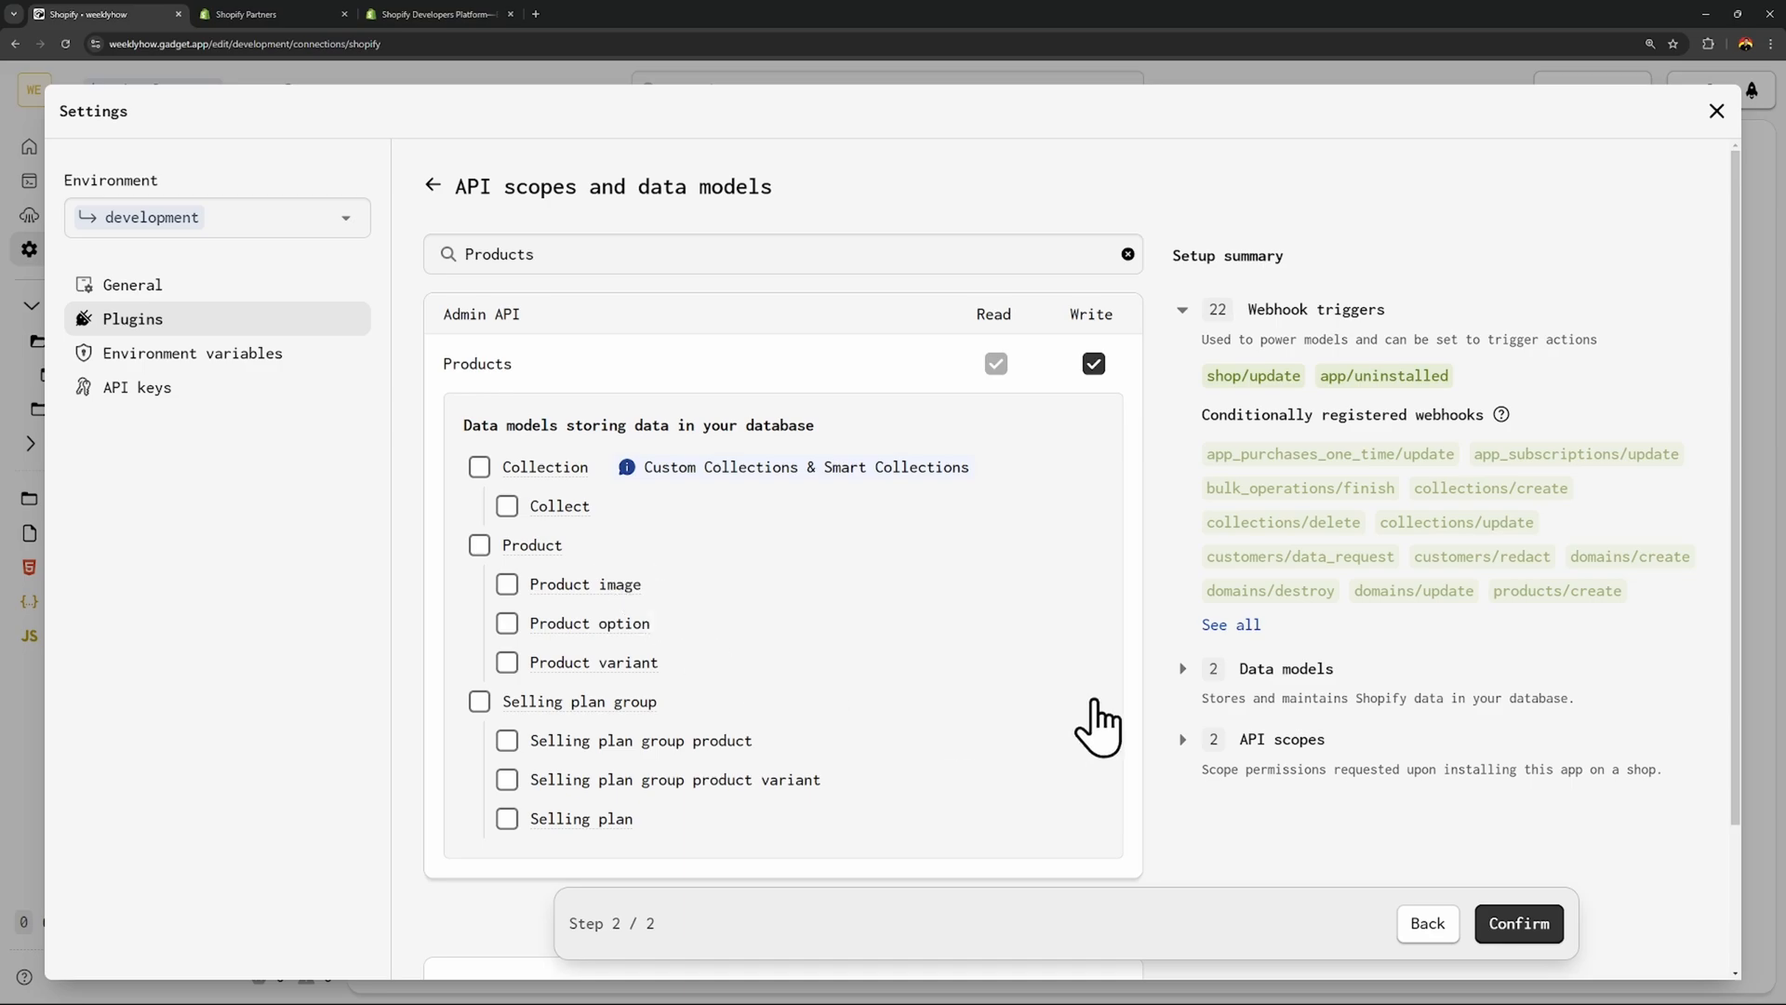
pyautogui.moveTo(356, 277)
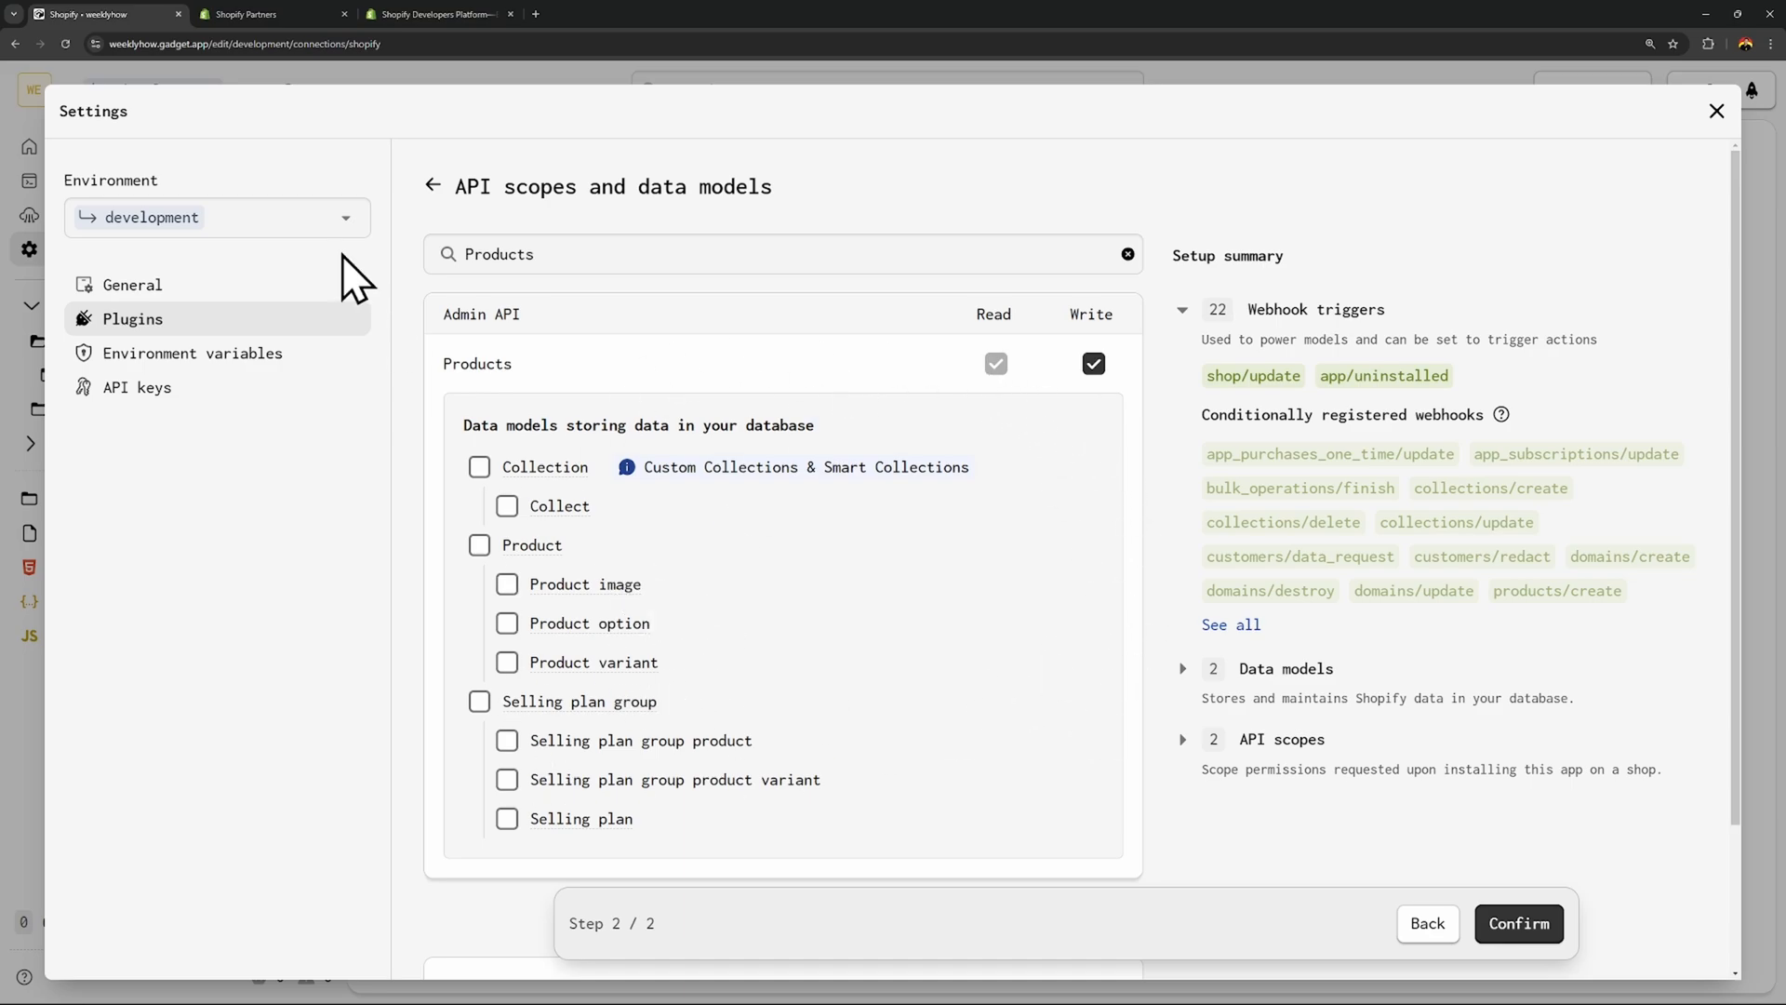
pyautogui.moveTo(363, 718)
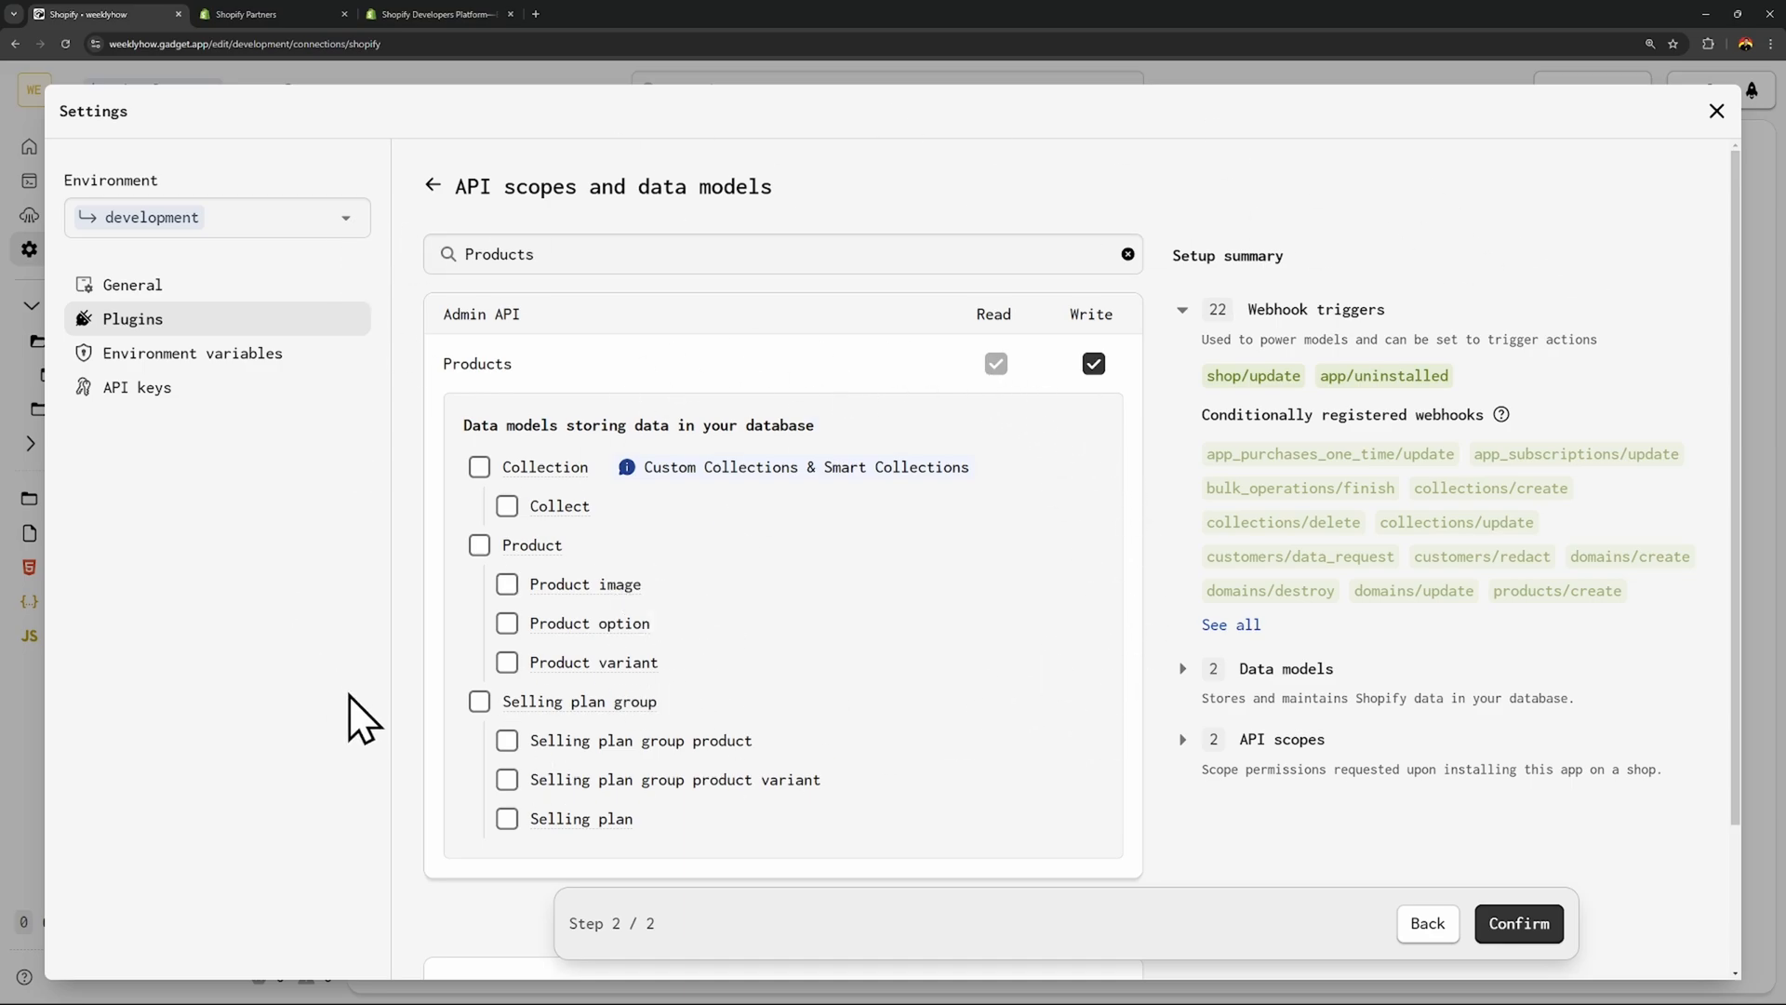
pyautogui.moveTo(1211, 272)
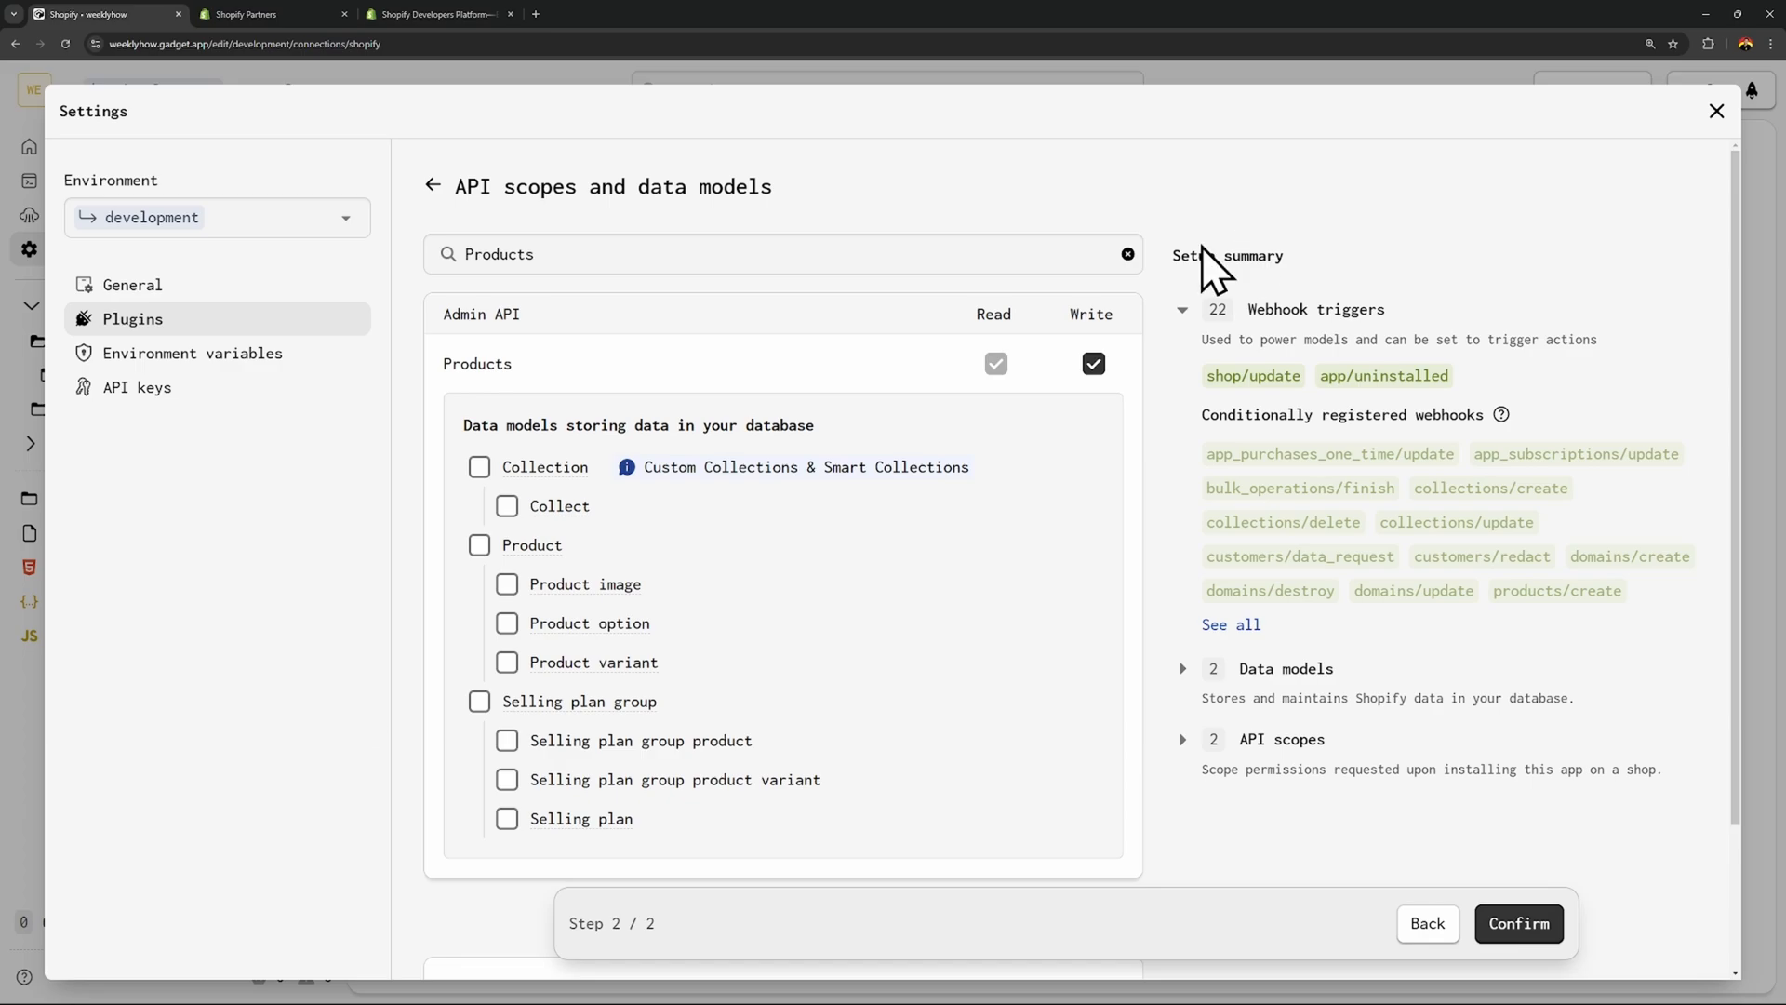
pyautogui.click(478, 546)
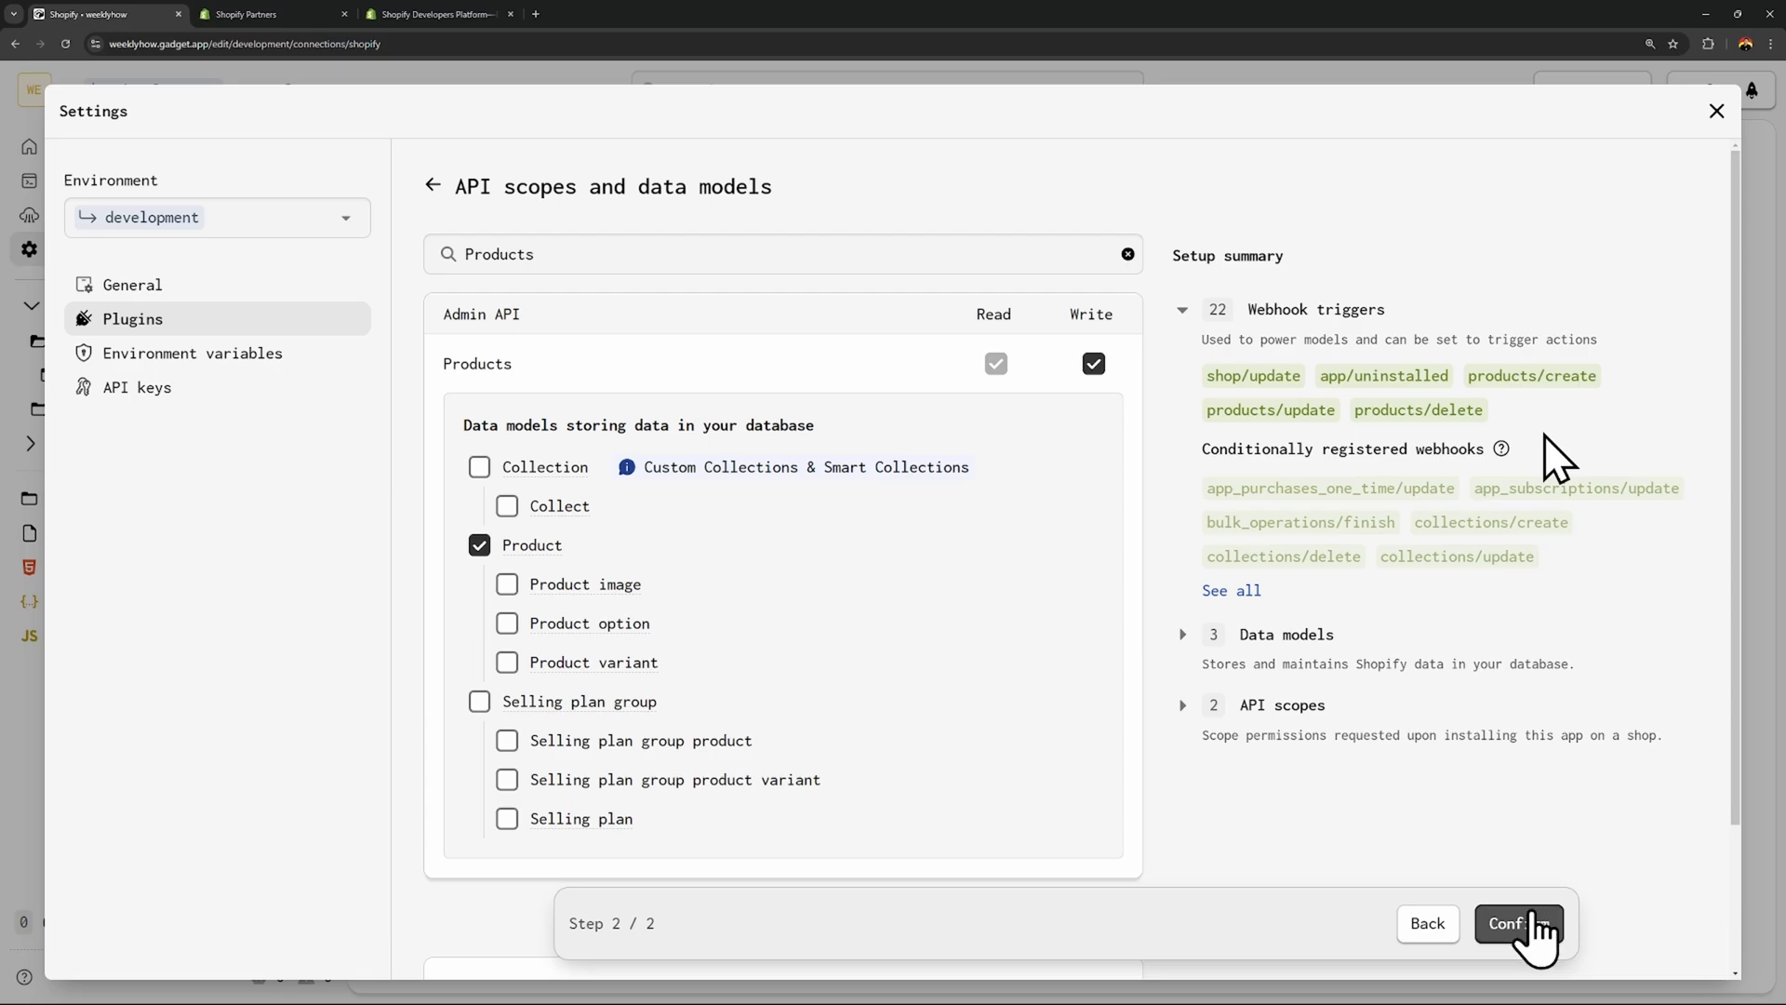
# Step: Confirm the scopes, copy the App URL and switch to the Shopify Partners app page
pyautogui.click(1518, 922)
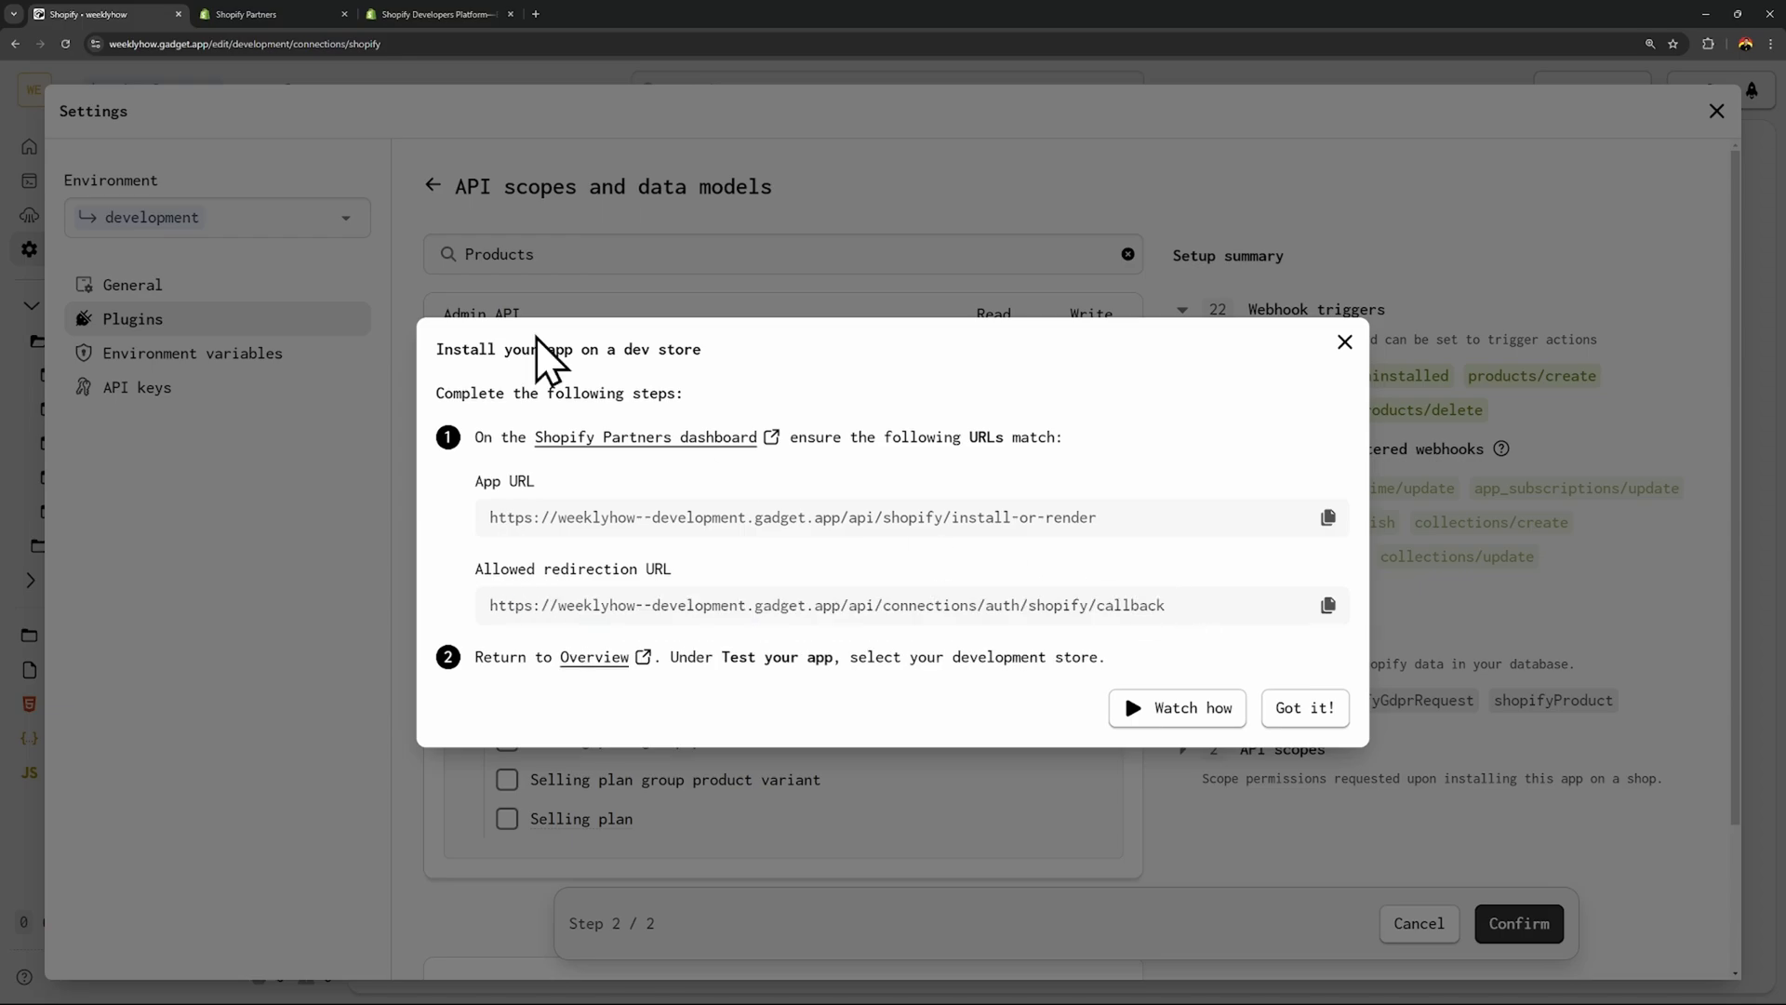
pyautogui.moveTo(597, 519)
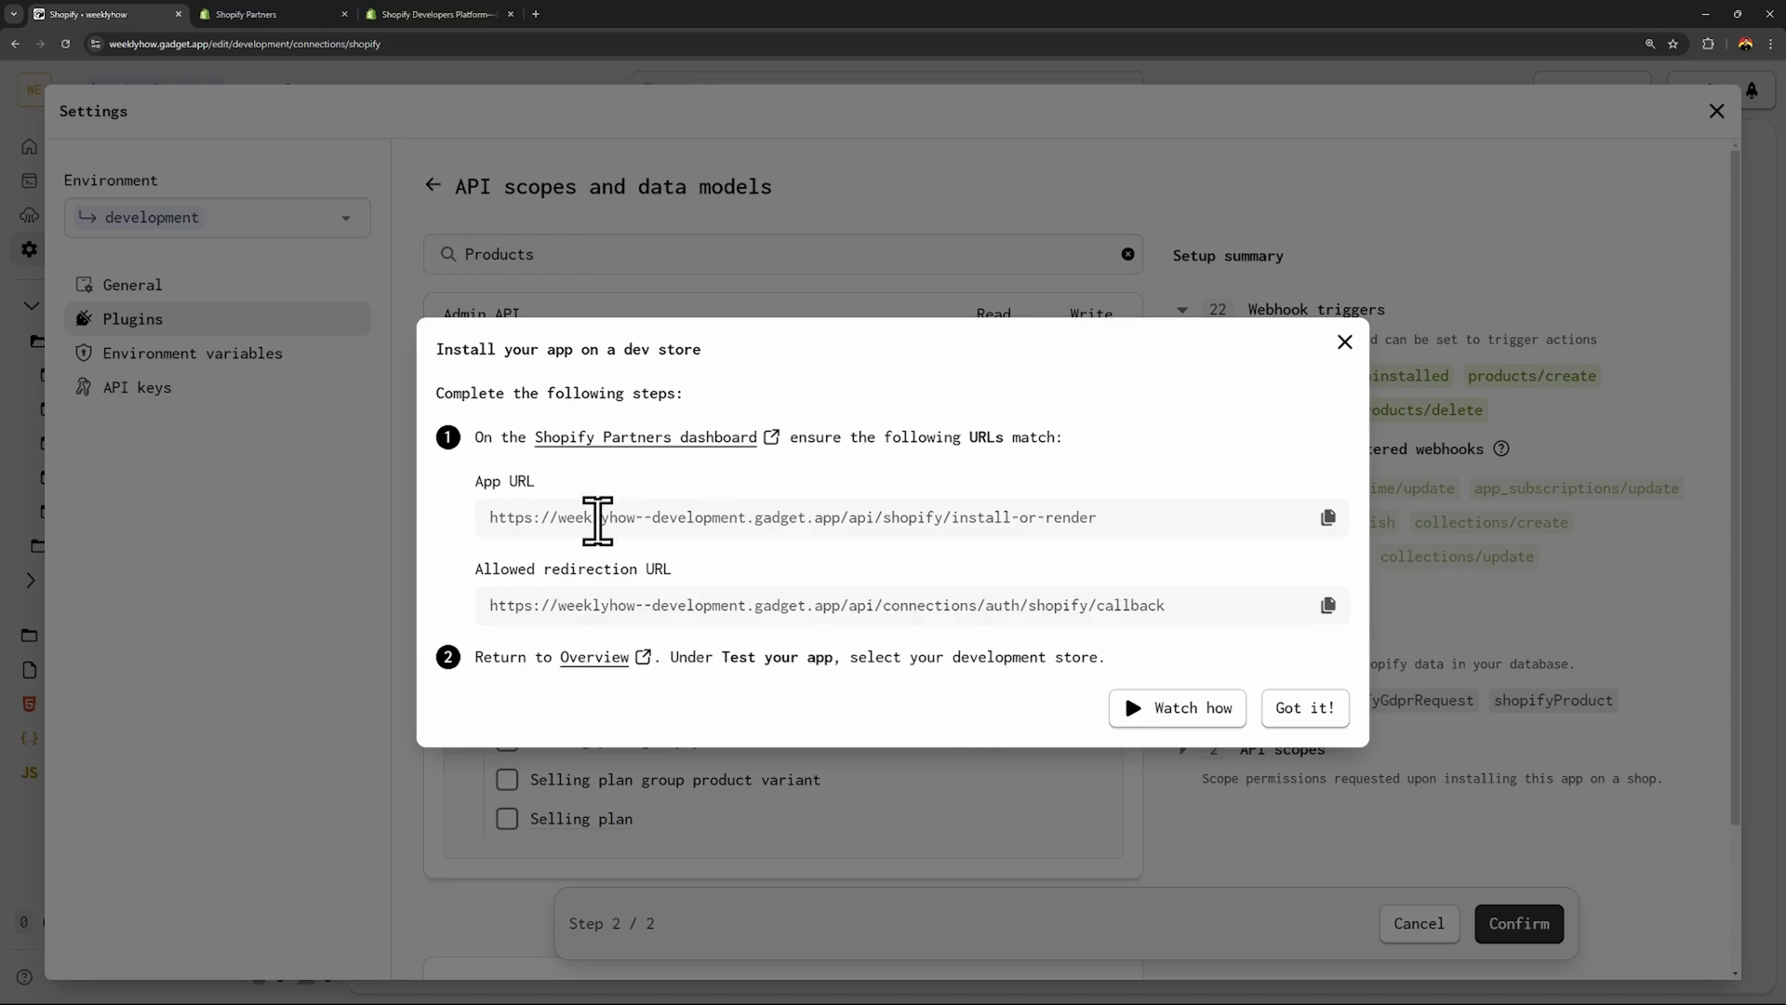
pyautogui.click(1327, 515)
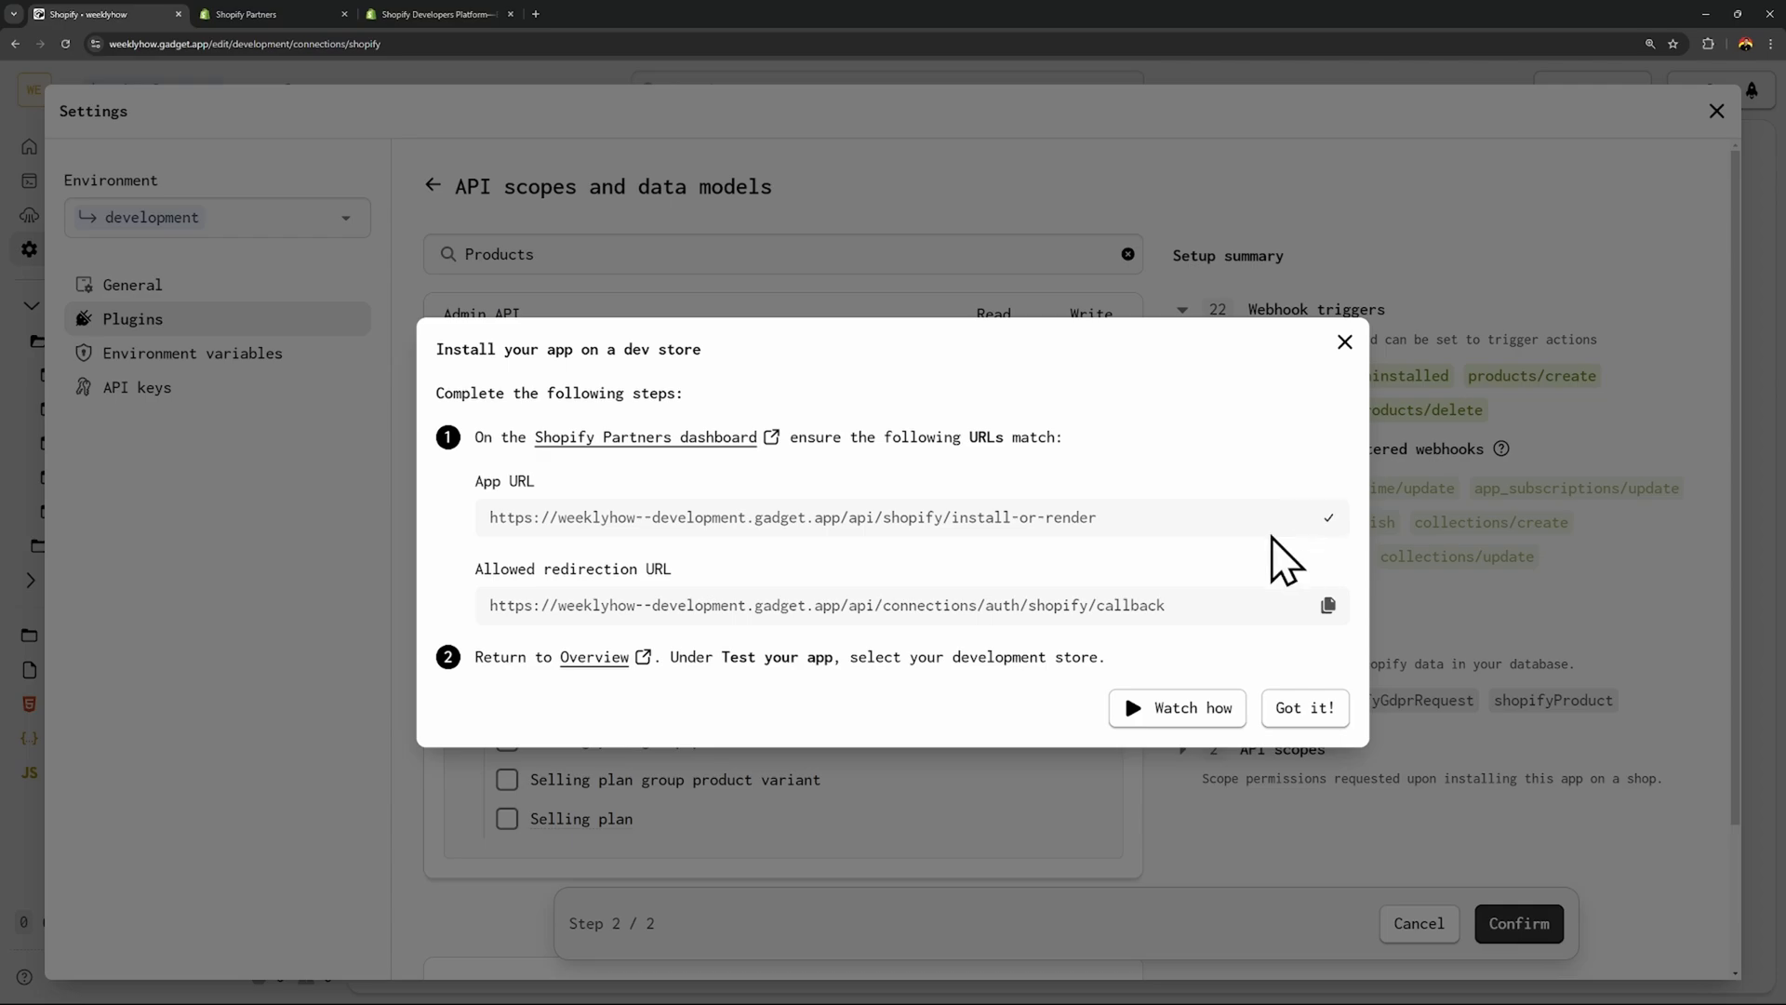
pyautogui.click(271, 13)
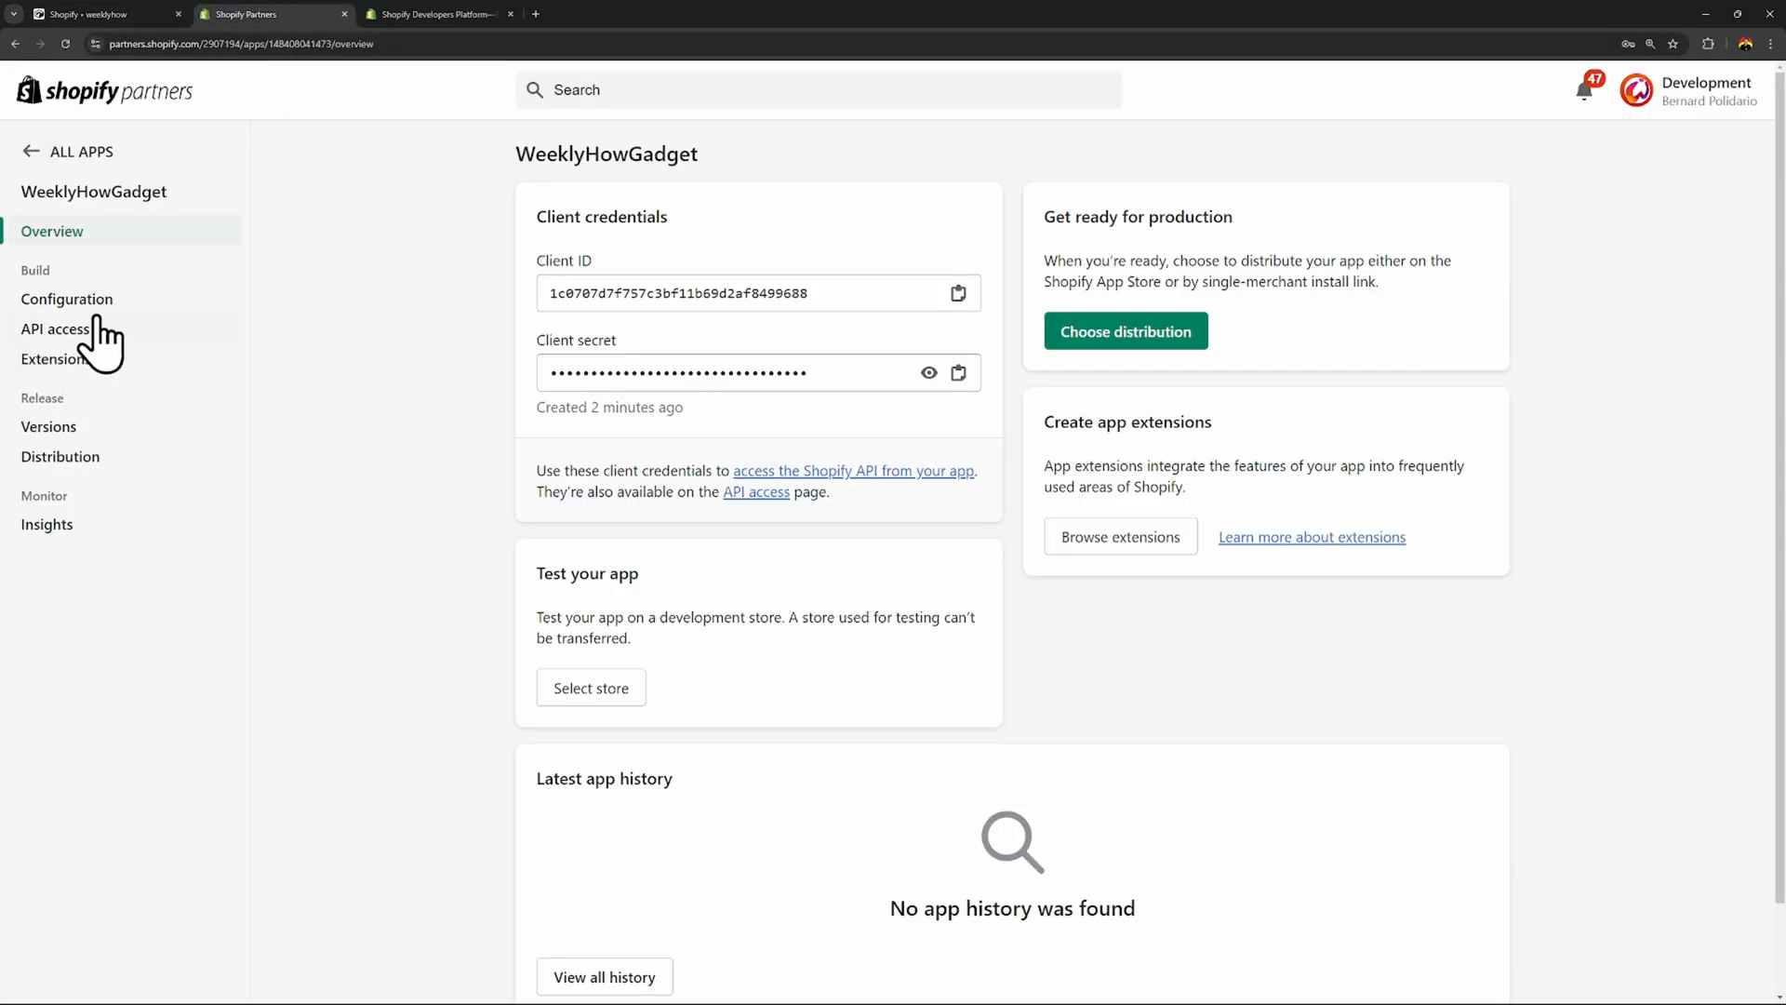
# Step: Set the App URL and redirection URL to the weeklyhow--development.gadget.app install-or-render and Shopify callback endpoints
pyautogui.click(67, 297)
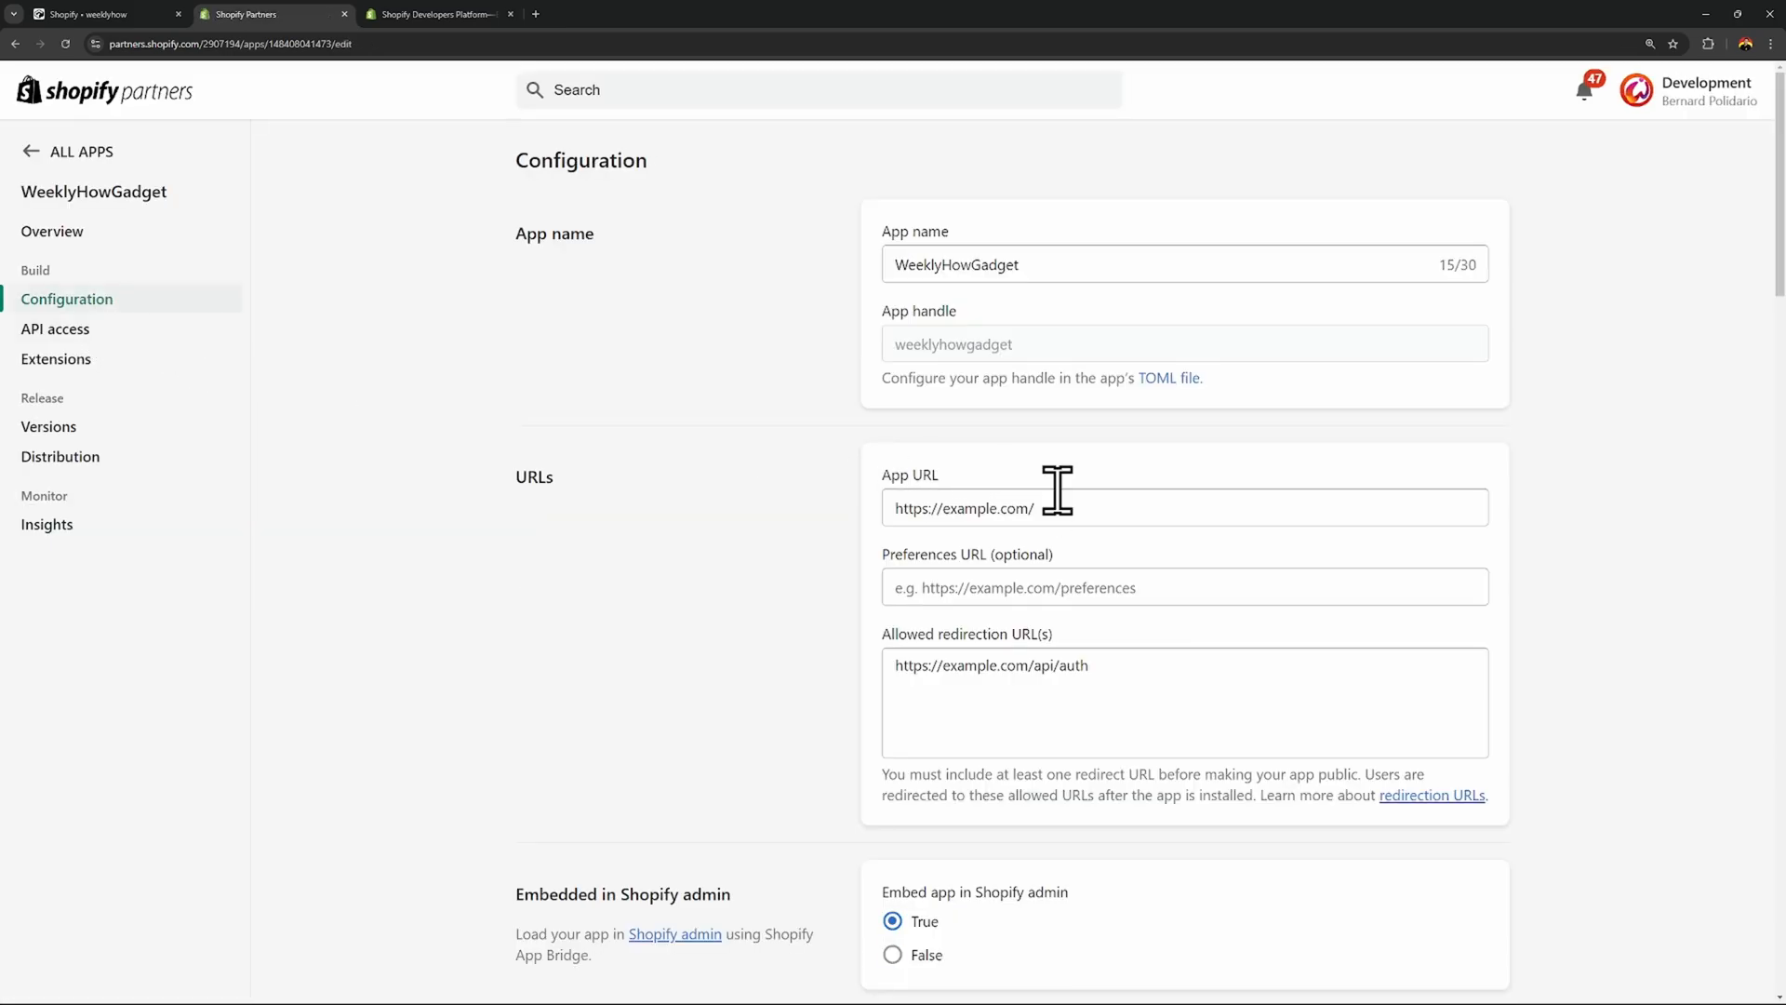
pyautogui.write('https://weeklyhow--development.gadget.app/api/shopify/install-or-render')
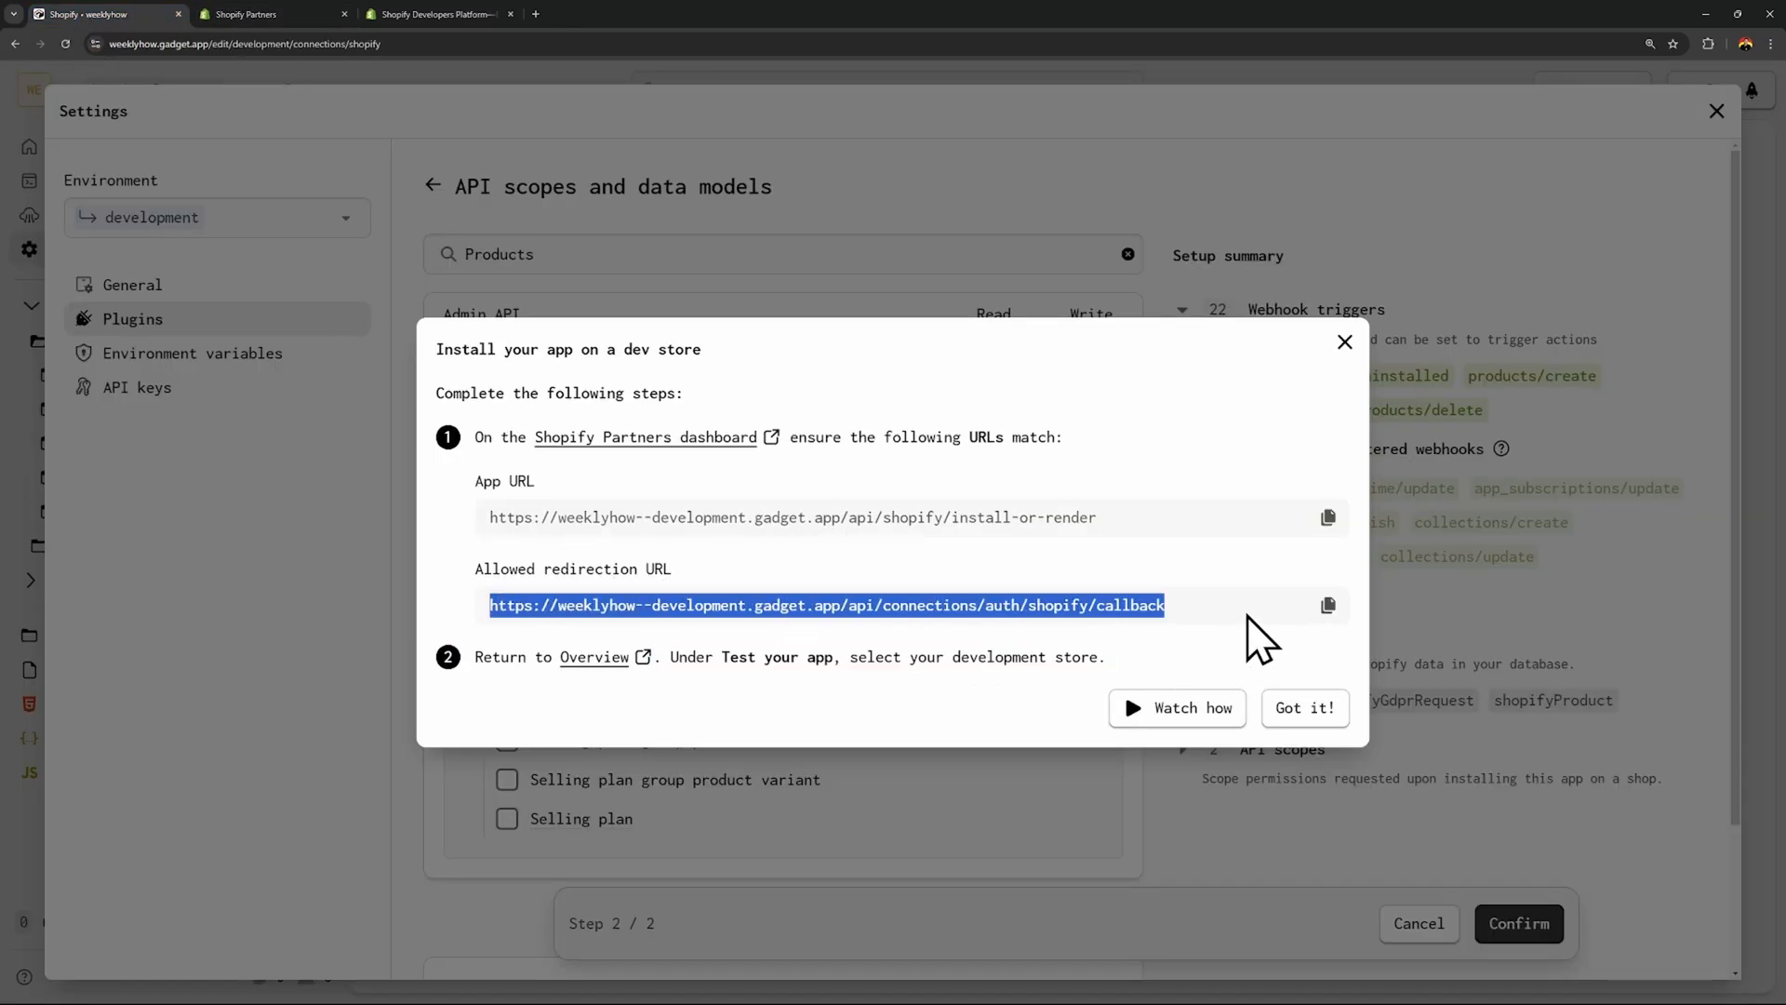
pyautogui.click(272, 13)
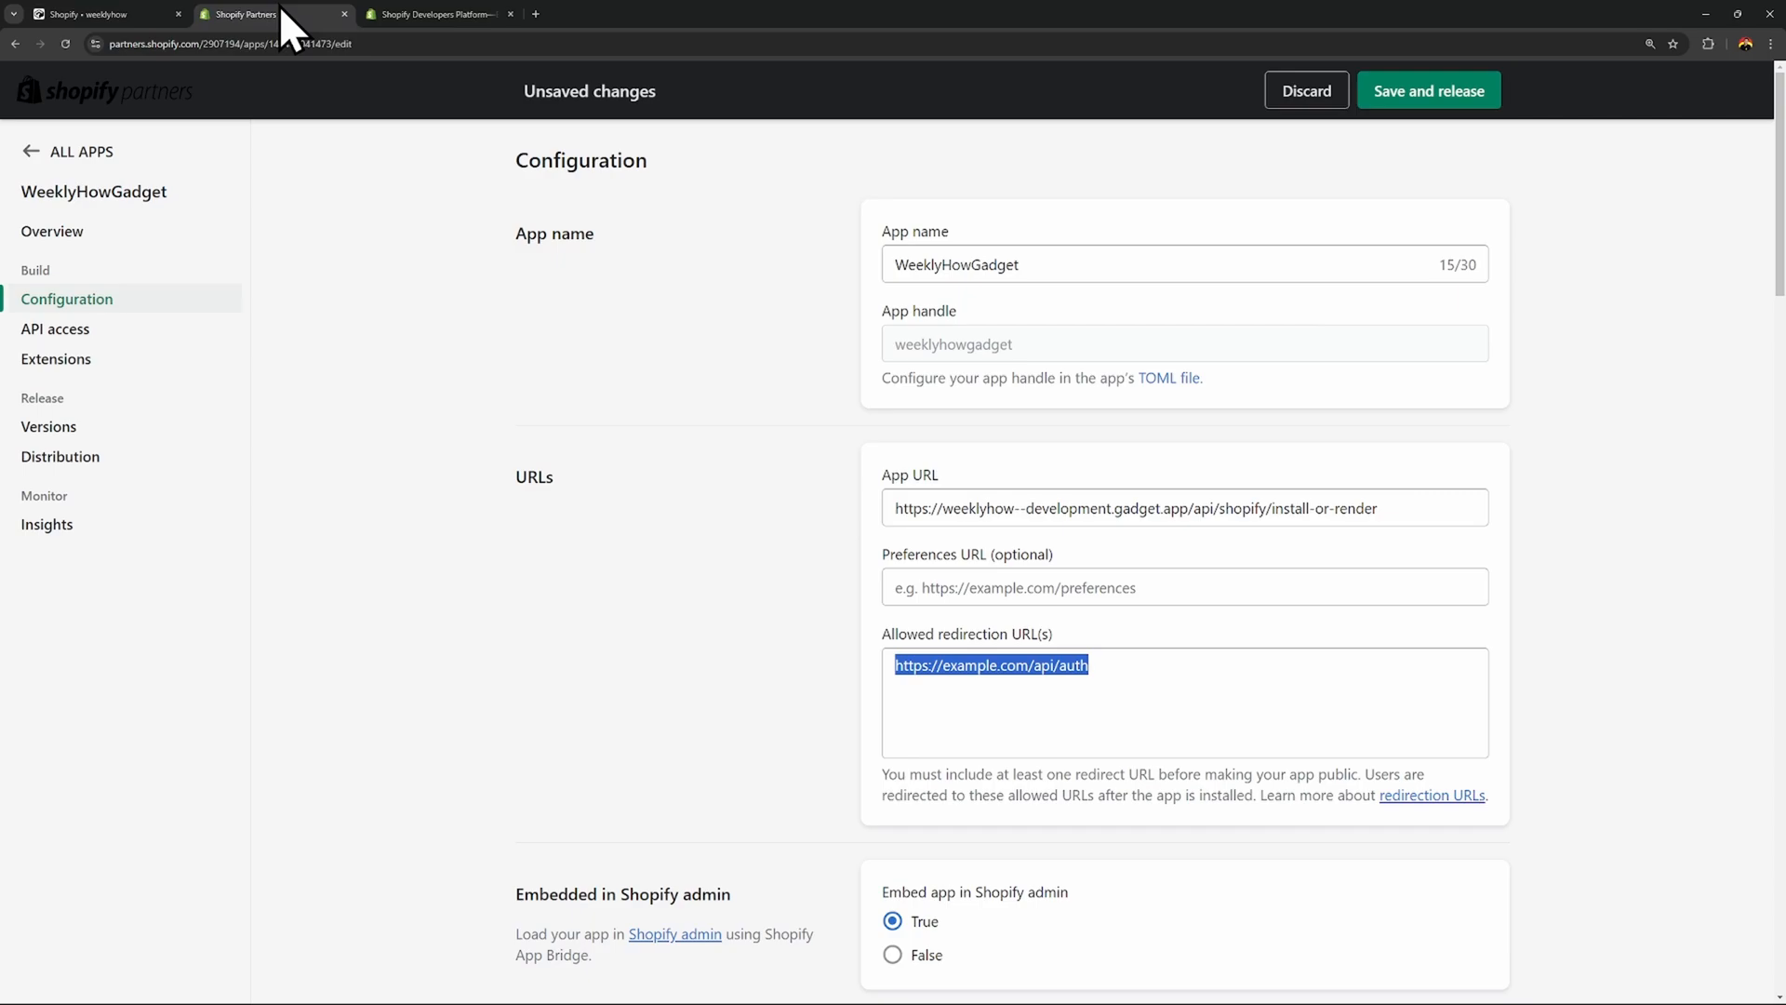
pyautogui.click(1133, 677)
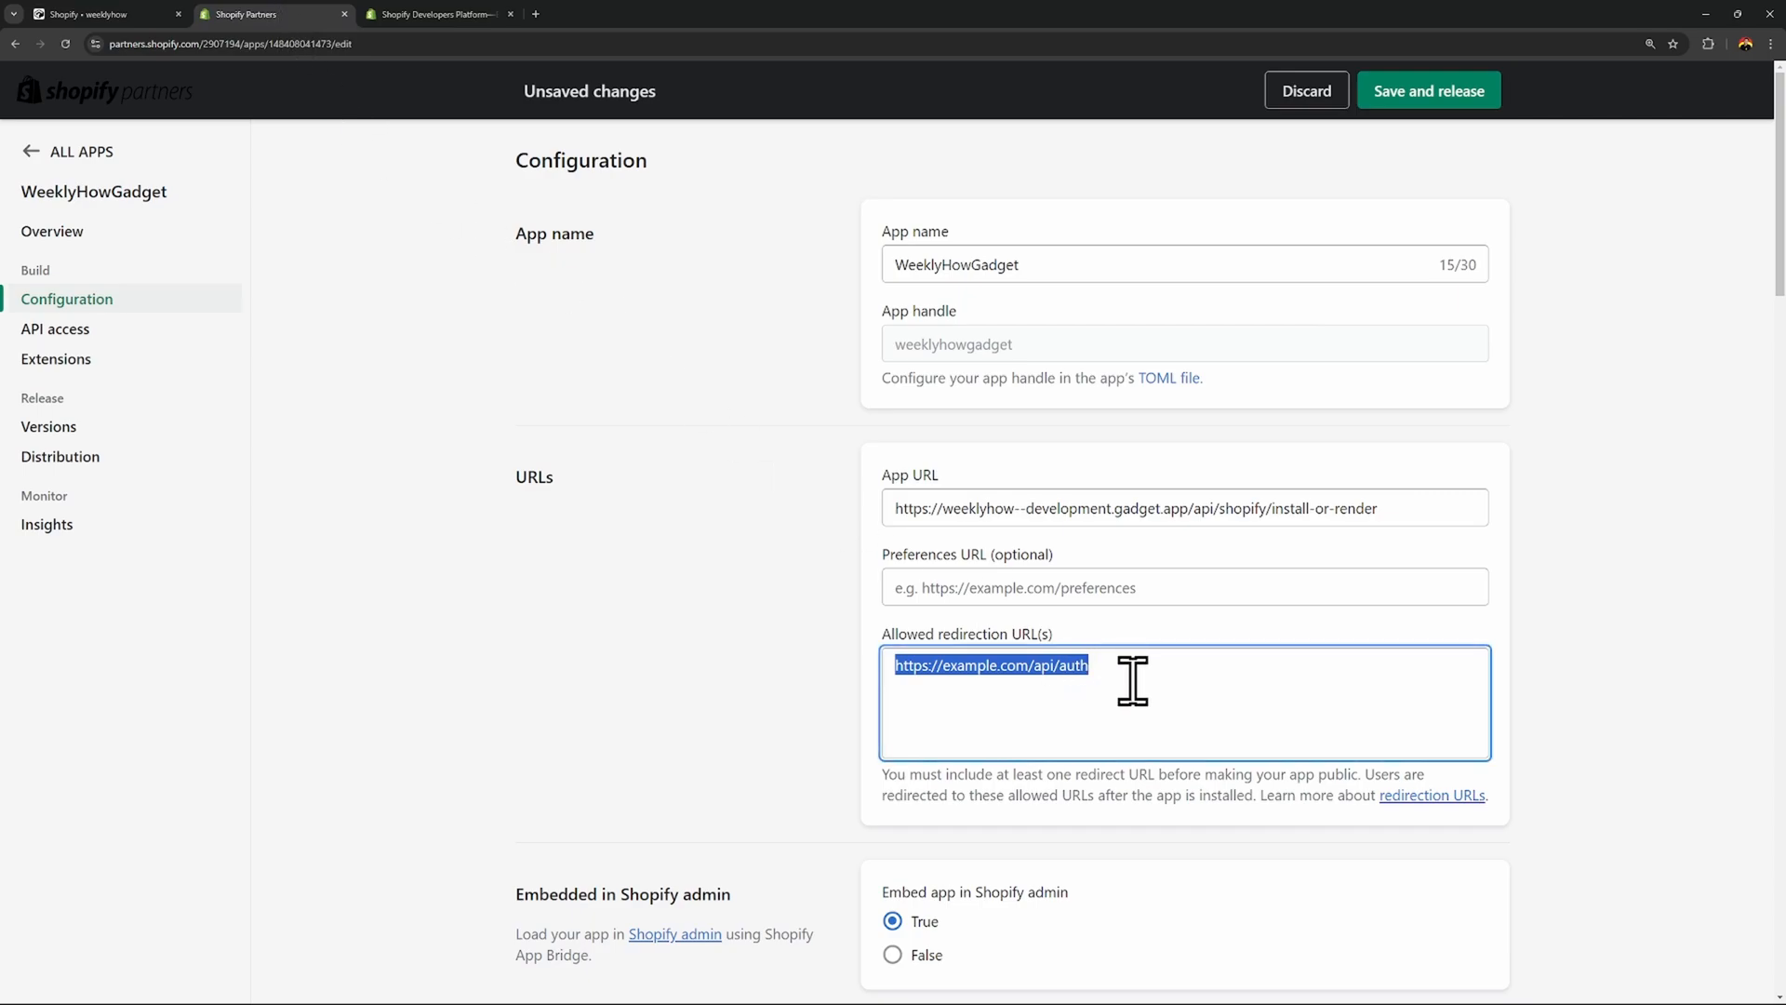
pyautogui.write('https://weeklyhow--development.gadget.app/api/connections/auth/shopify/callback')
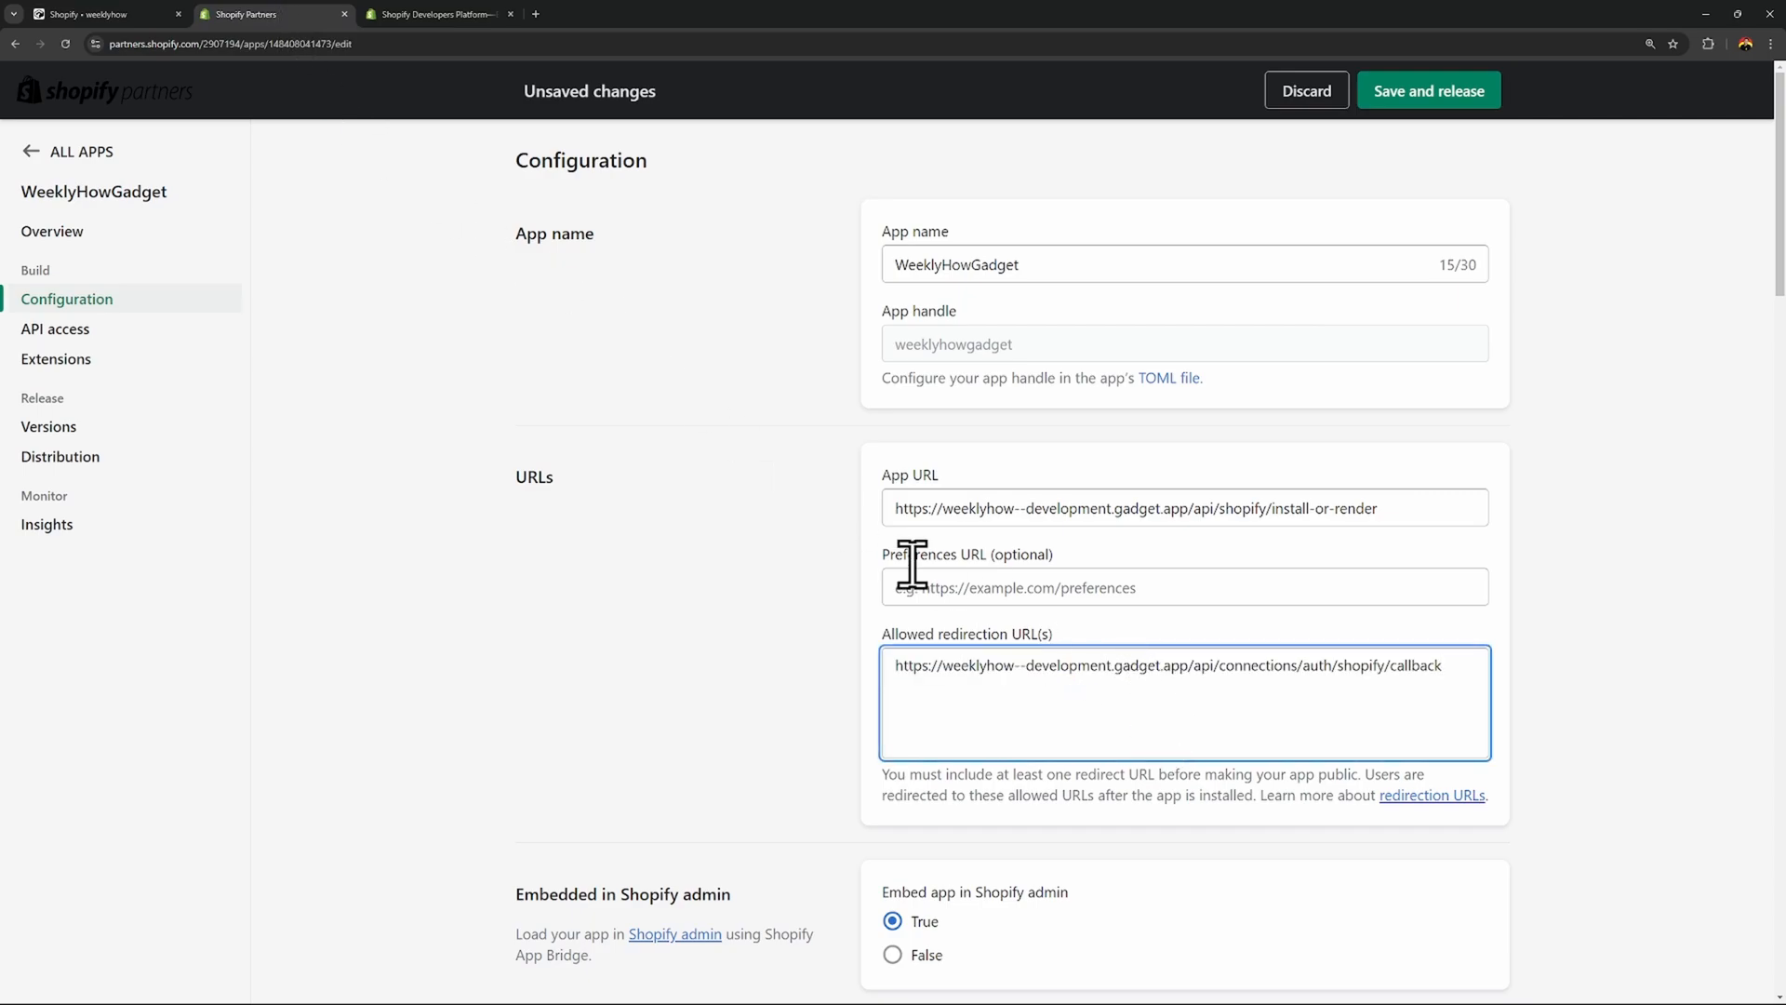
pyautogui.moveTo(1265, 171)
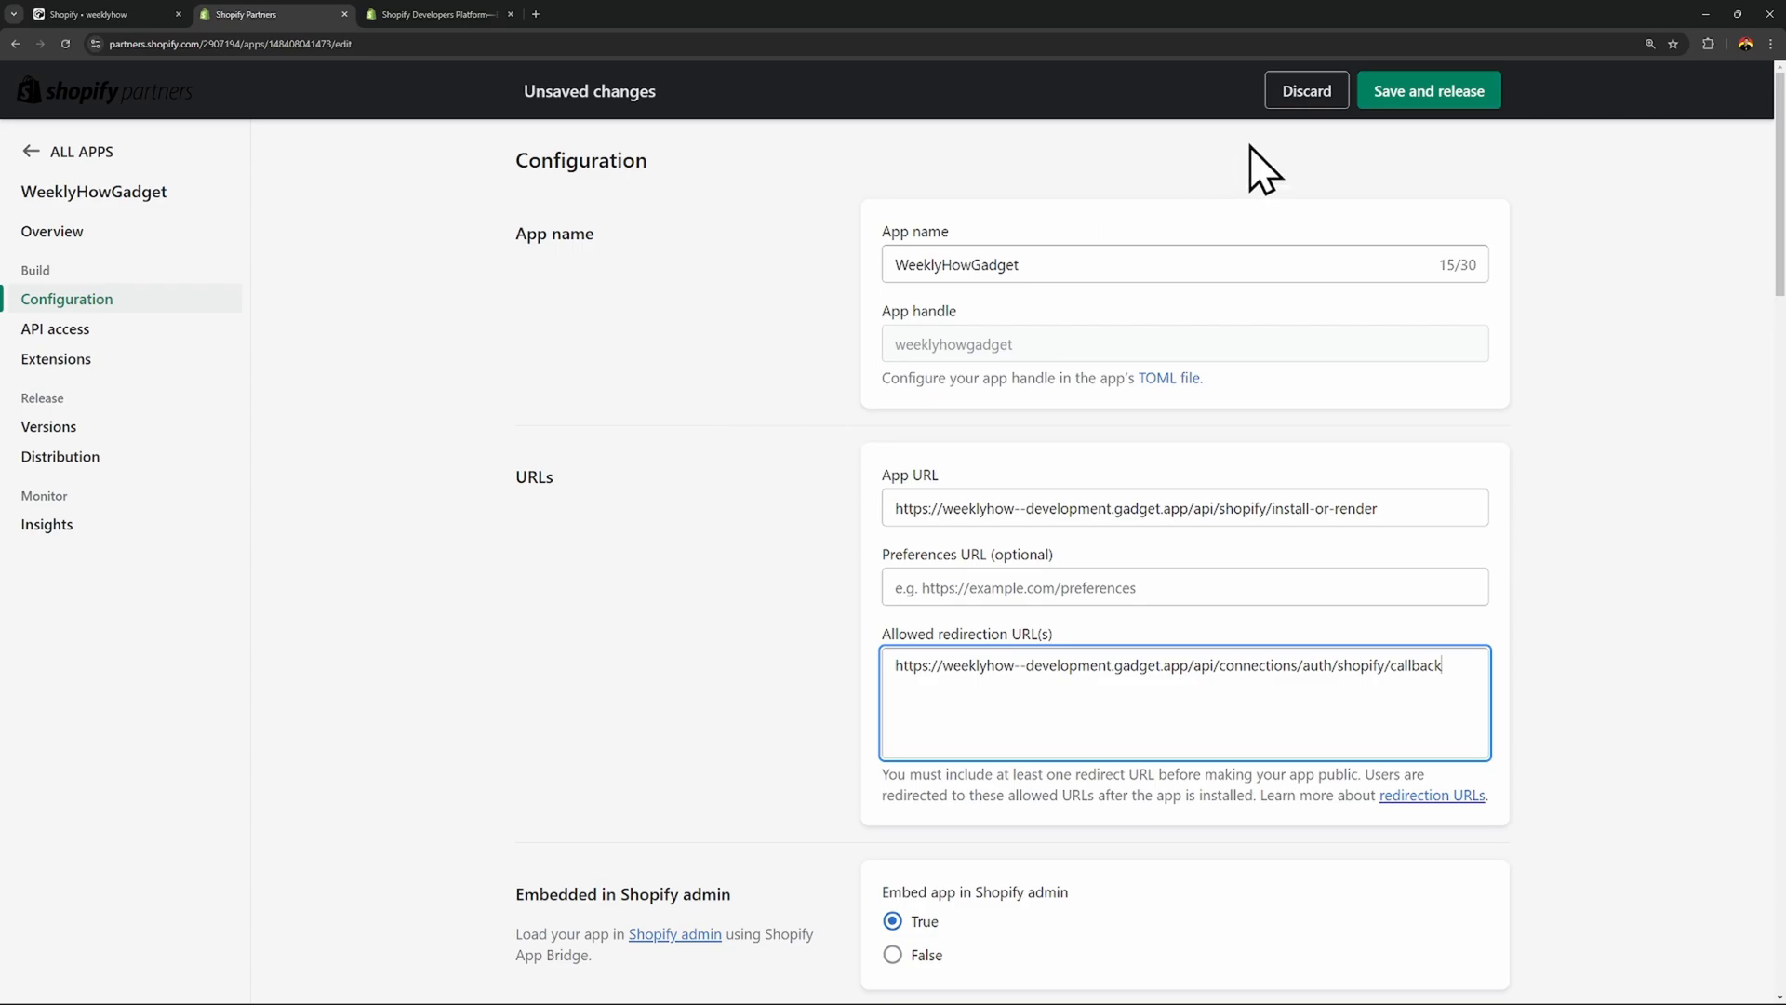
# Step: Save and release the new WeeklyHowGadget configuration
pyautogui.click(1429, 89)
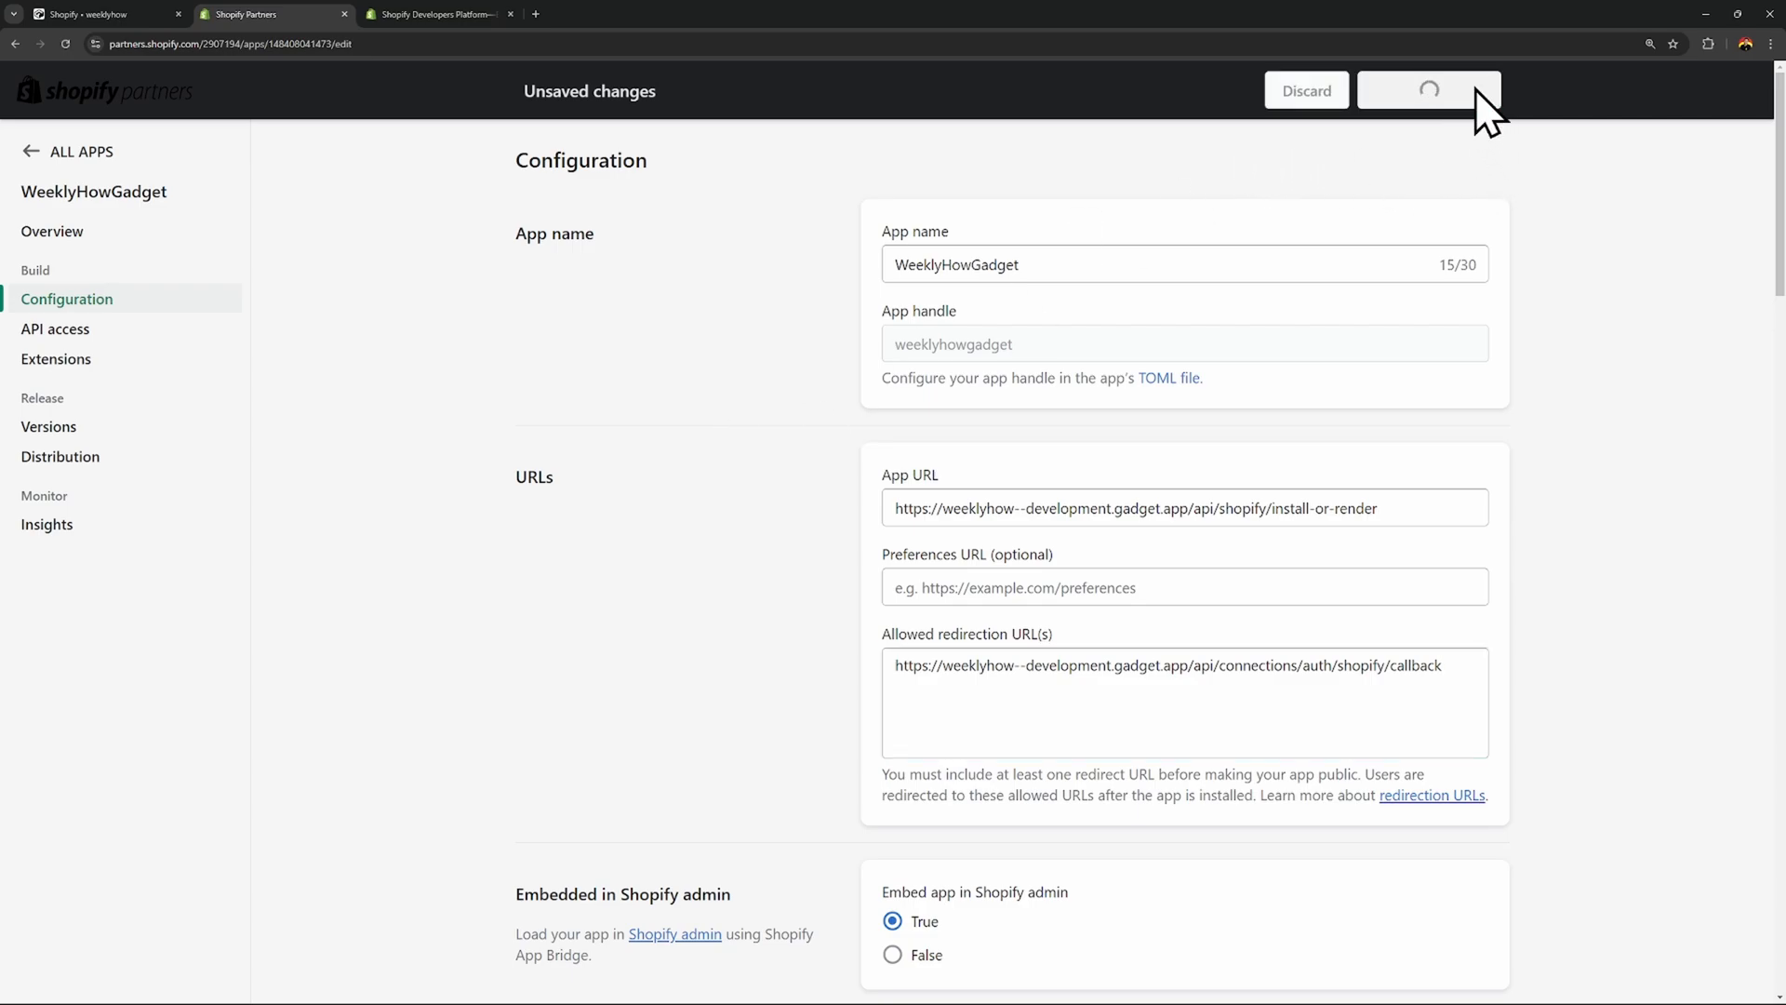
pyautogui.click(1428, 91)
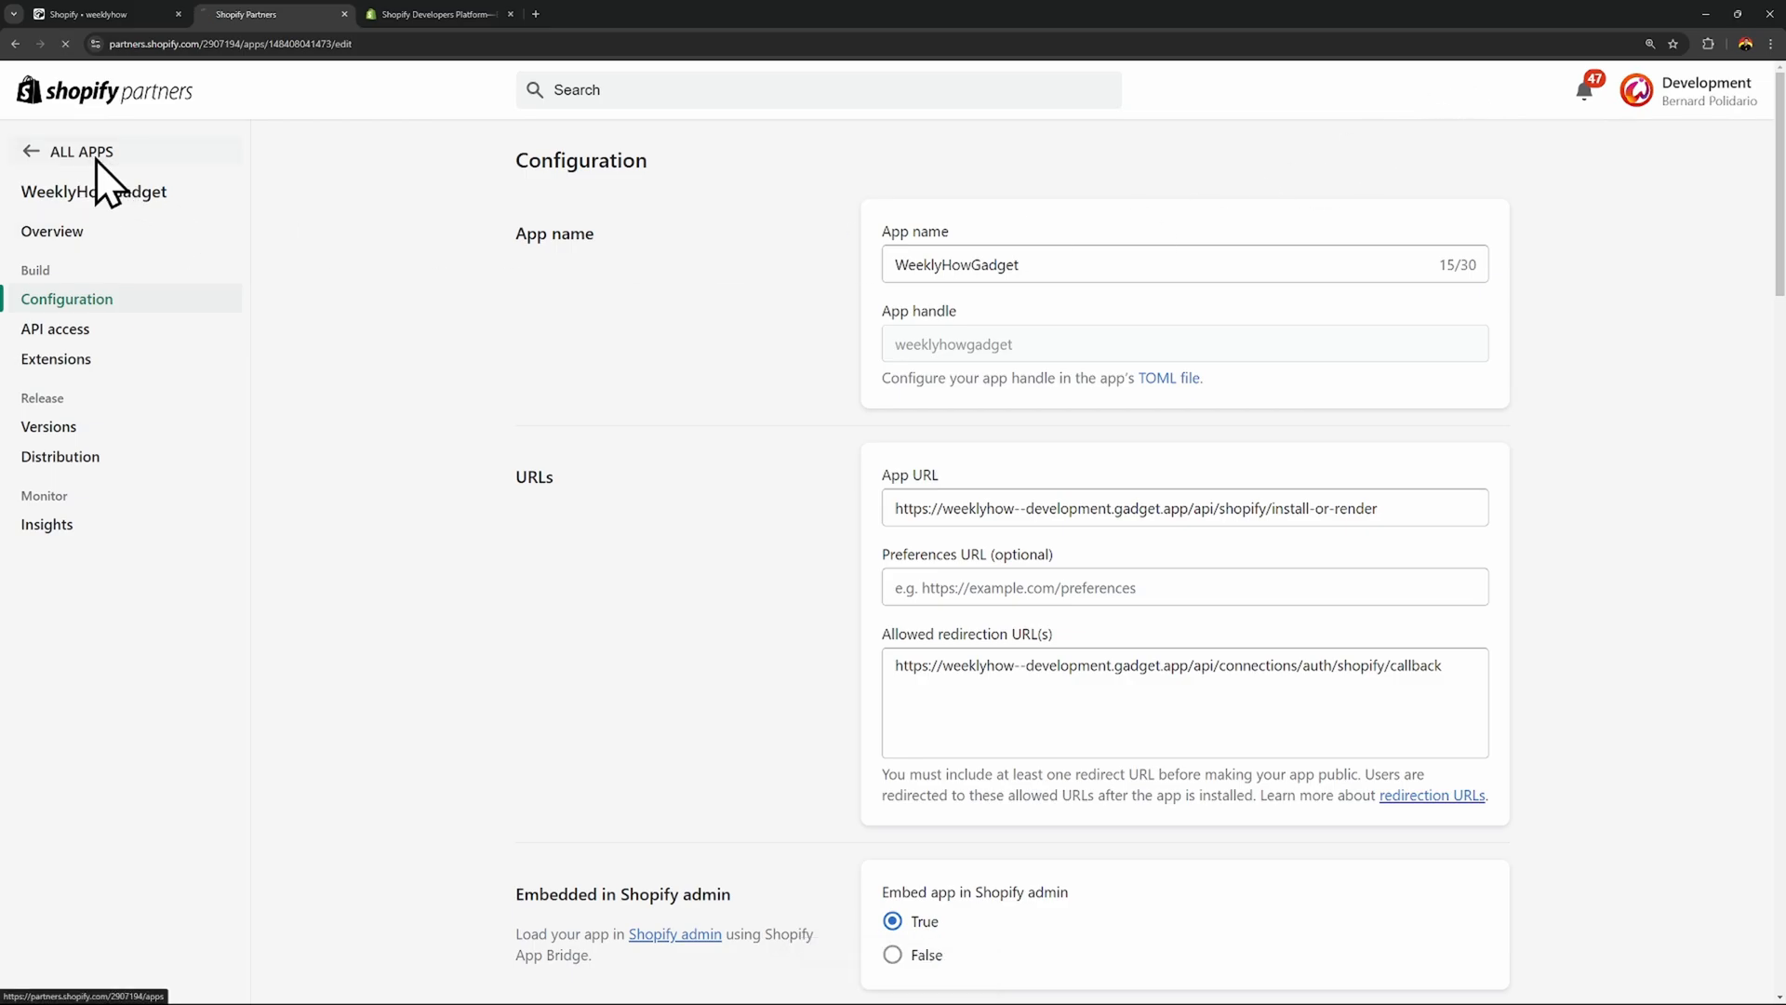
# Step: Review the All apps list and the Stores page, then return to Apps > All apps
pyautogui.click(80, 151)
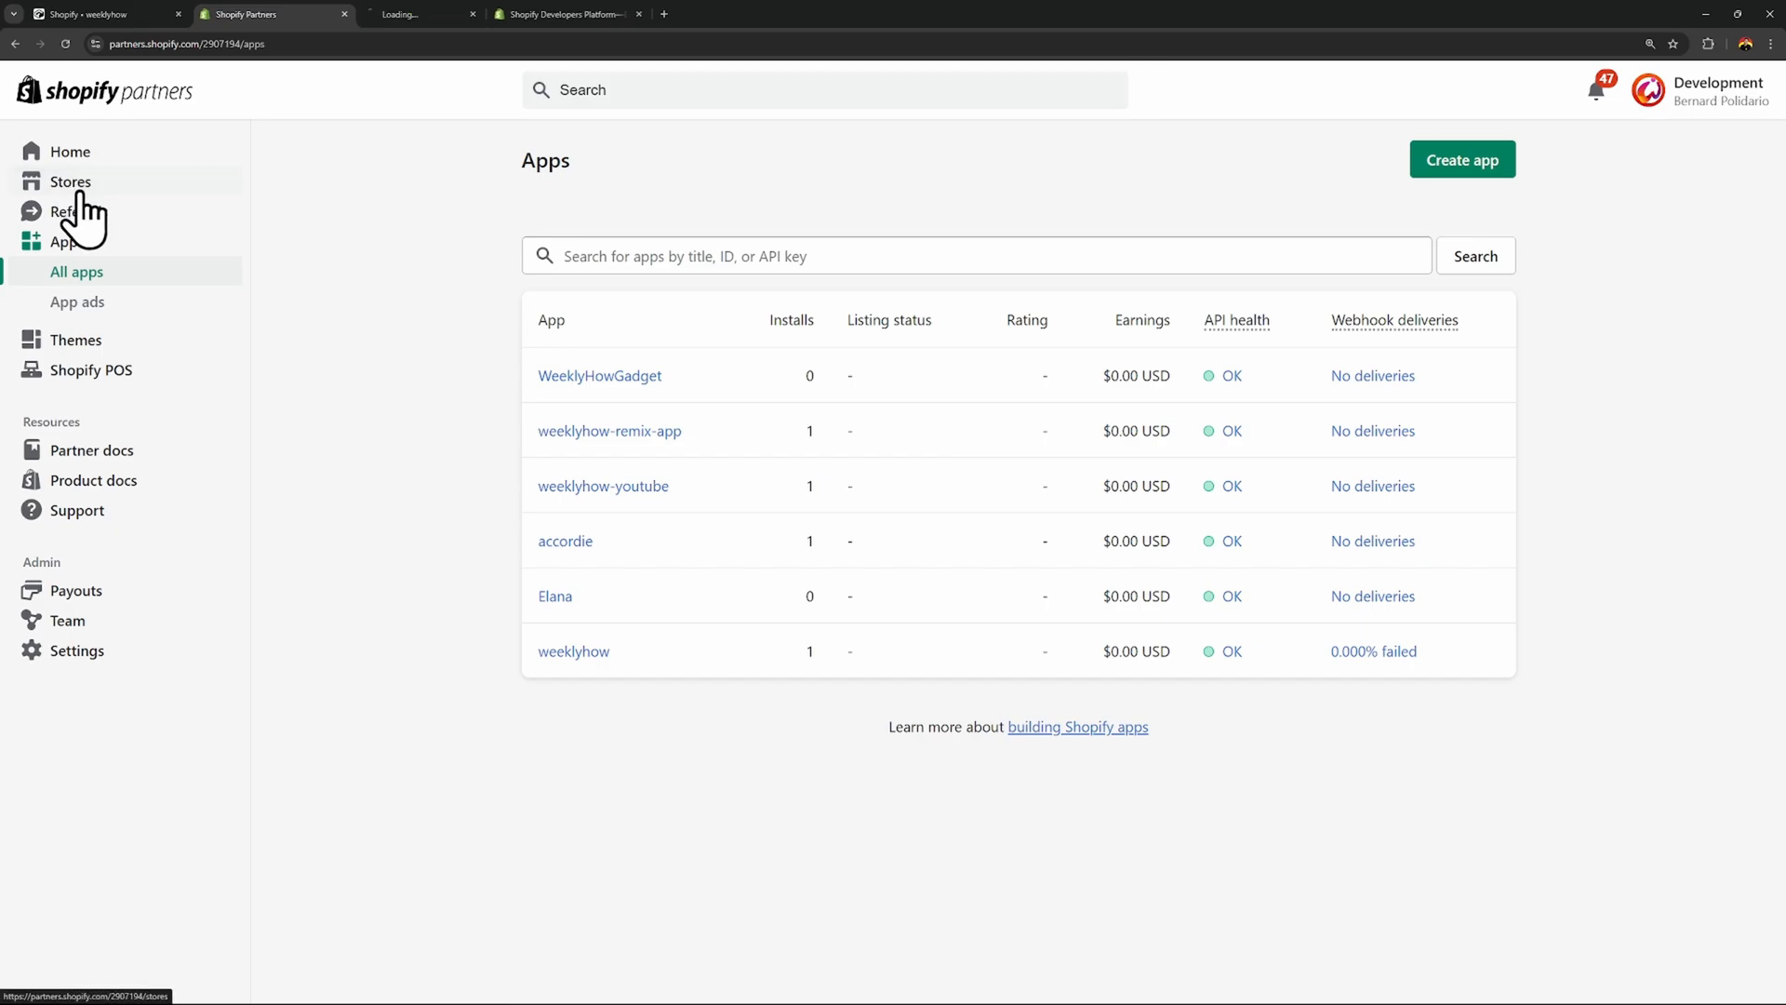
pyautogui.click(71, 181)
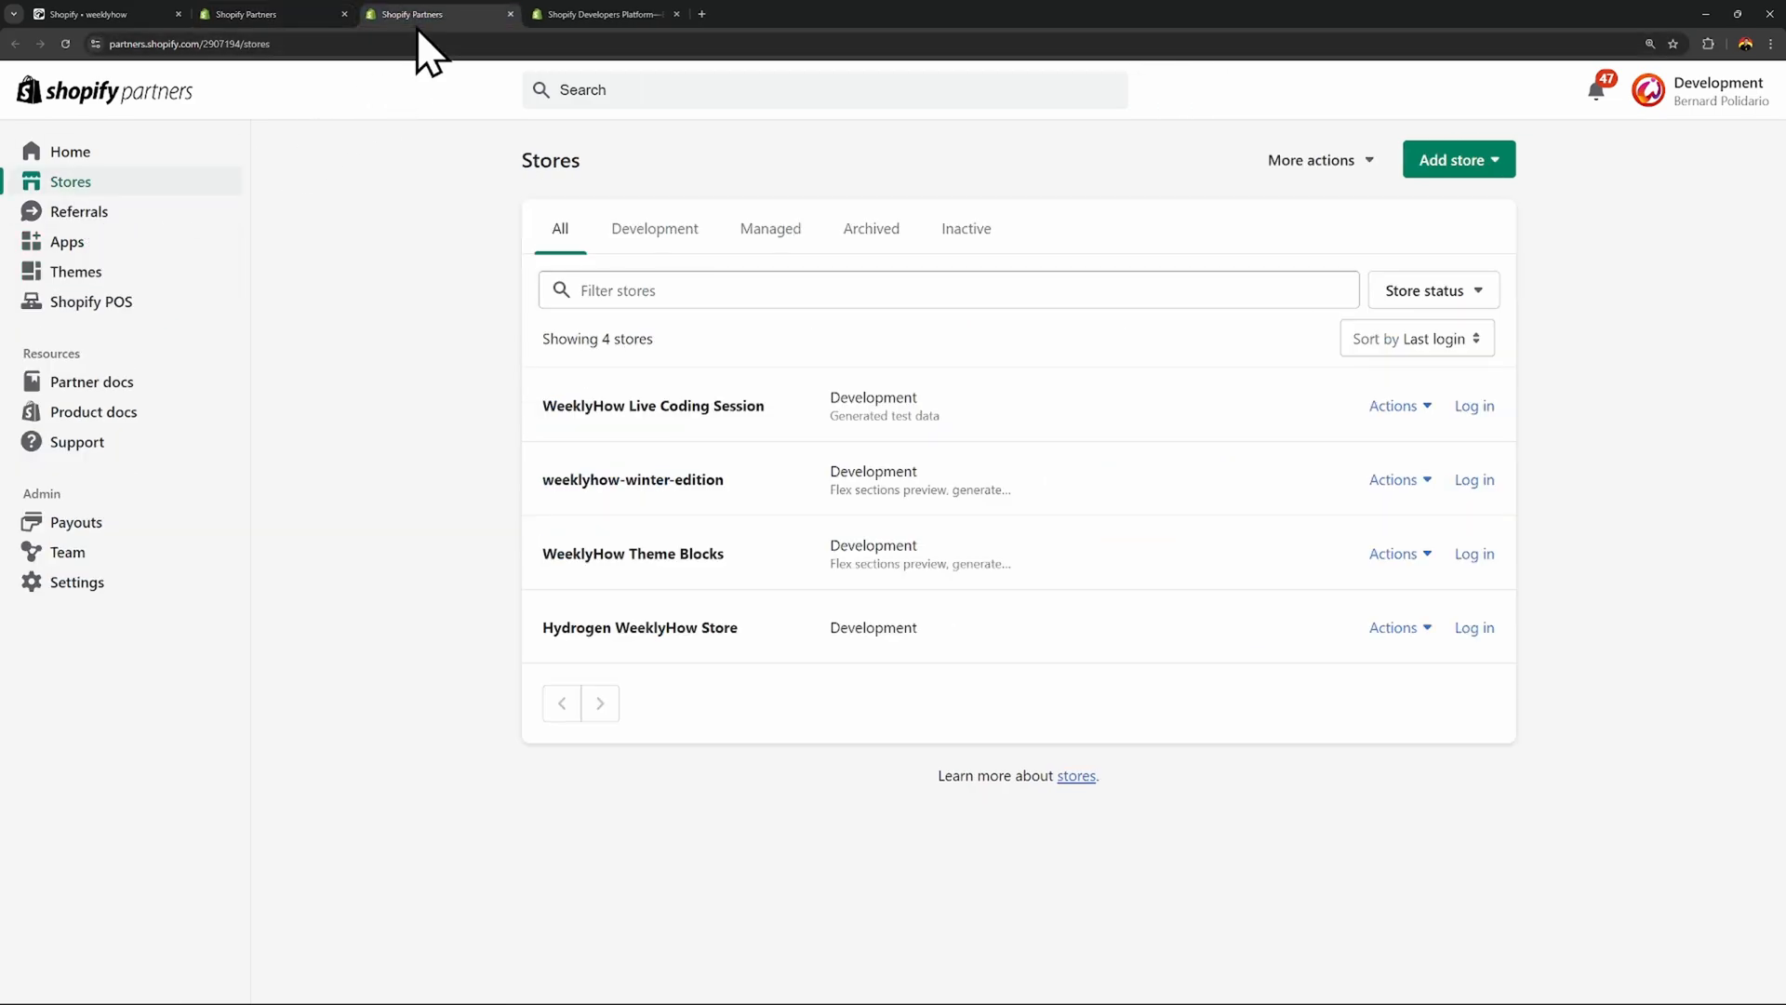
pyautogui.click(1457, 158)
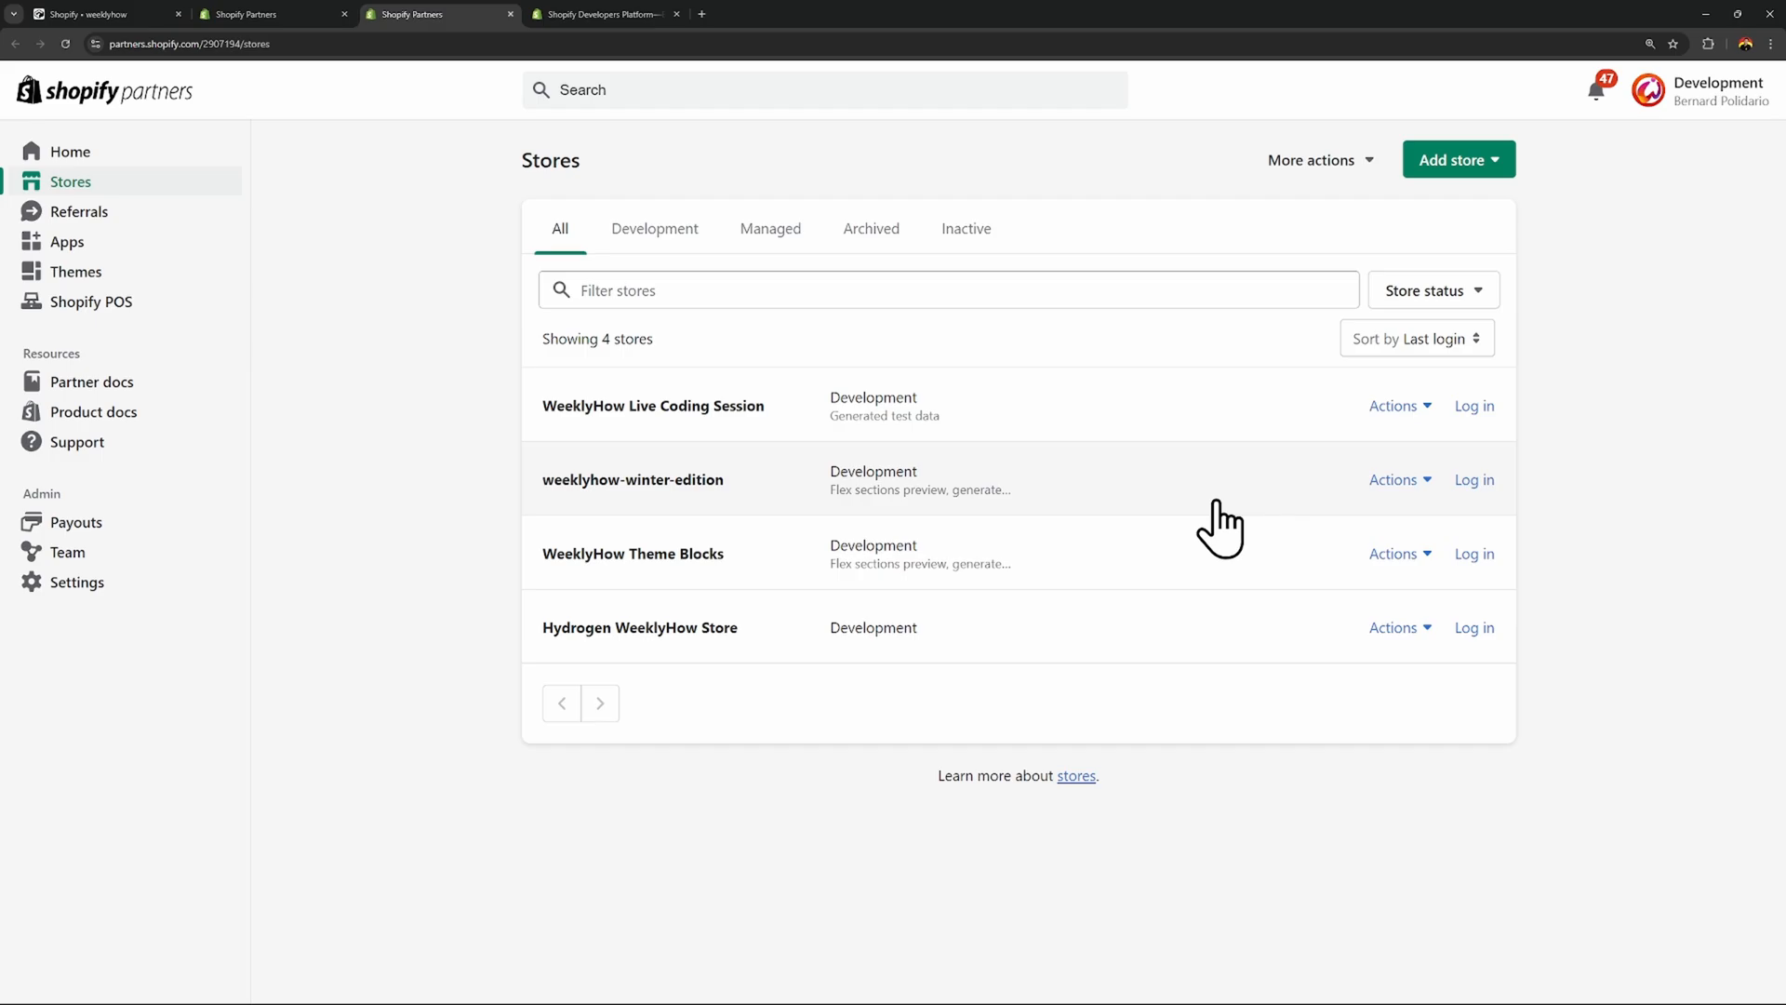
pyautogui.click(67, 242)
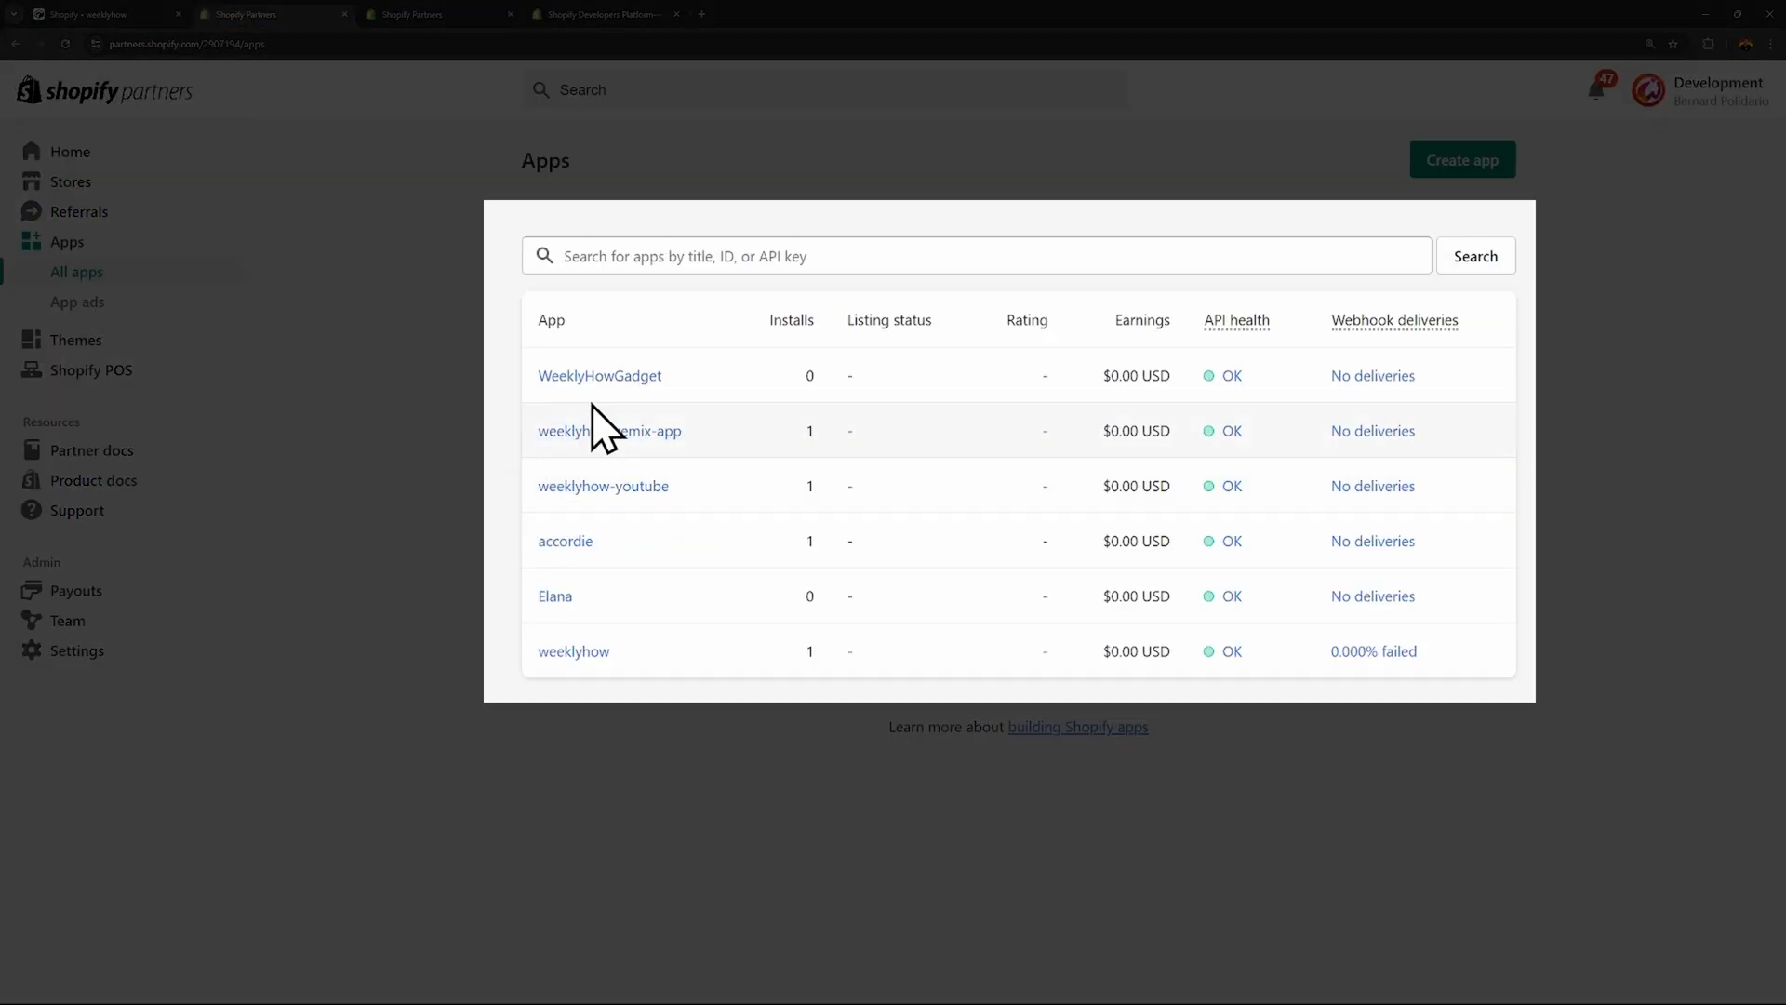
# Step: From WeeklyHowGadget's Test your app, select WeeklyHow Live Coding Session and start Install app
pyautogui.click(599, 374)
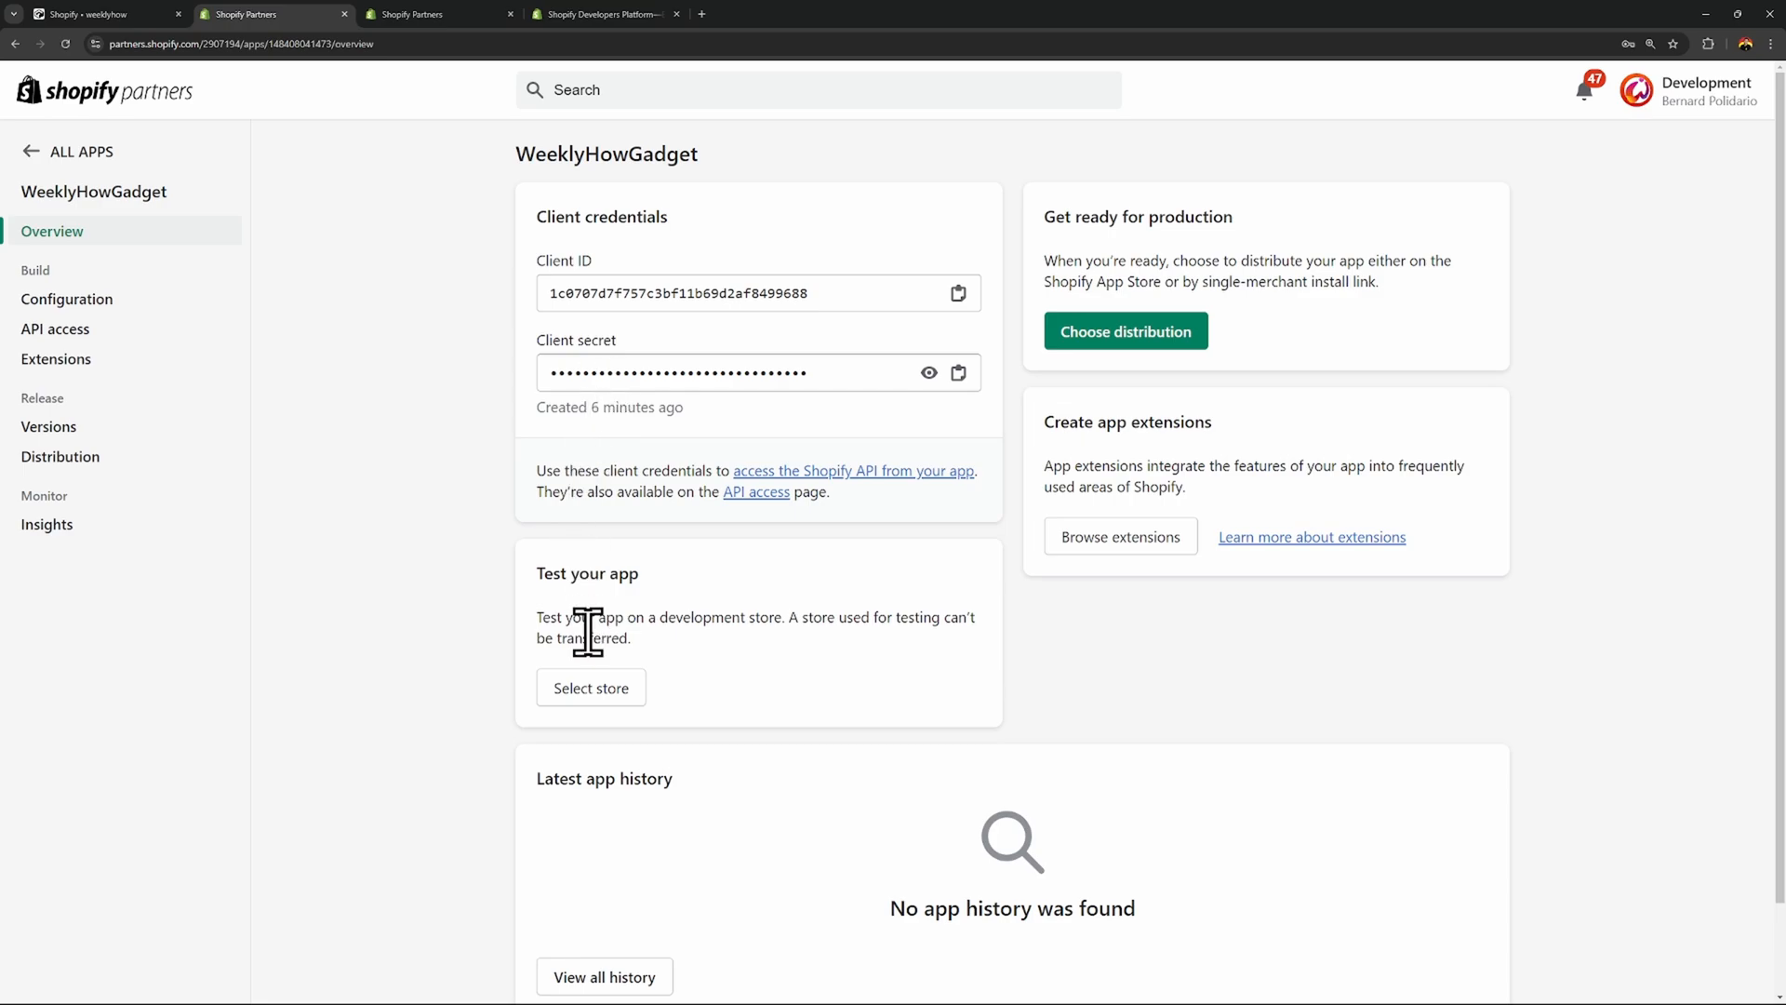
pyautogui.moveTo(592, 687)
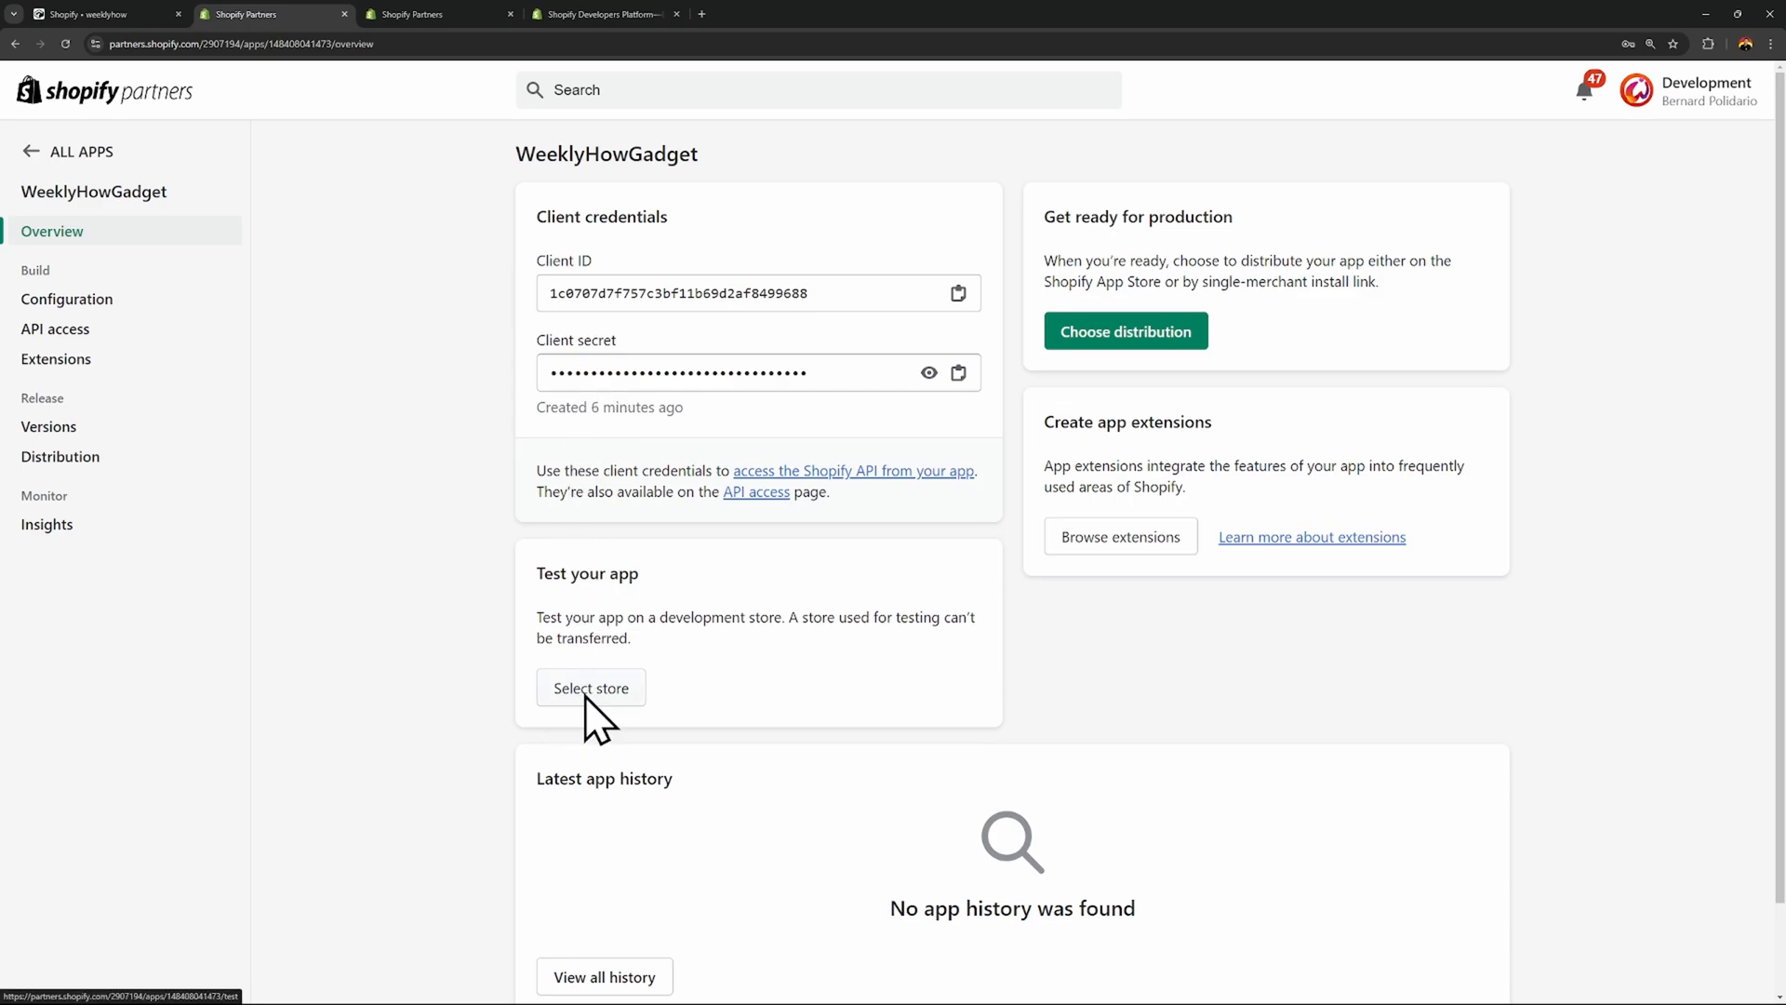
pyautogui.click(590, 687)
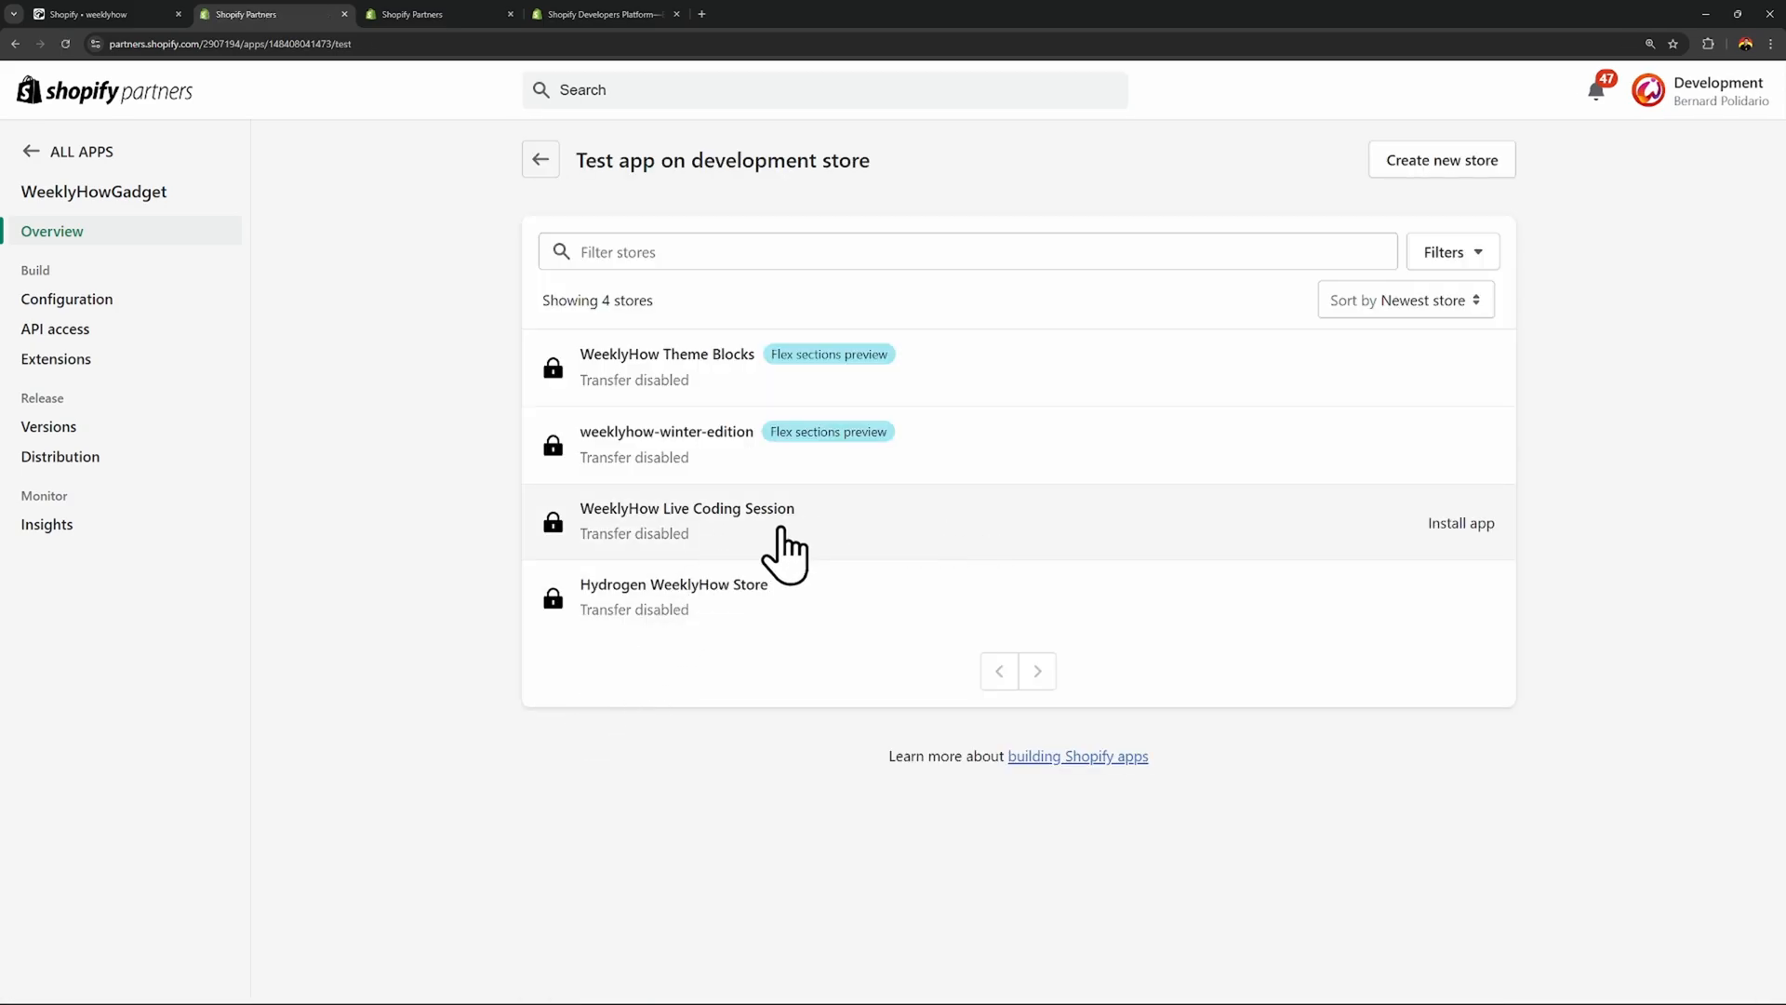
pyautogui.click(1462, 523)
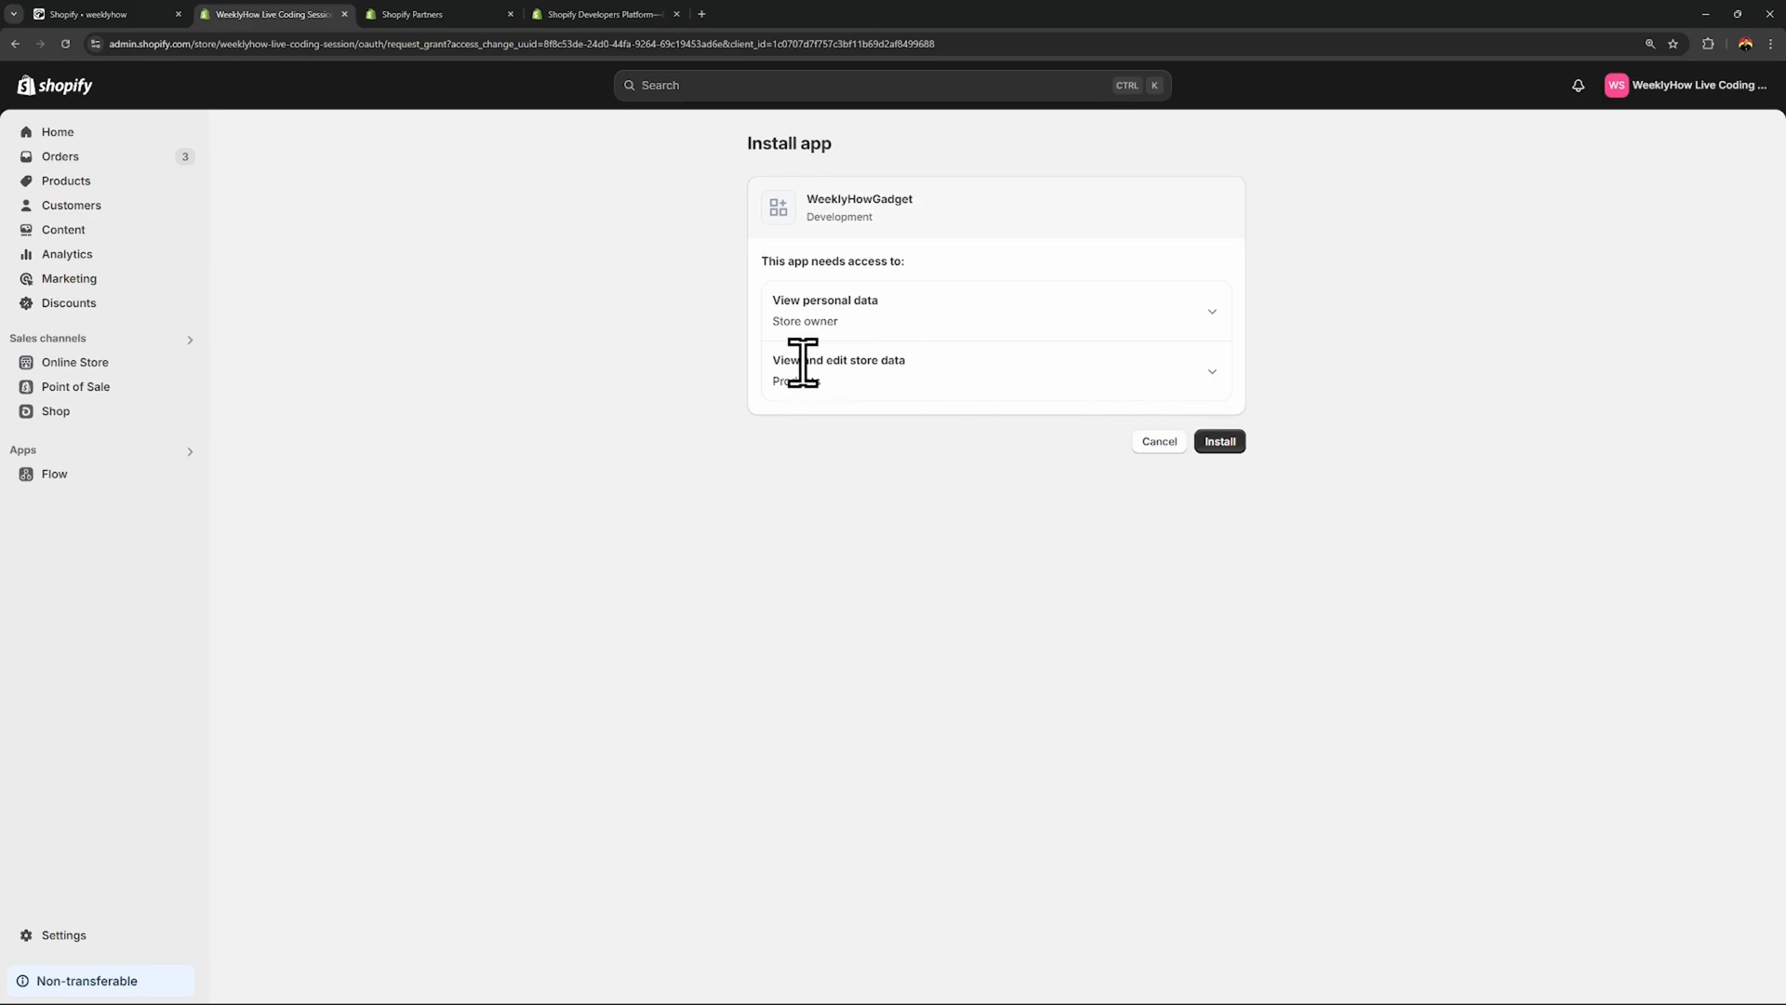
# Step: Review the View and edit store data permissions and confirm Install for WeeklyHowGadget
pyautogui.moveTo(800, 359); pyautogui.dragTo(906, 359)
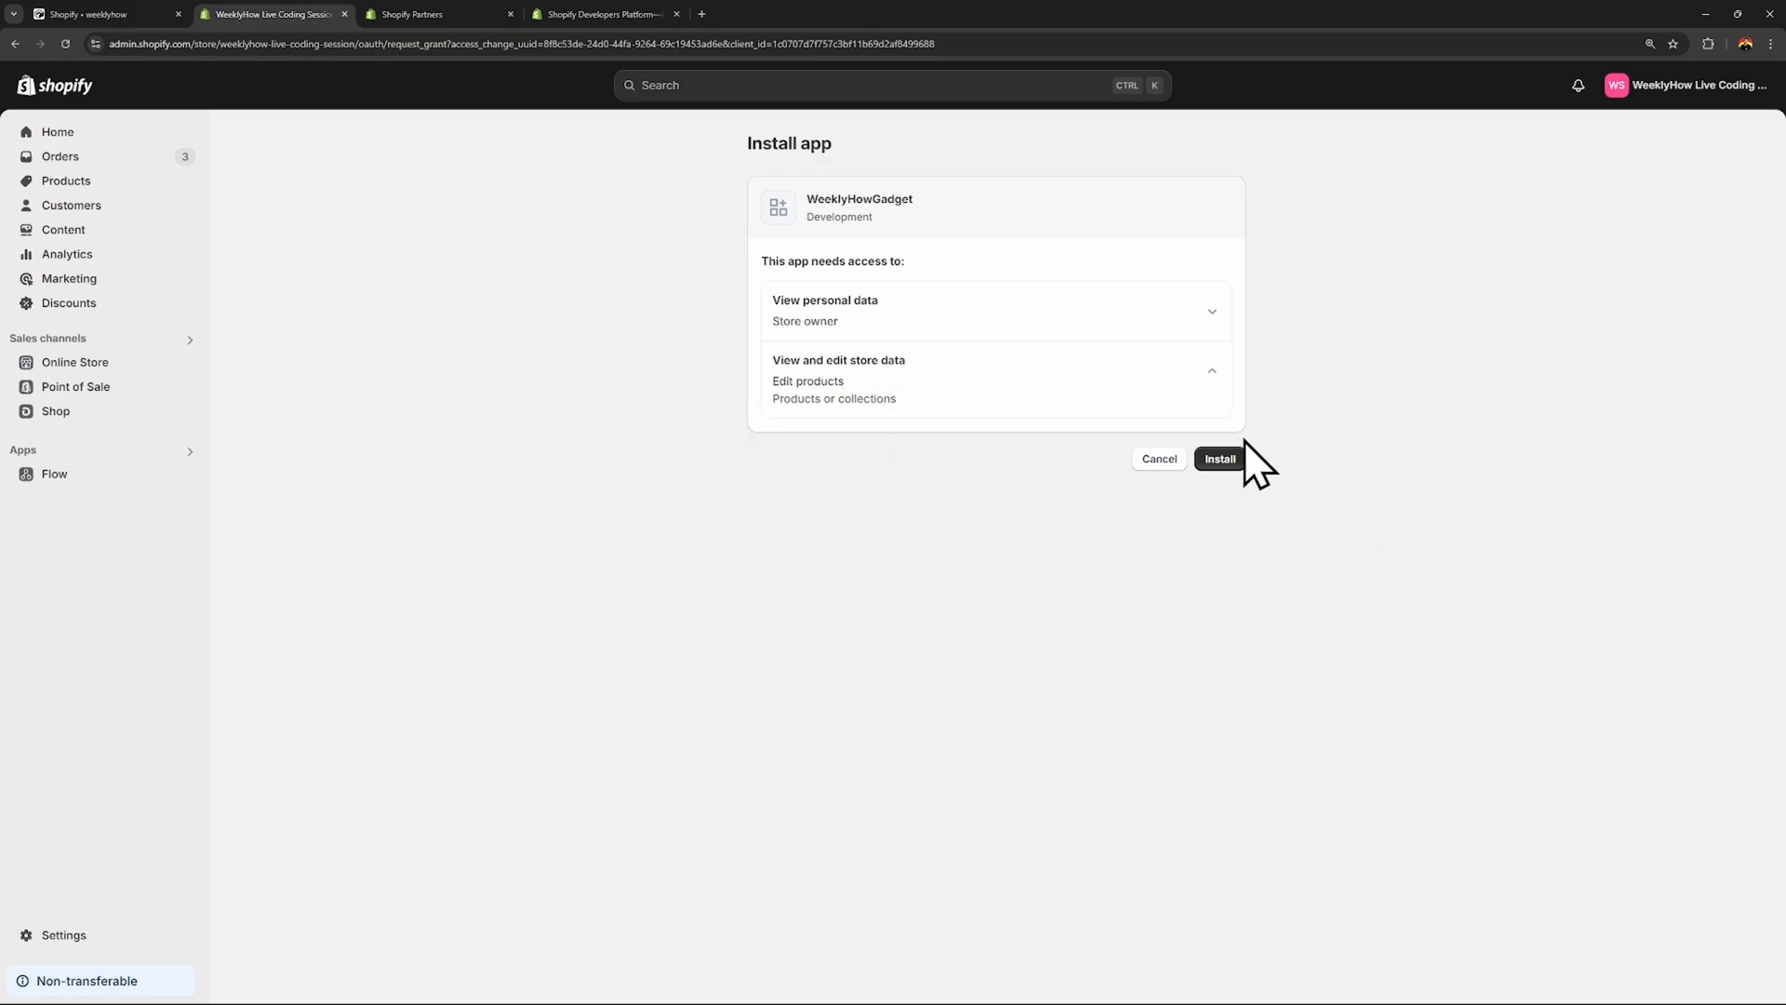
pyautogui.click(1219, 458)
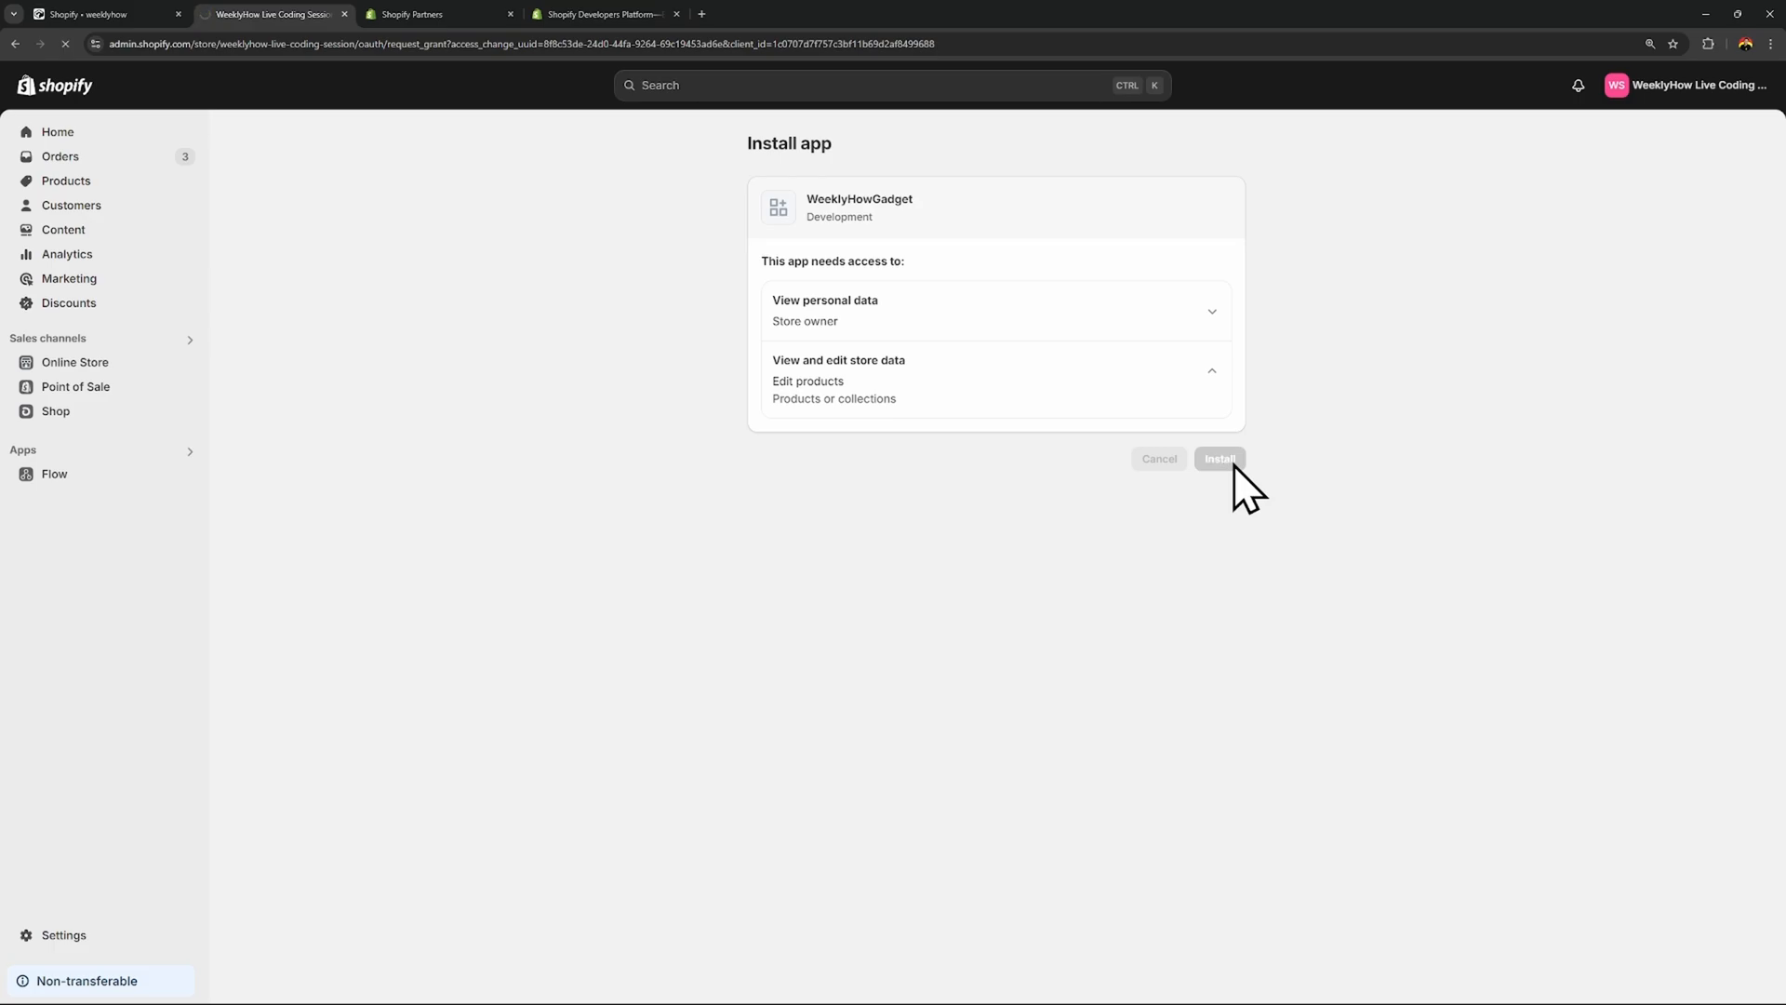
pyautogui.click(1217, 457)
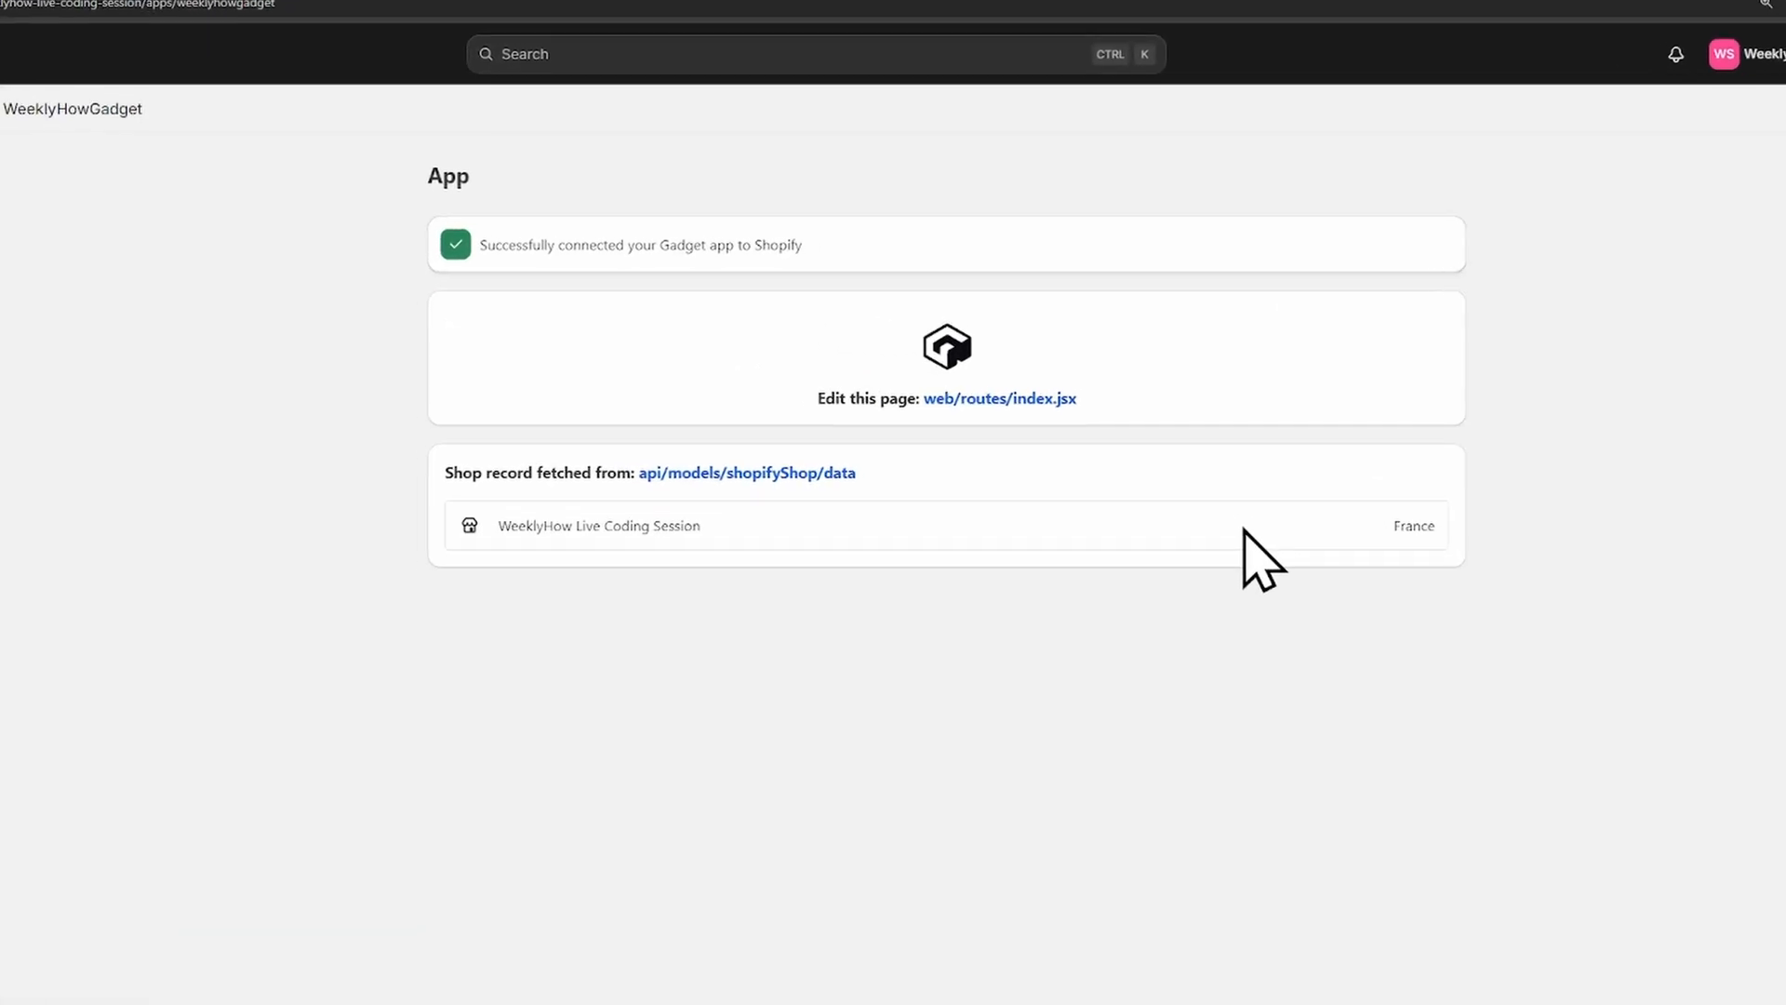